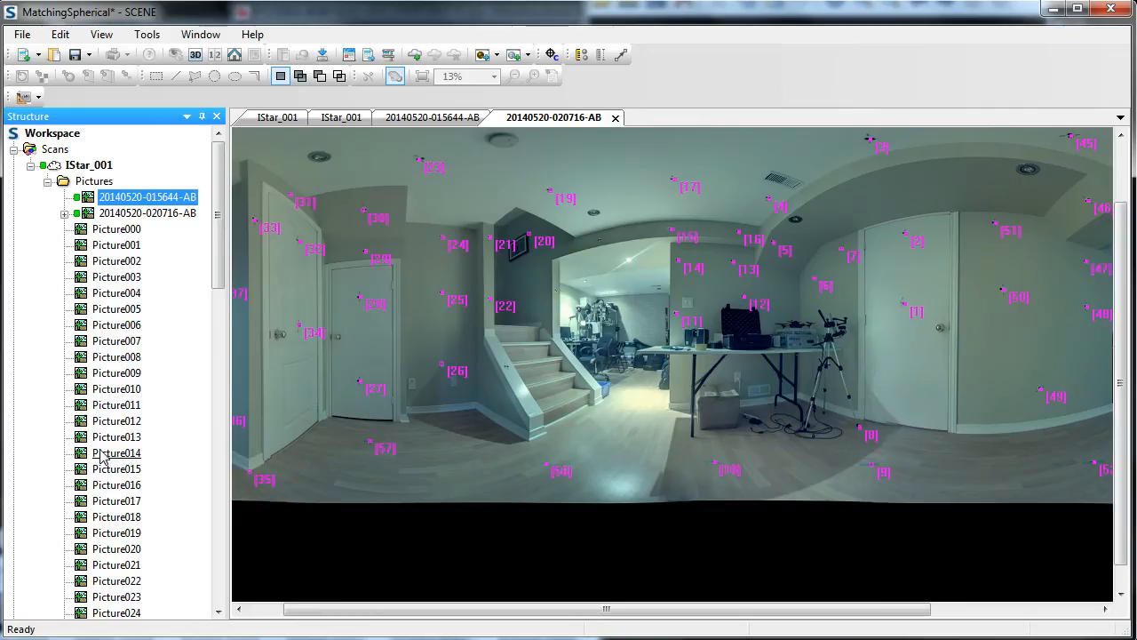
mouse_move(47, 475)
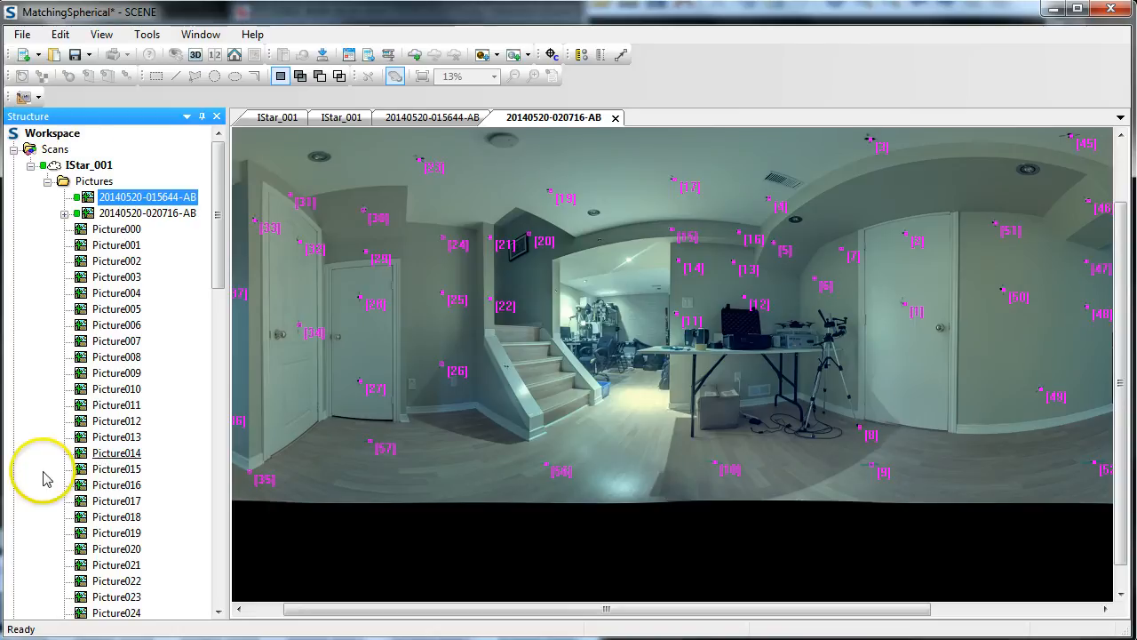
mouse_move(213, 217)
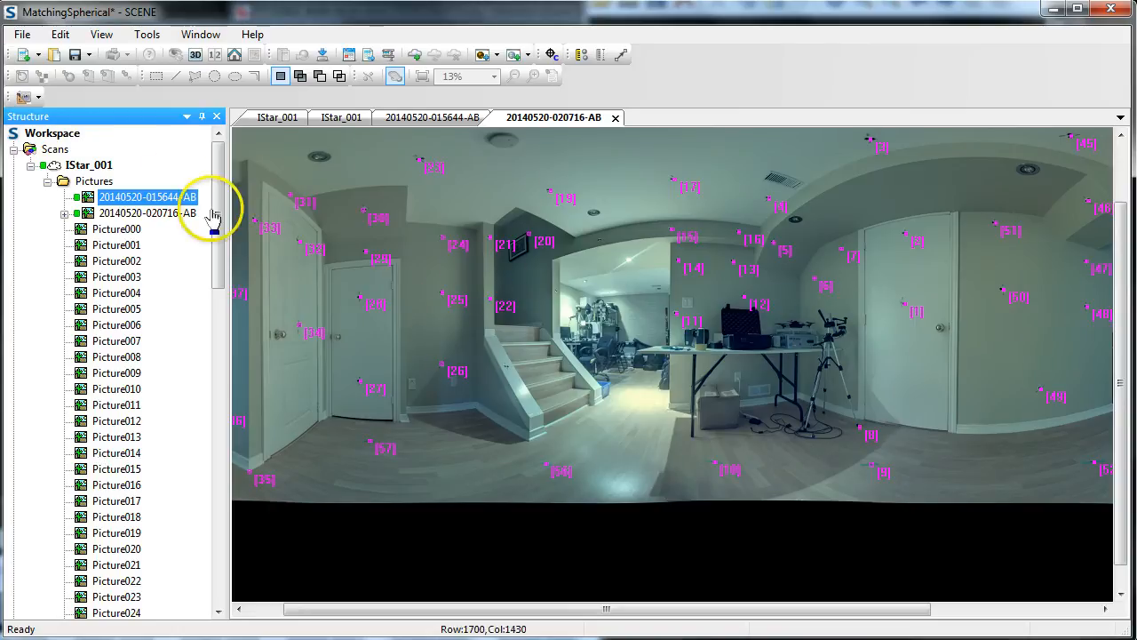
mouse_move(284, 444)
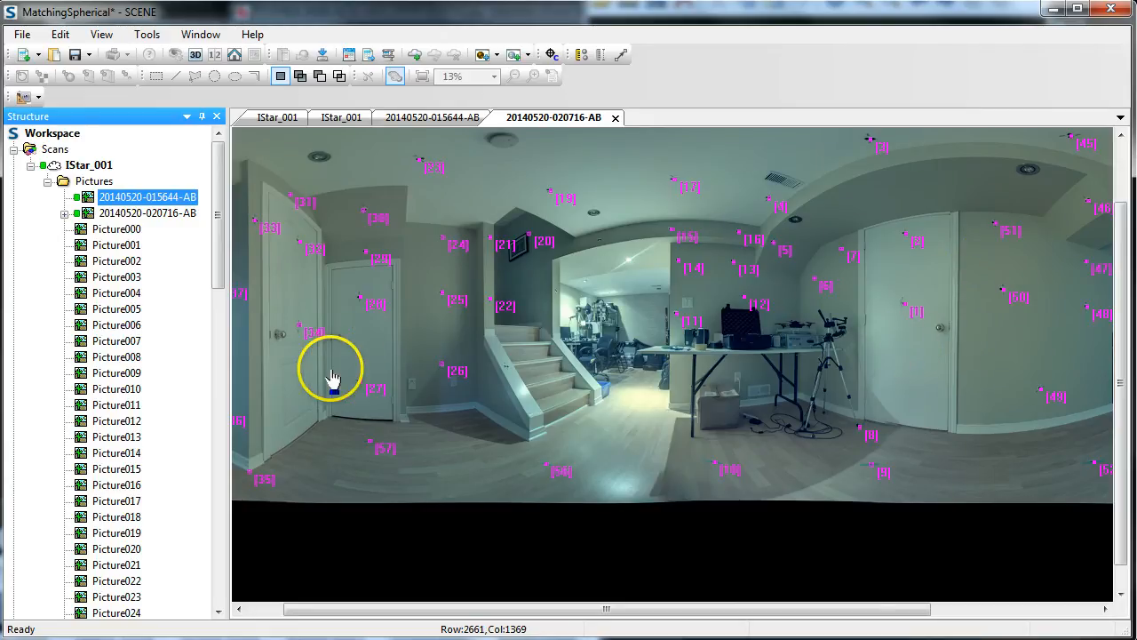
mouse_move(986, 369)
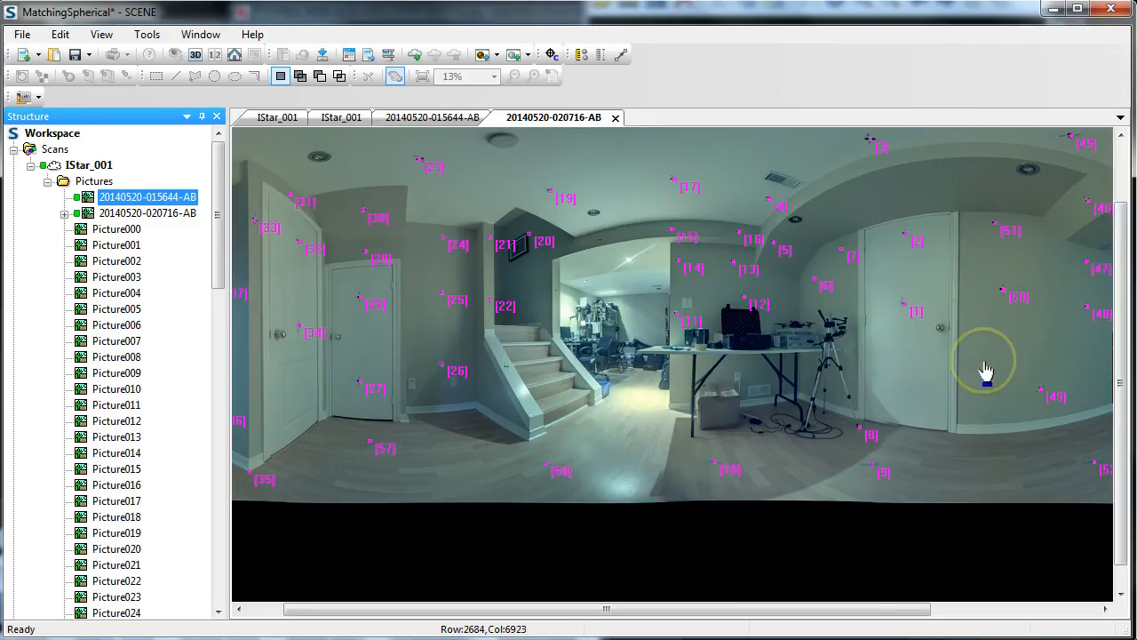
mouse_move(547, 293)
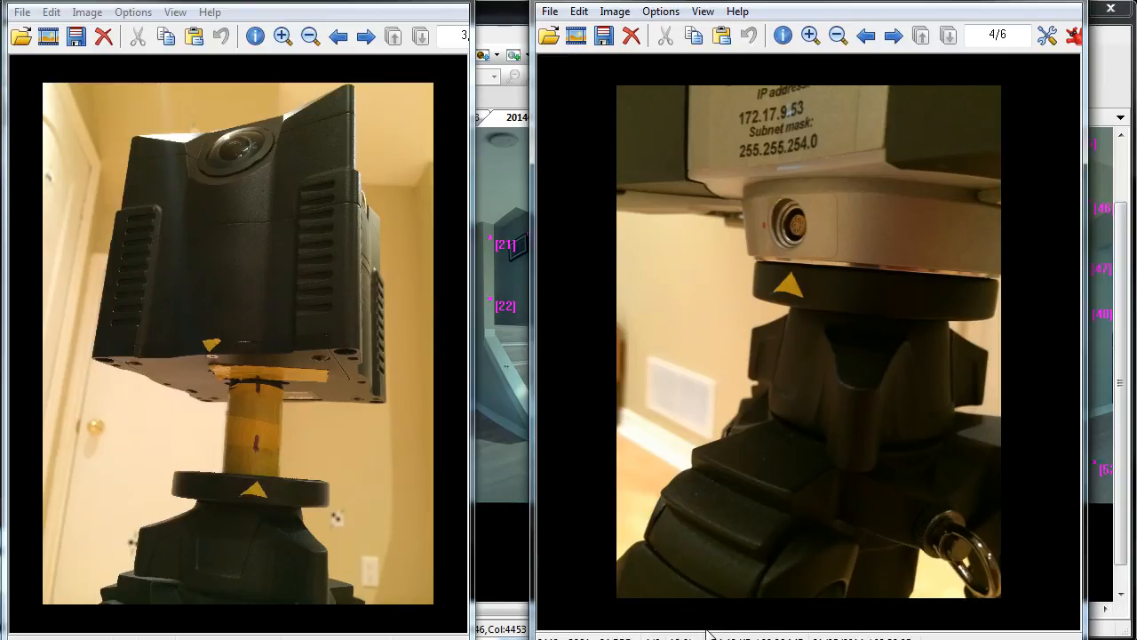
mouse_move(644, 355)
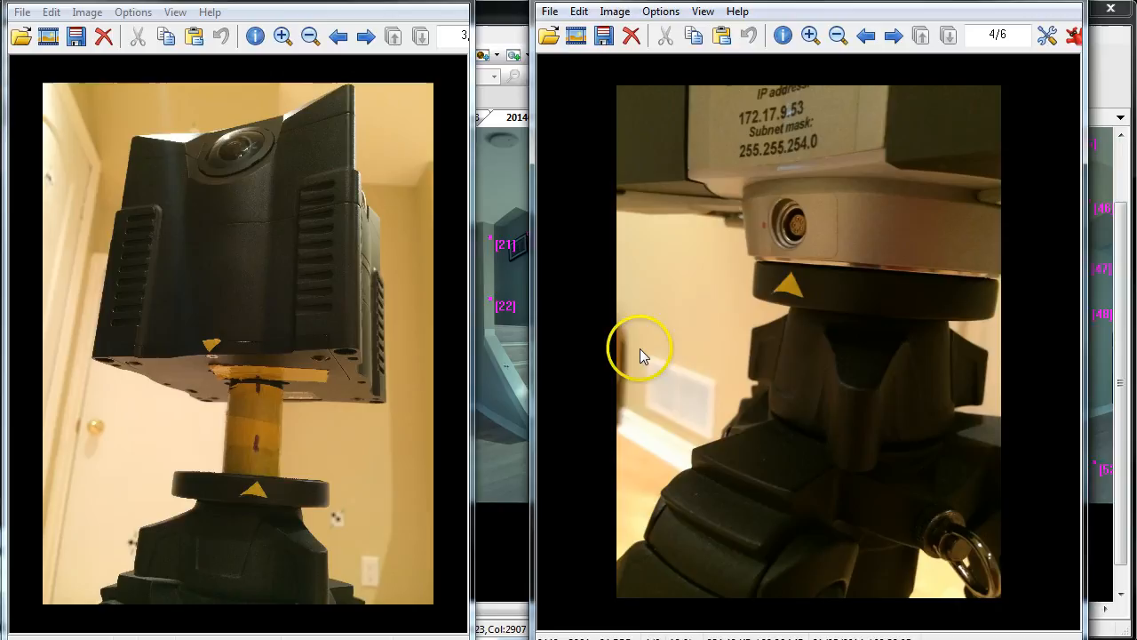
mouse_move(769, 257)
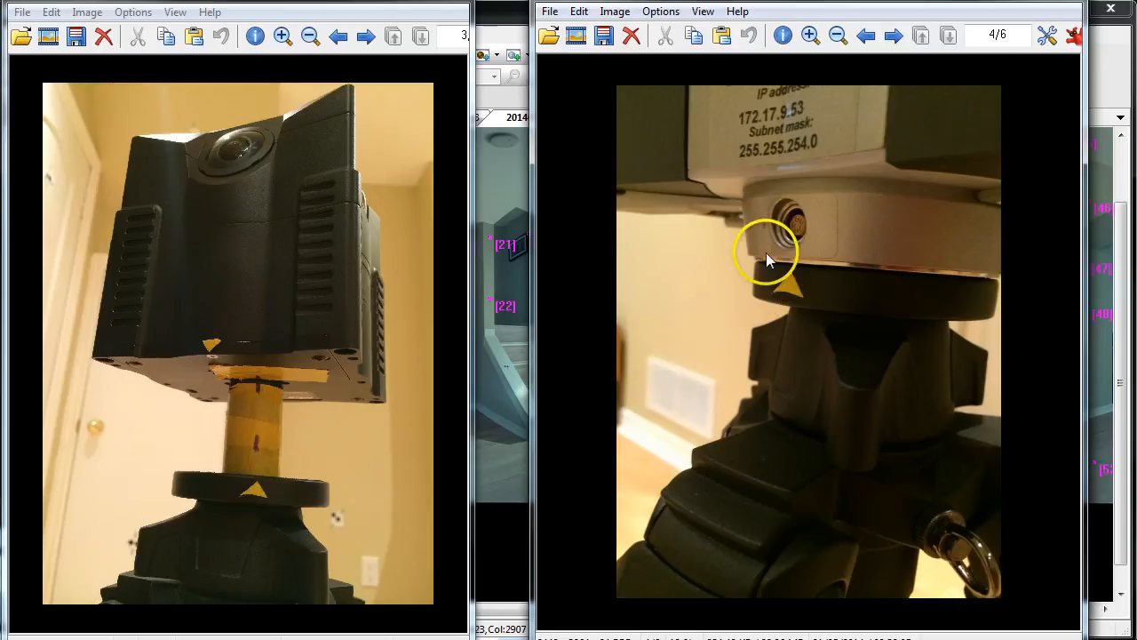
mouse_move(790, 280)
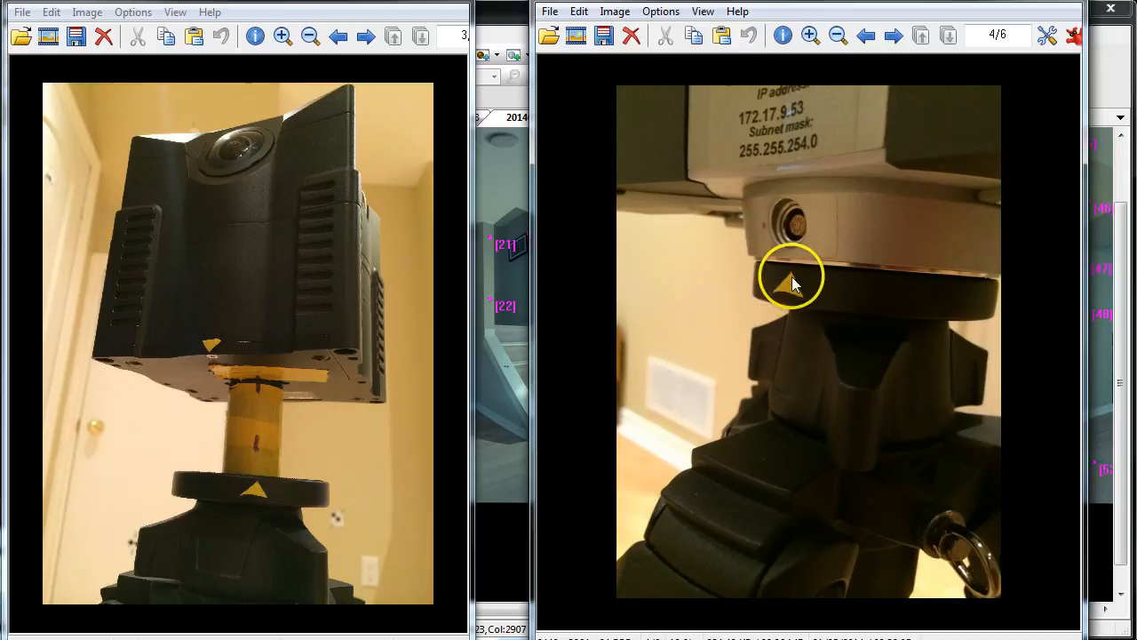
mouse_move(789, 270)
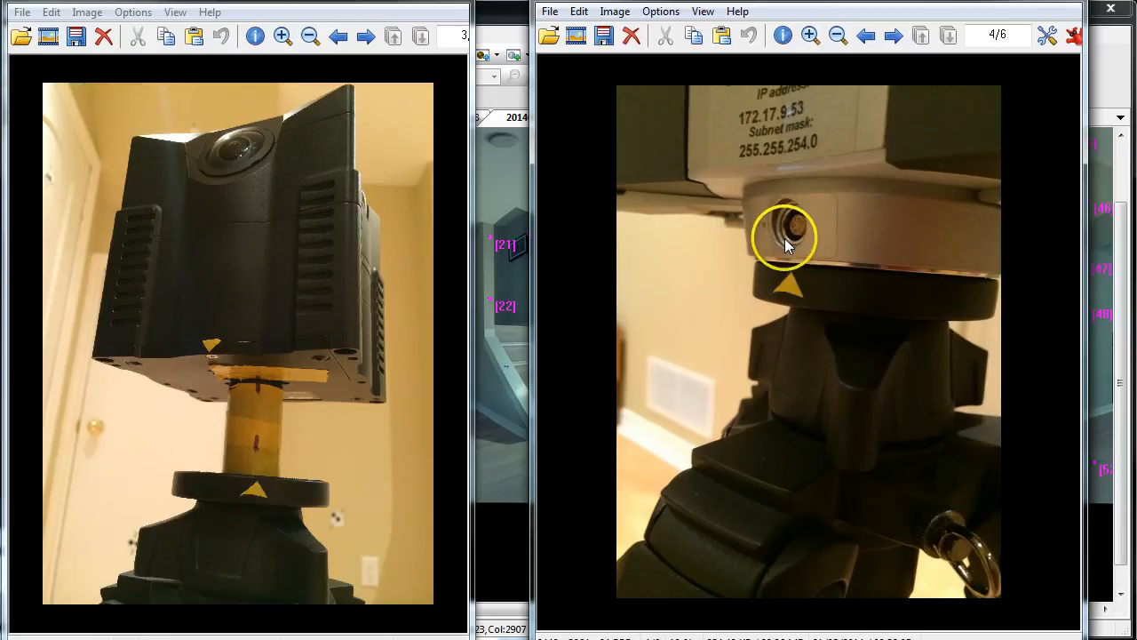
mouse_move(786, 258)
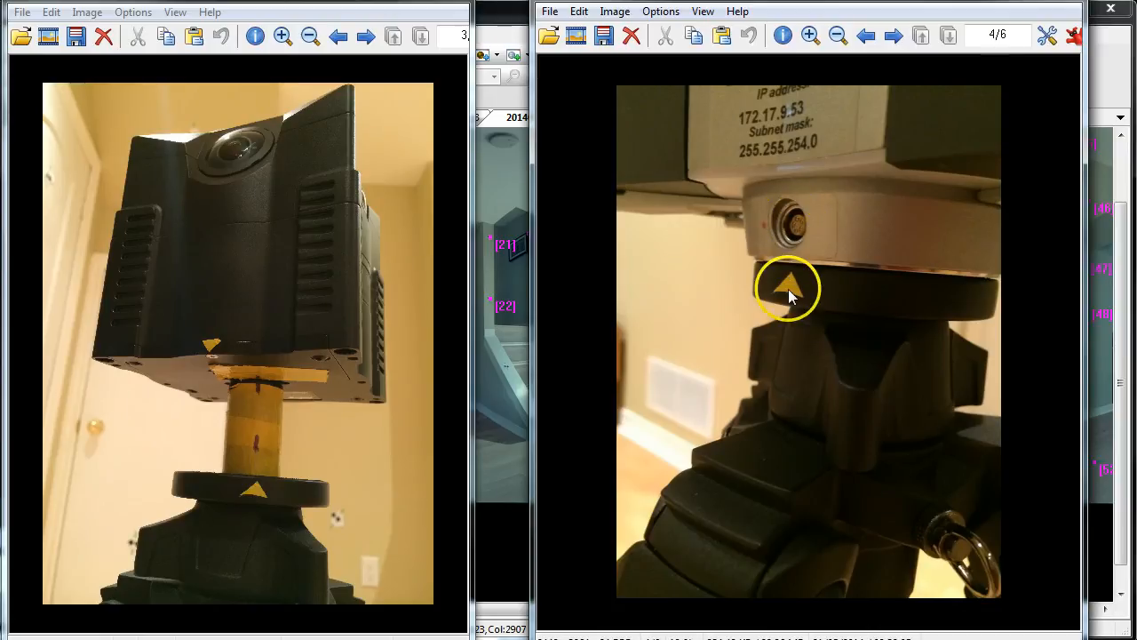
mouse_move(789, 274)
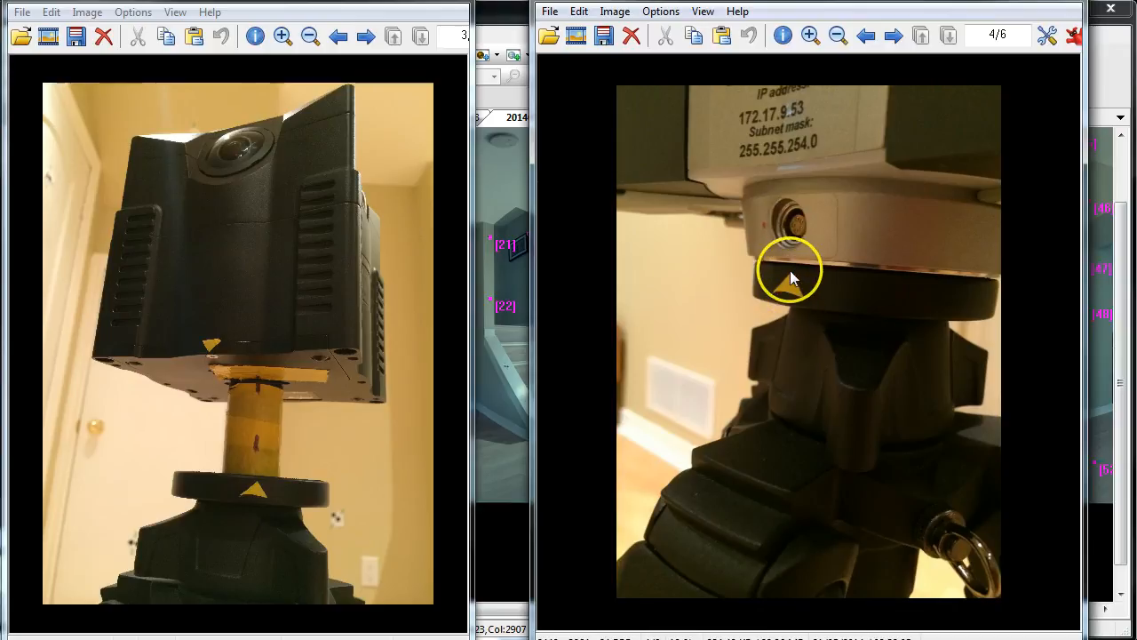
mouse_move(791, 284)
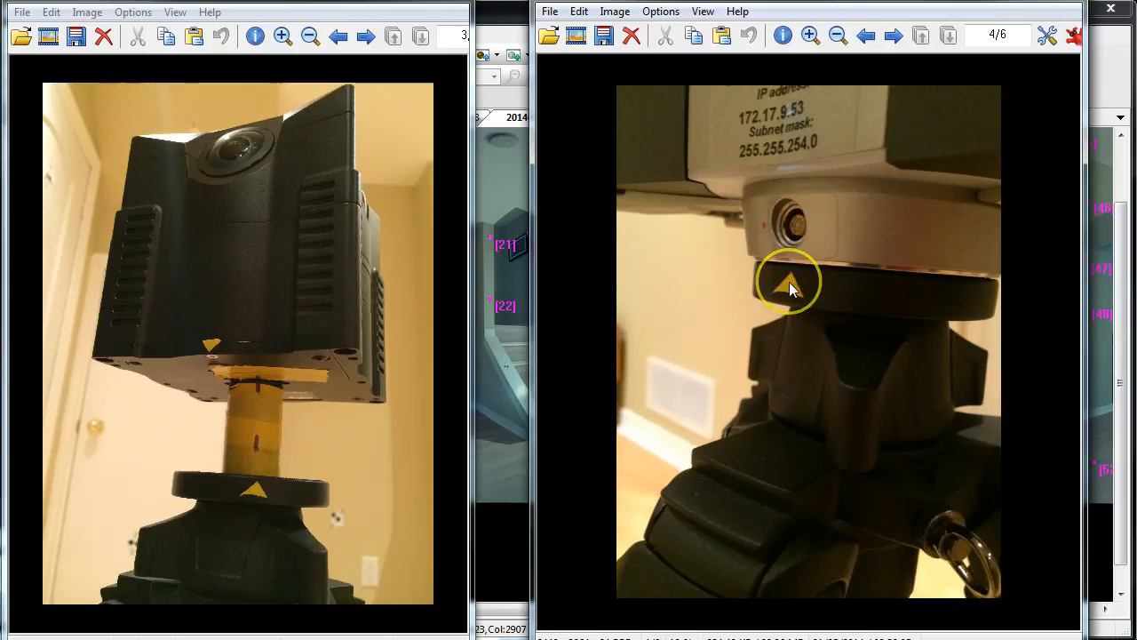
mouse_move(793, 283)
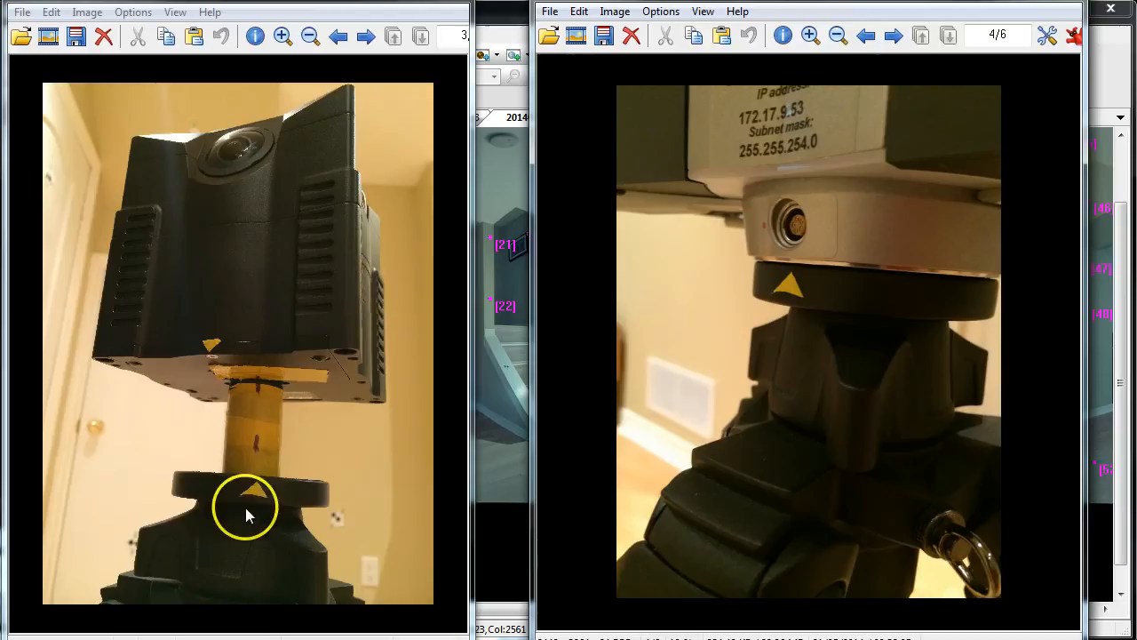
mouse_move(262, 488)
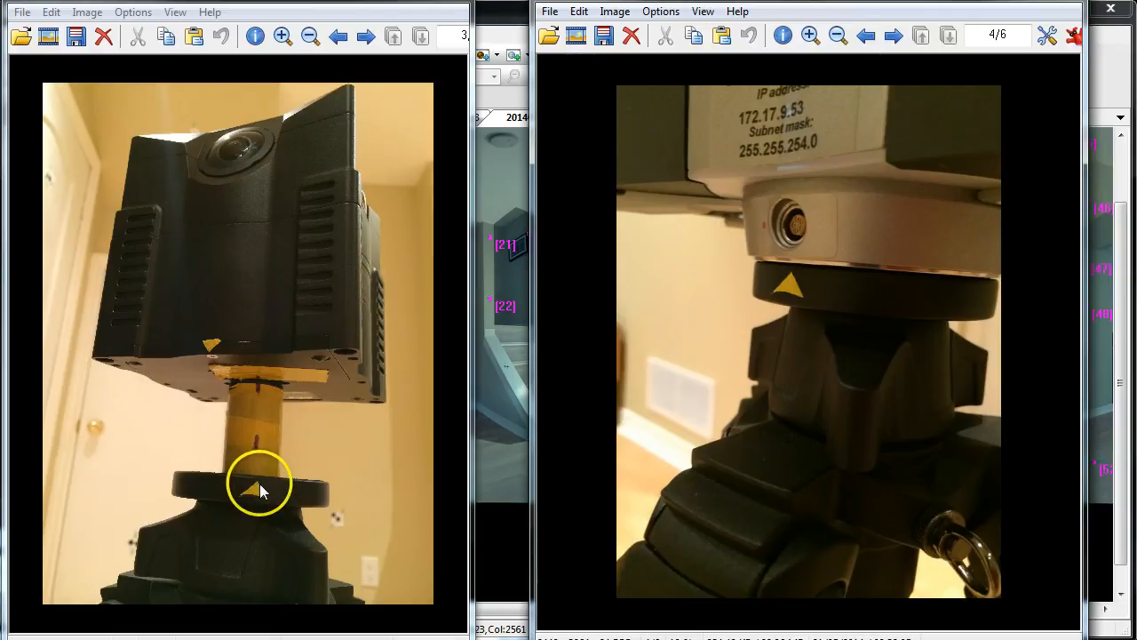
mouse_move(260, 493)
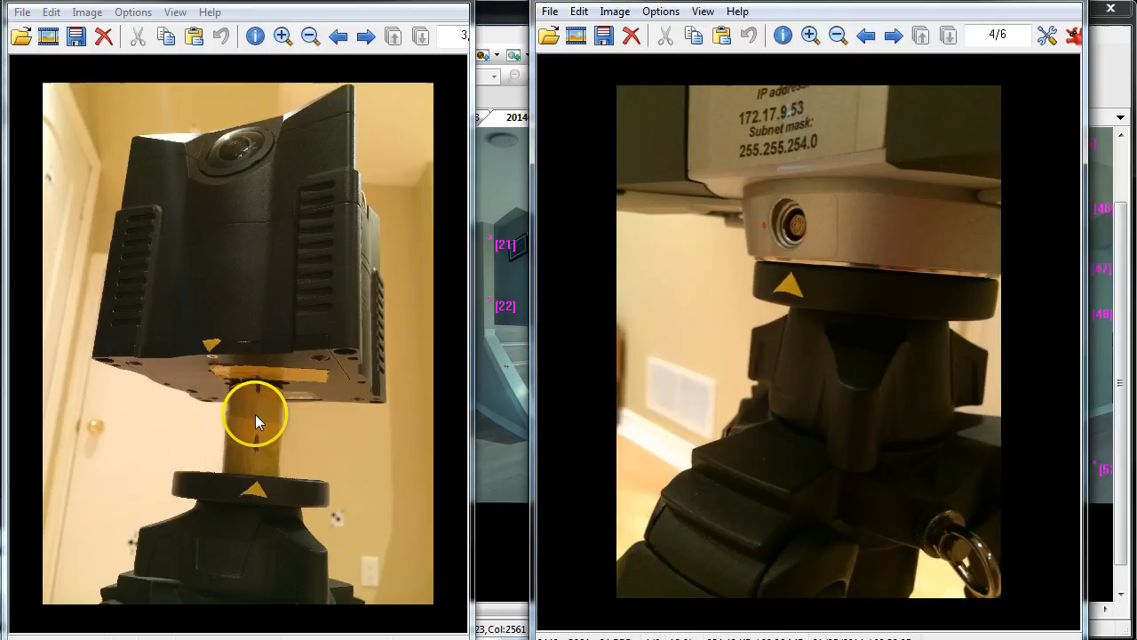
mouse_move(258, 394)
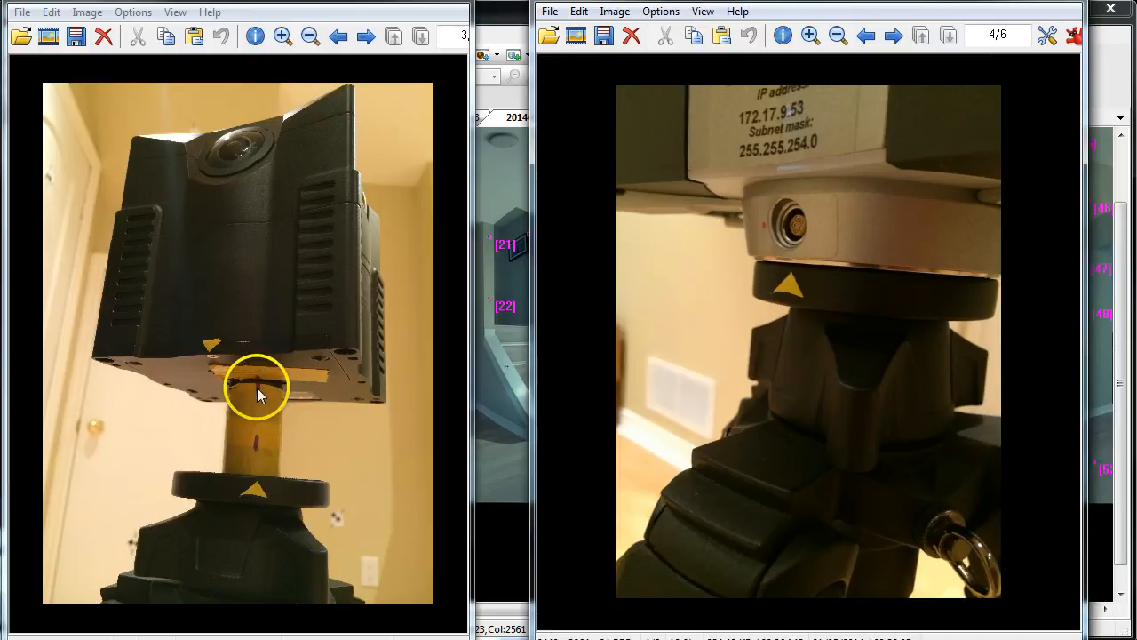
mouse_move(262, 386)
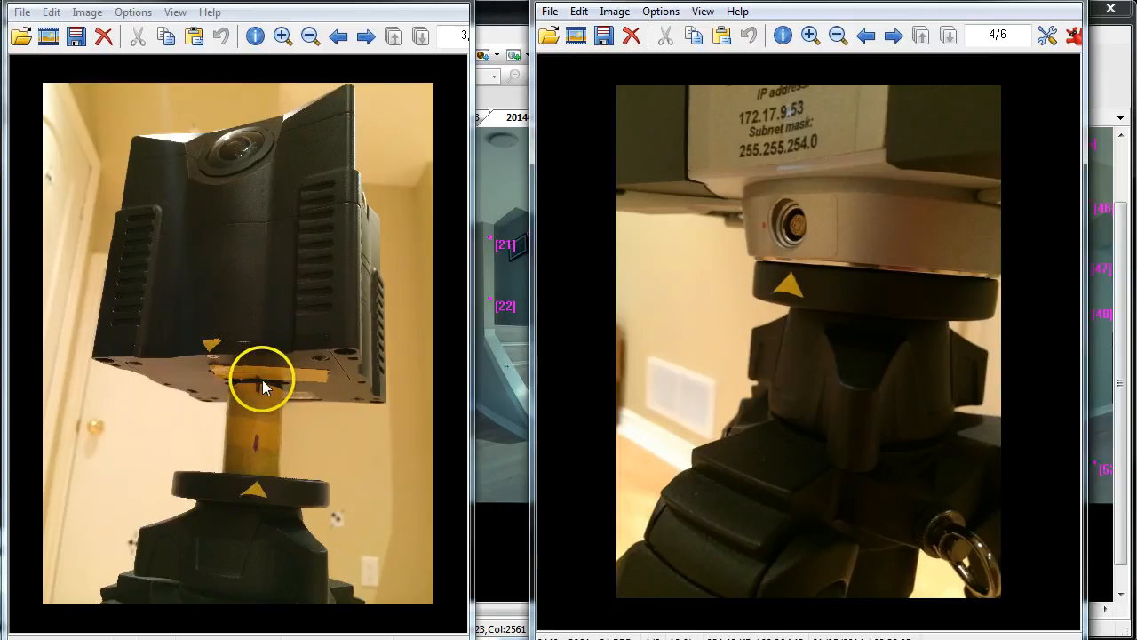
mouse_move(258, 399)
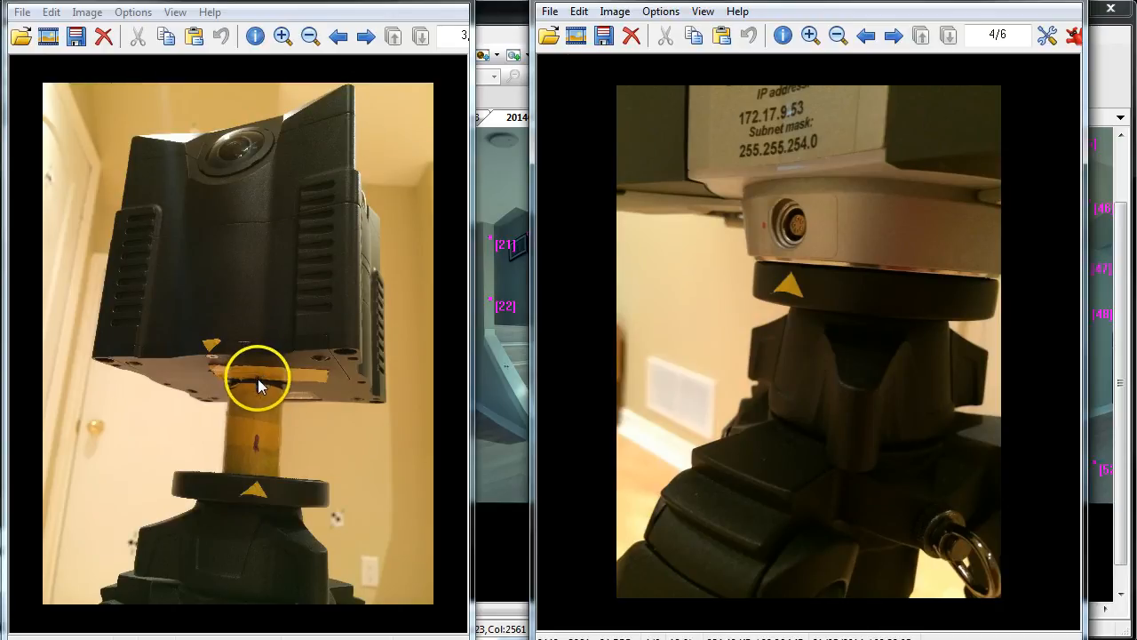
mouse_move(260, 449)
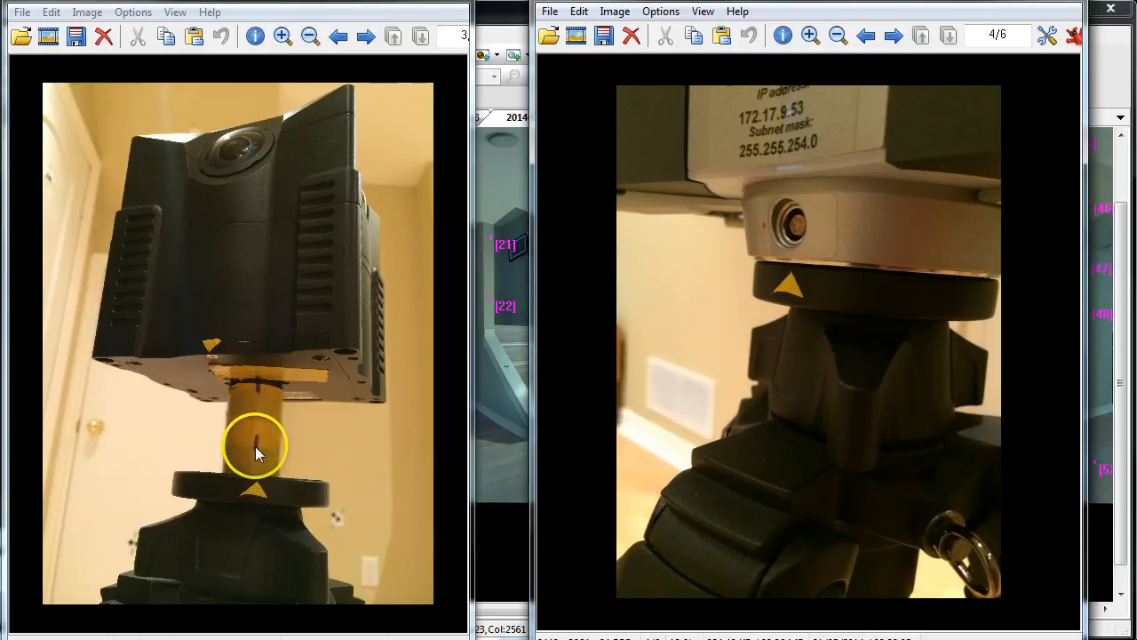
mouse_move(257, 493)
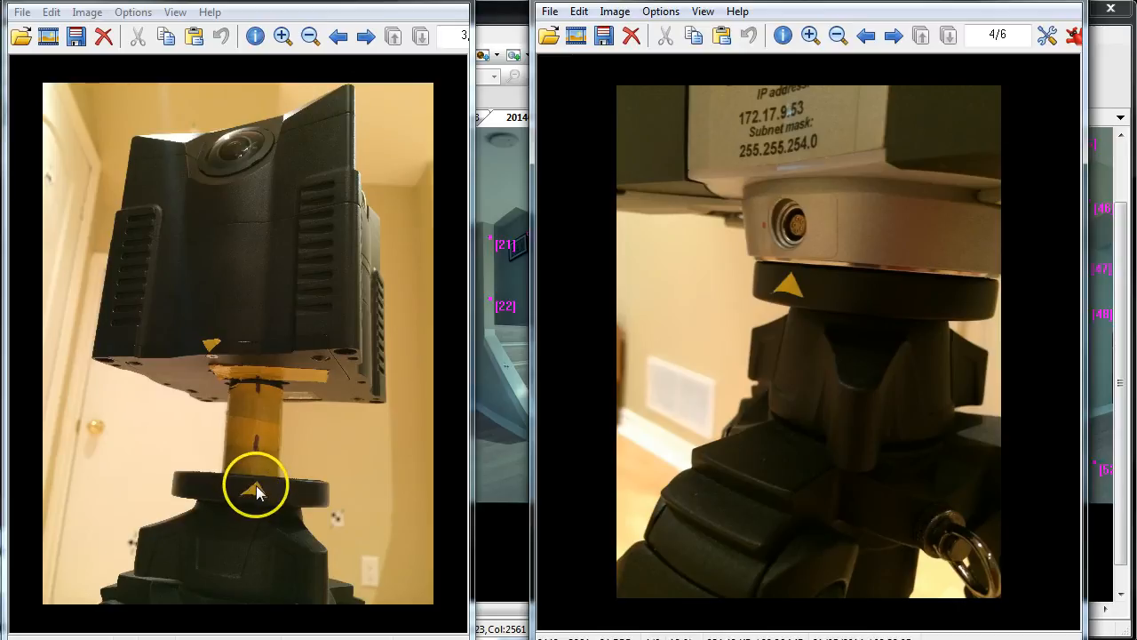
mouse_move(262, 364)
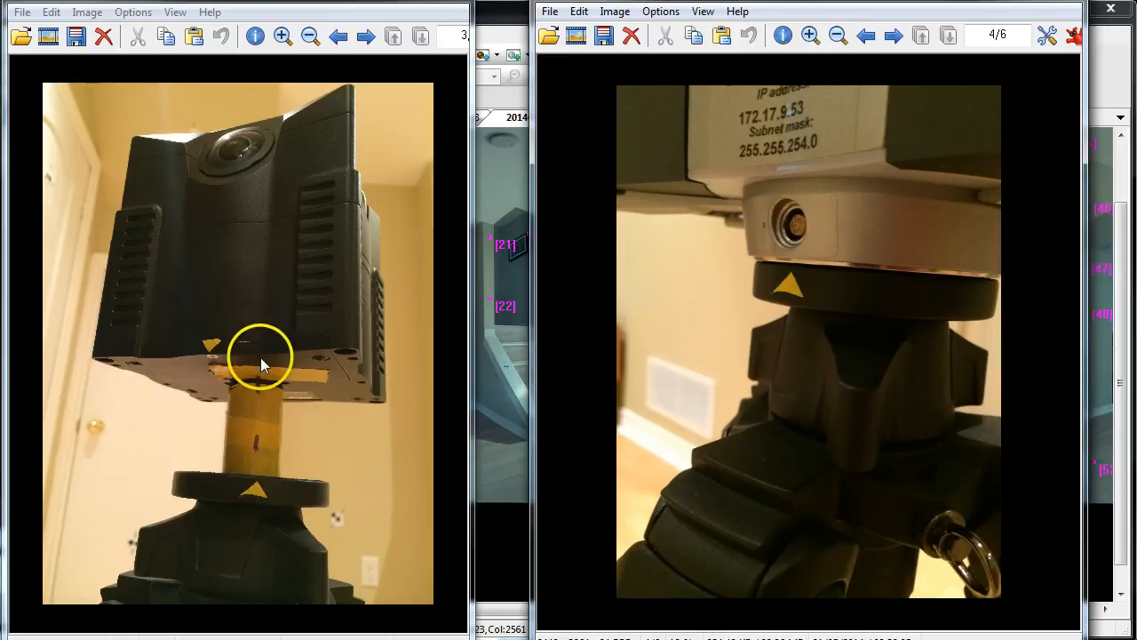
mouse_move(262, 391)
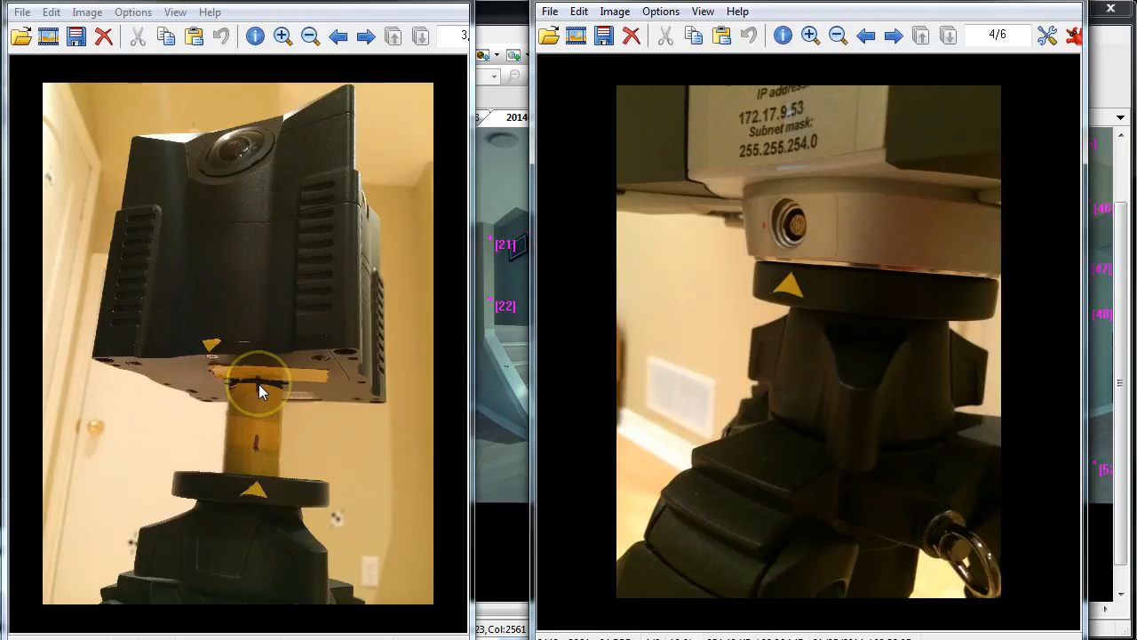
mouse_move(258, 383)
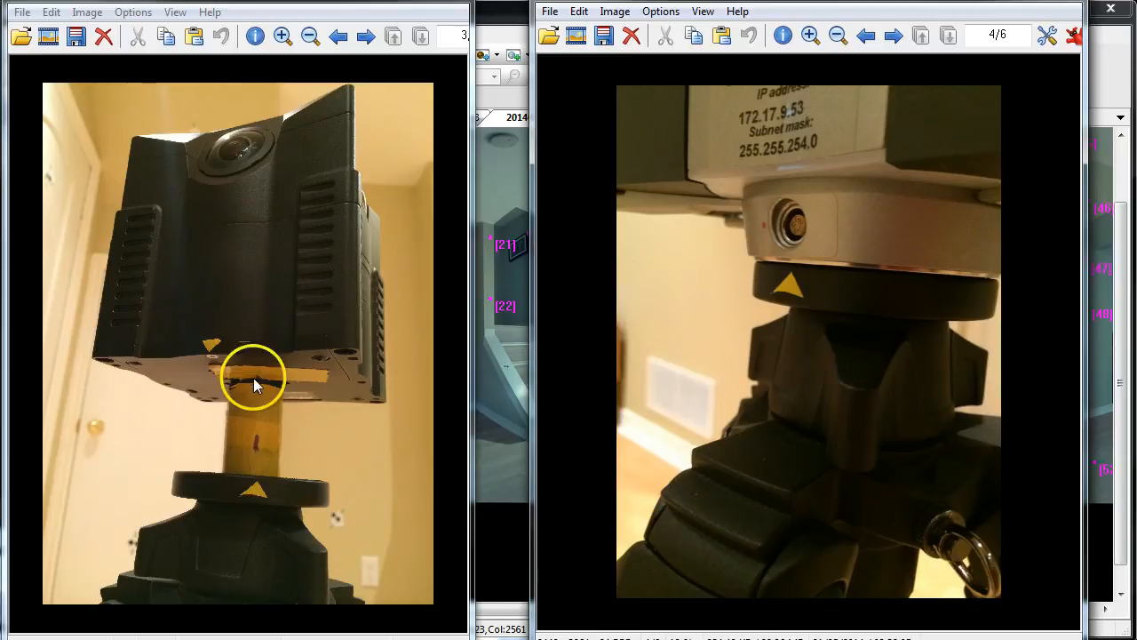
mouse_move(221, 335)
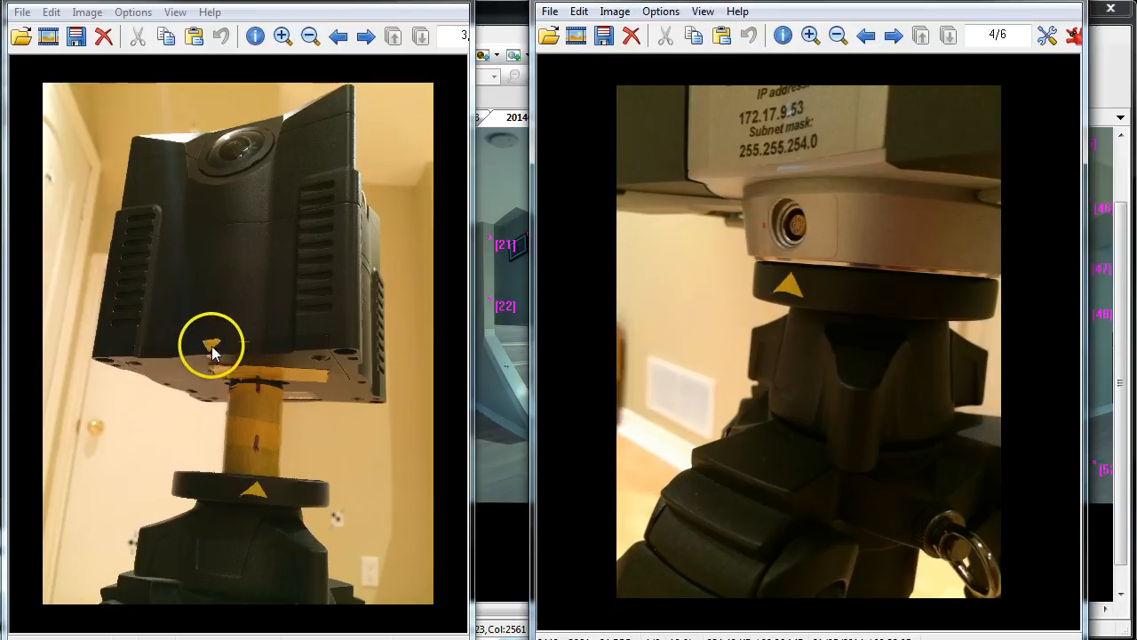
mouse_move(235, 402)
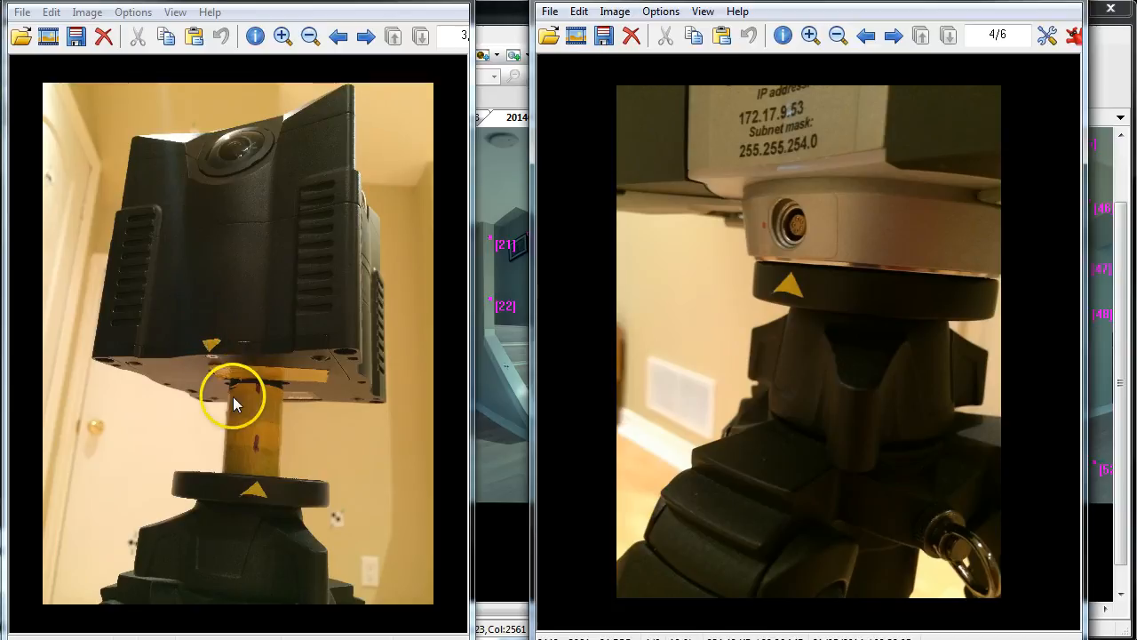
mouse_move(254, 462)
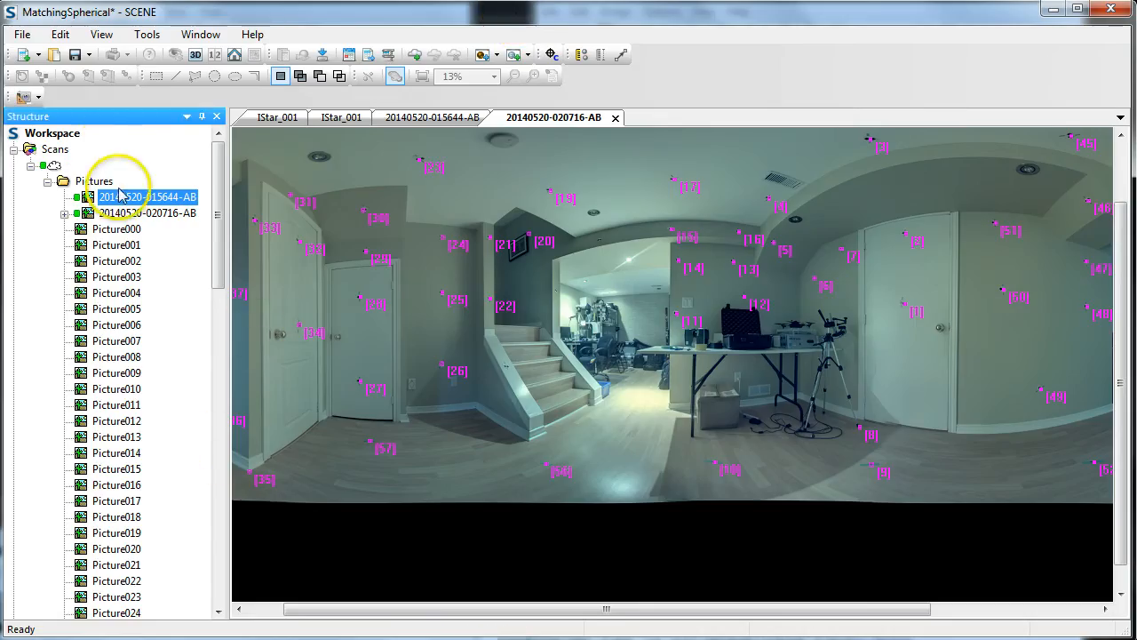
Scroll to 20140518-063911.jpg and bring it into the SCENE workspace for import.
scroll("down", 3)
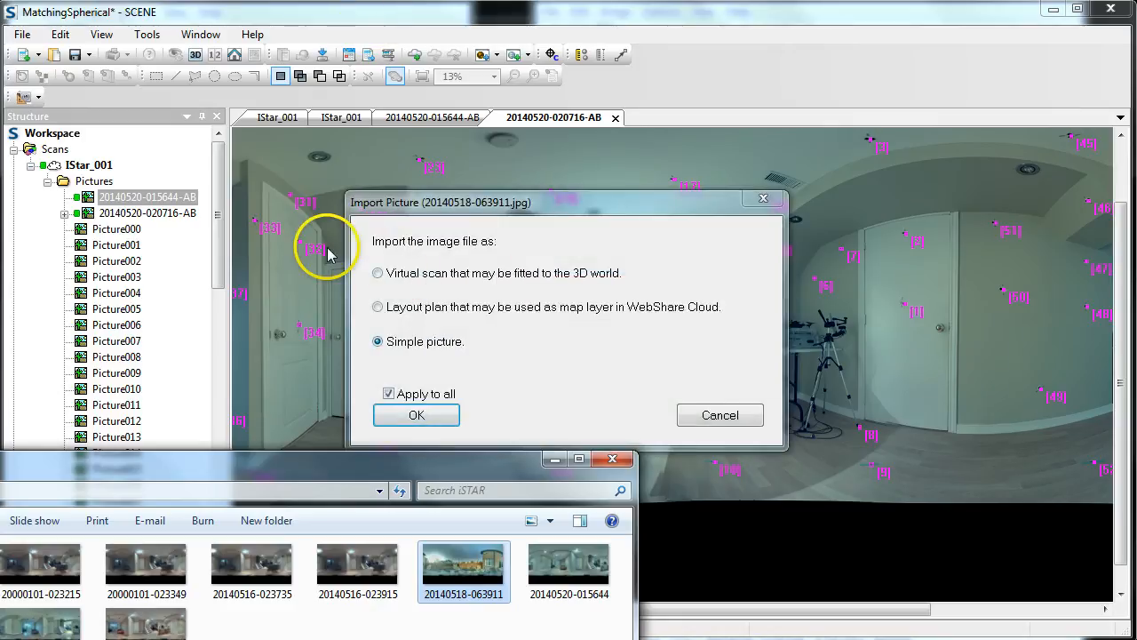
mouse_move(436, 289)
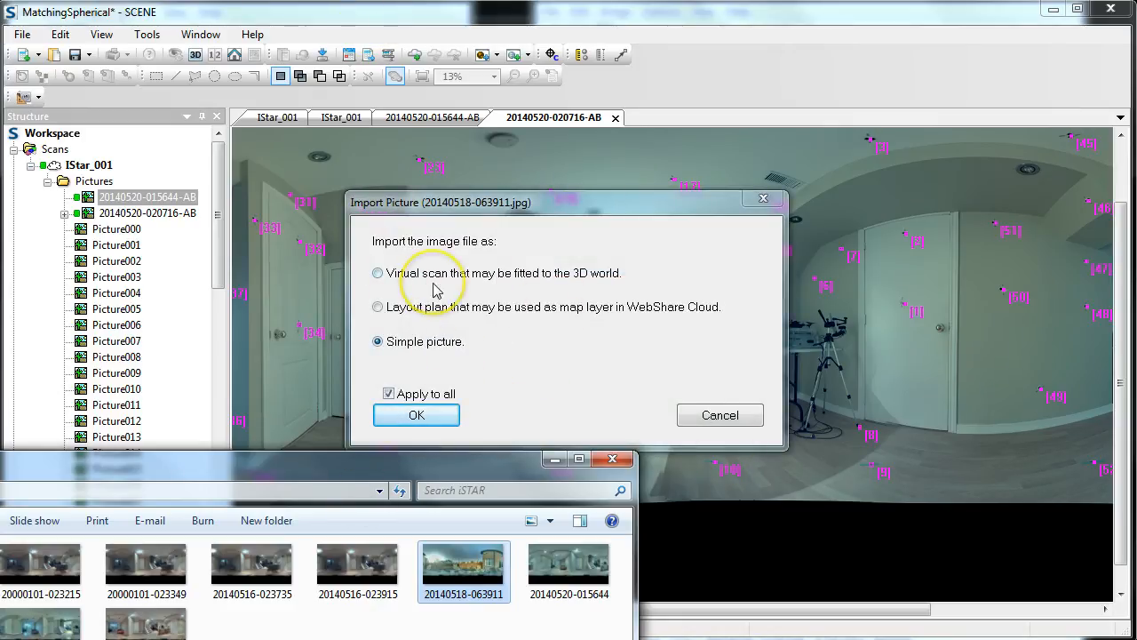
mouse_move(420, 402)
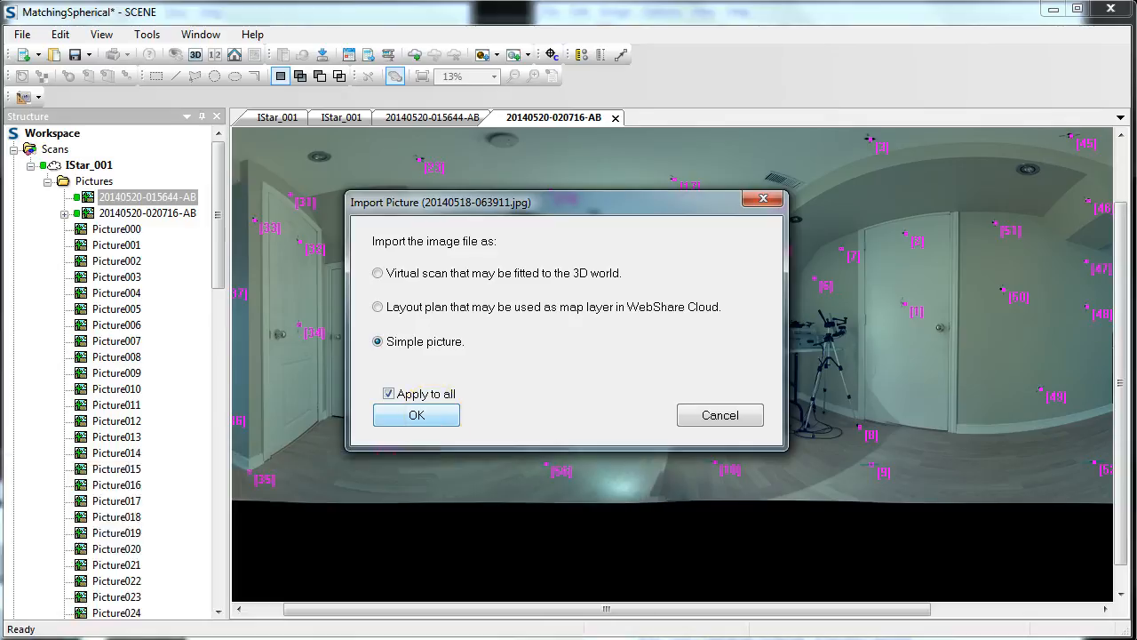
Import 20140518-063911.jpg as a simple picture, with Apply to all kept.
left_click(416, 415)
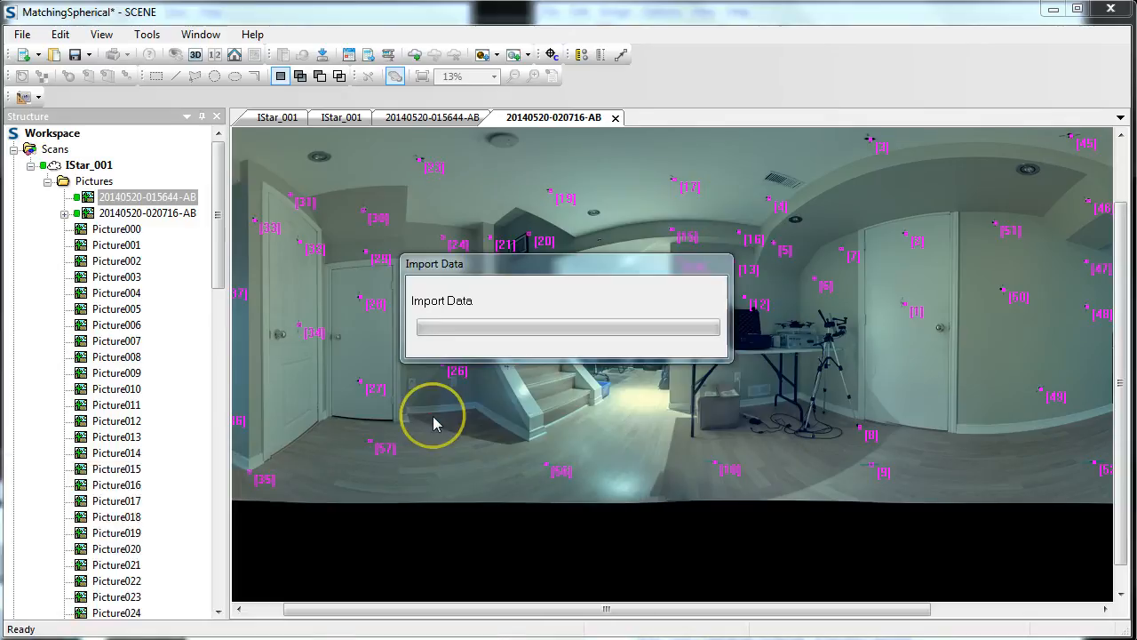
mouse_move(436, 423)
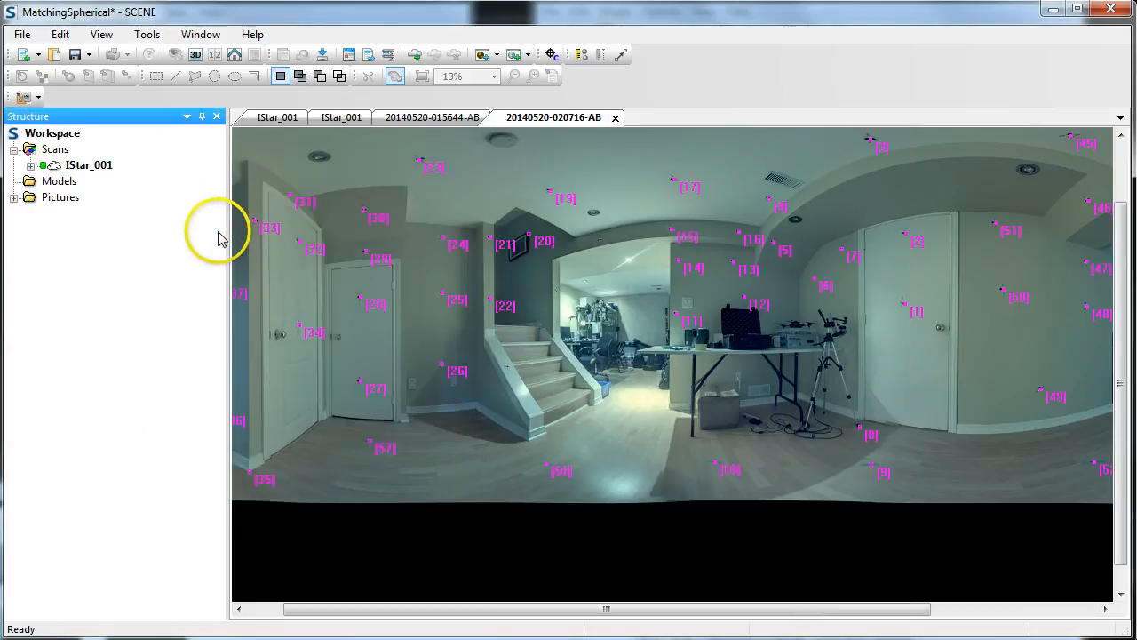
left_click(29, 196)
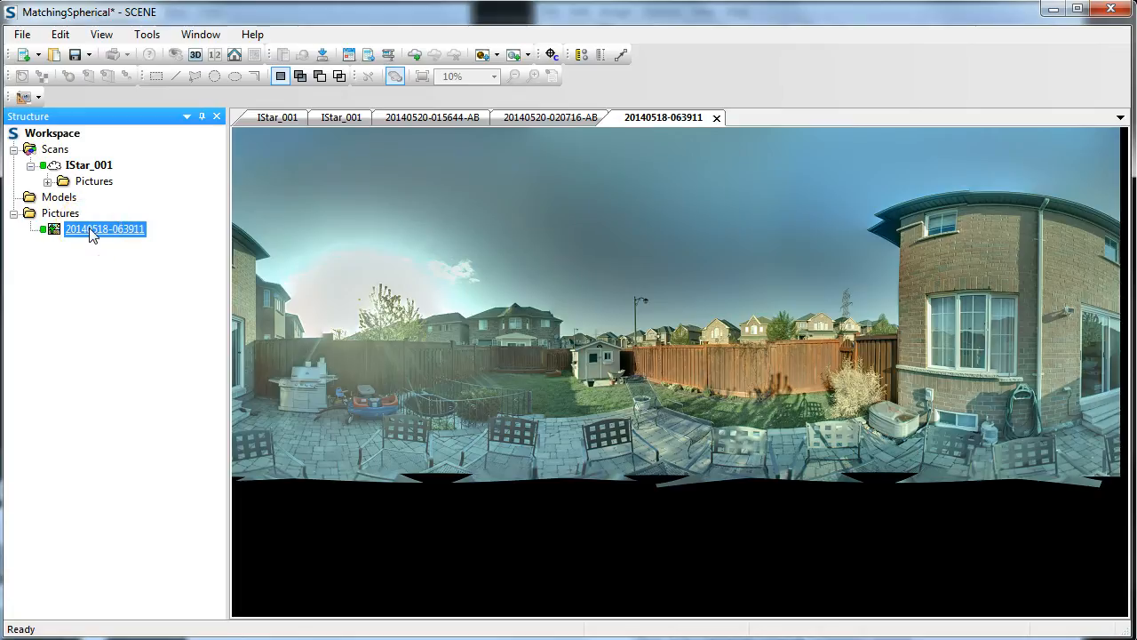
right_click(104, 228)
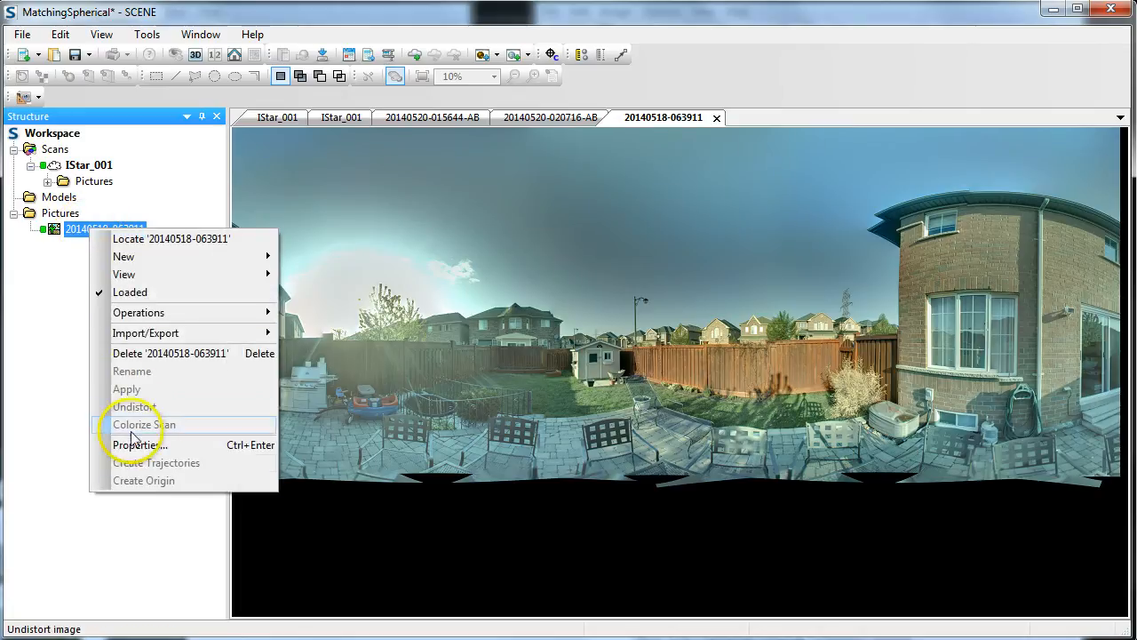
left_click(137, 444)
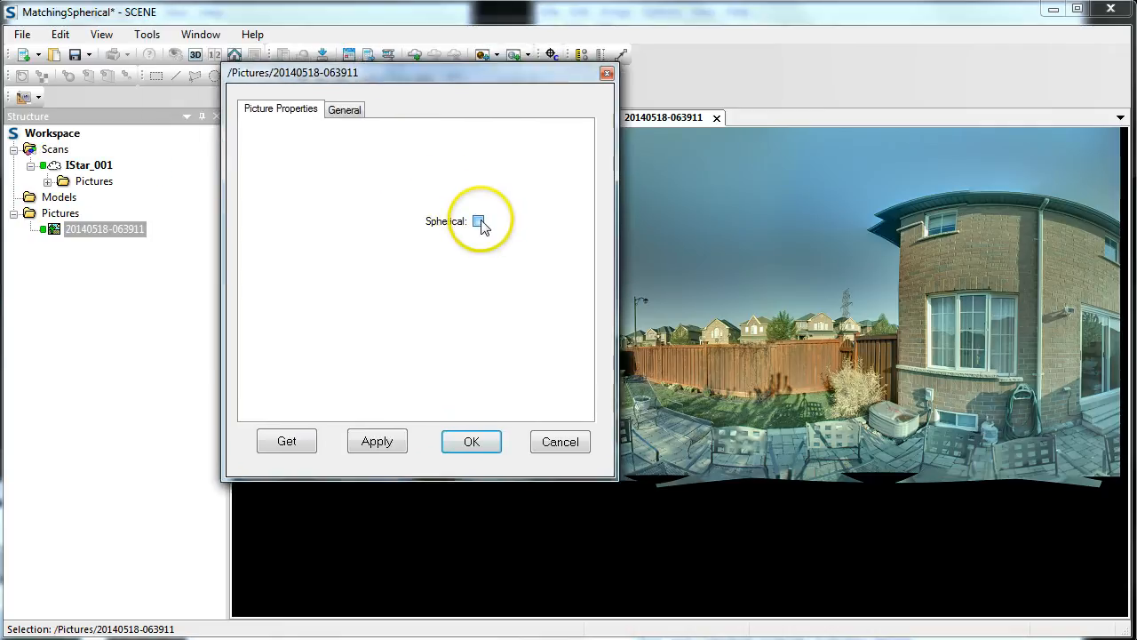
left_click(471, 442)
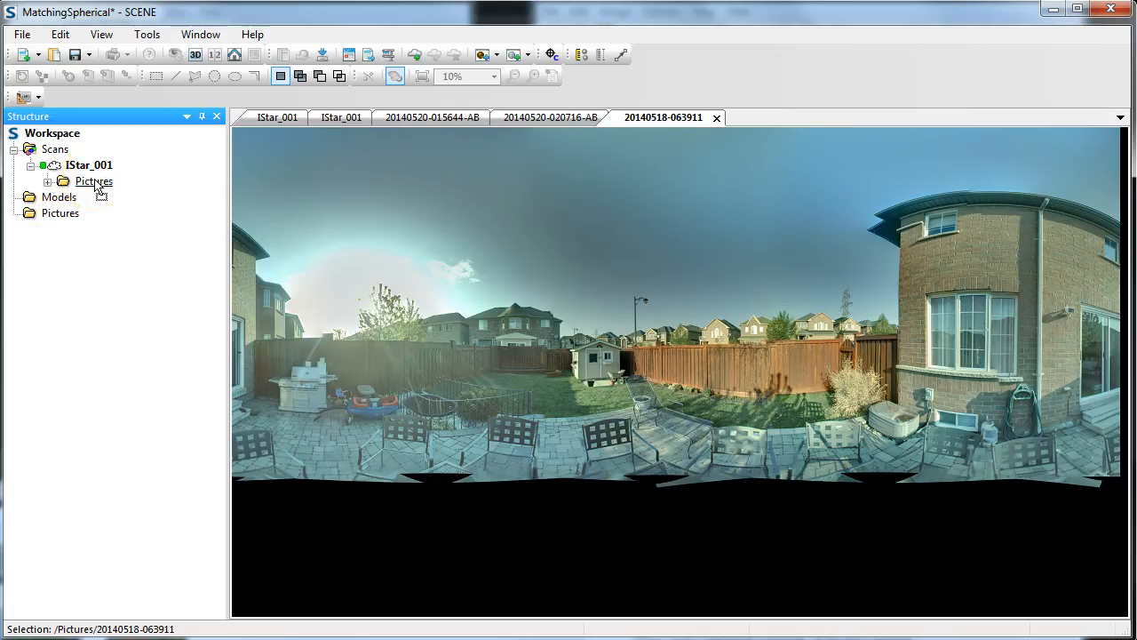
left_click(48, 181)
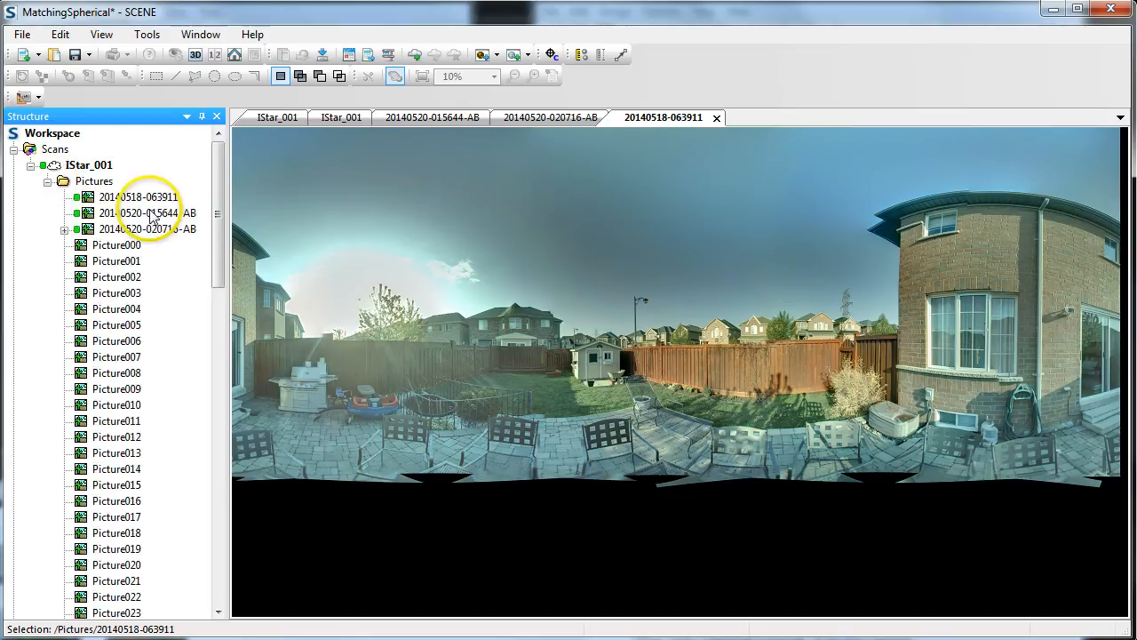
left_click(142, 197)
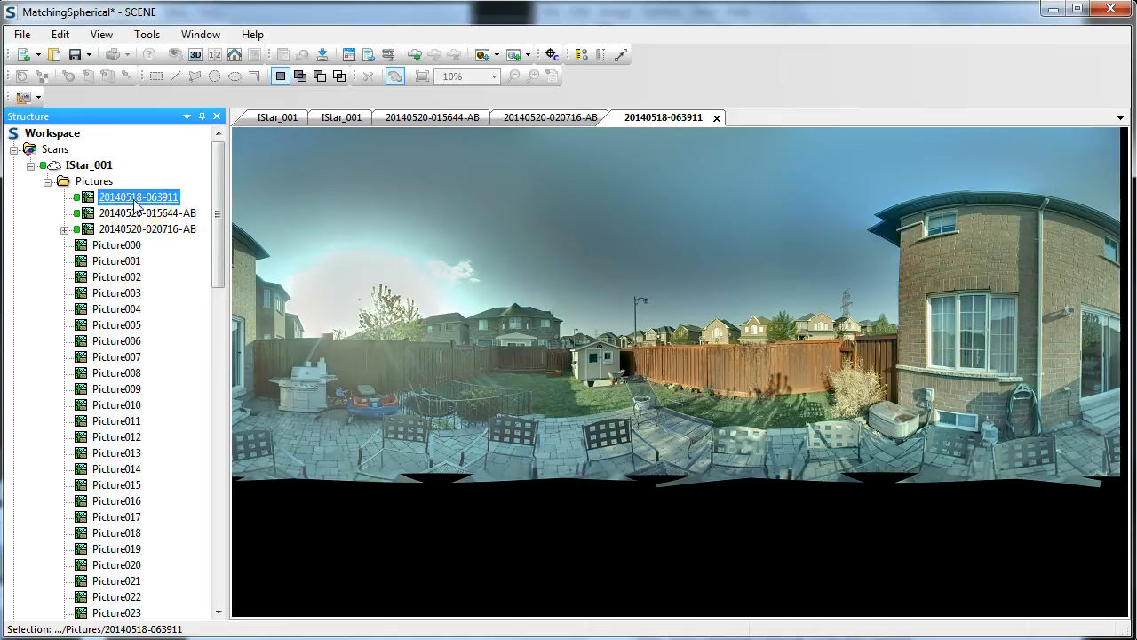
right_click(138, 197)
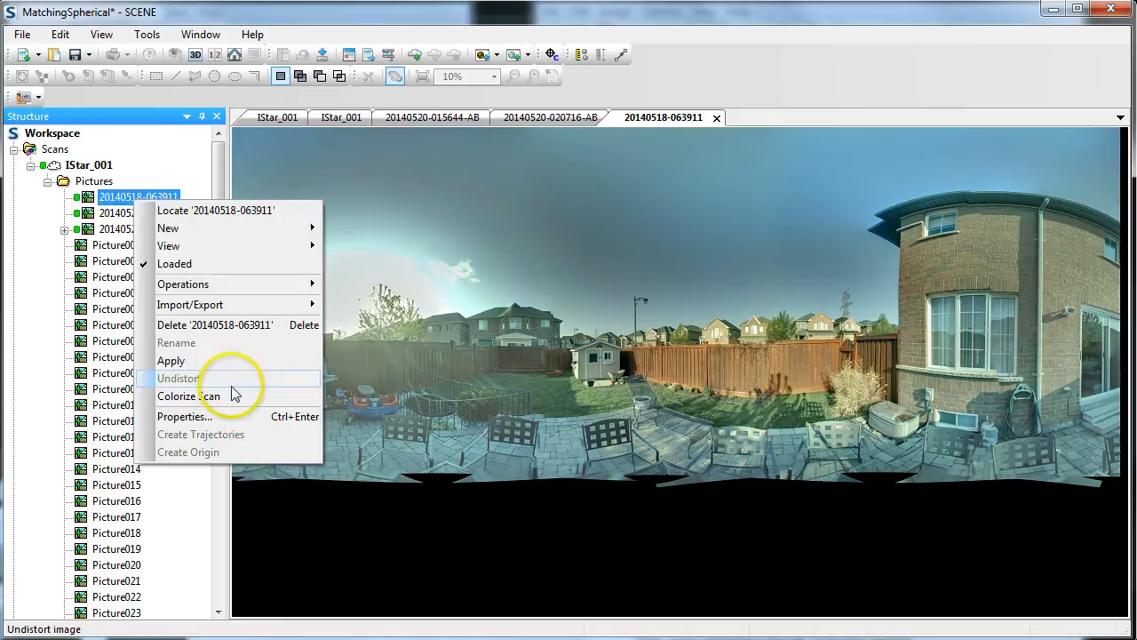
left_click(183, 415)
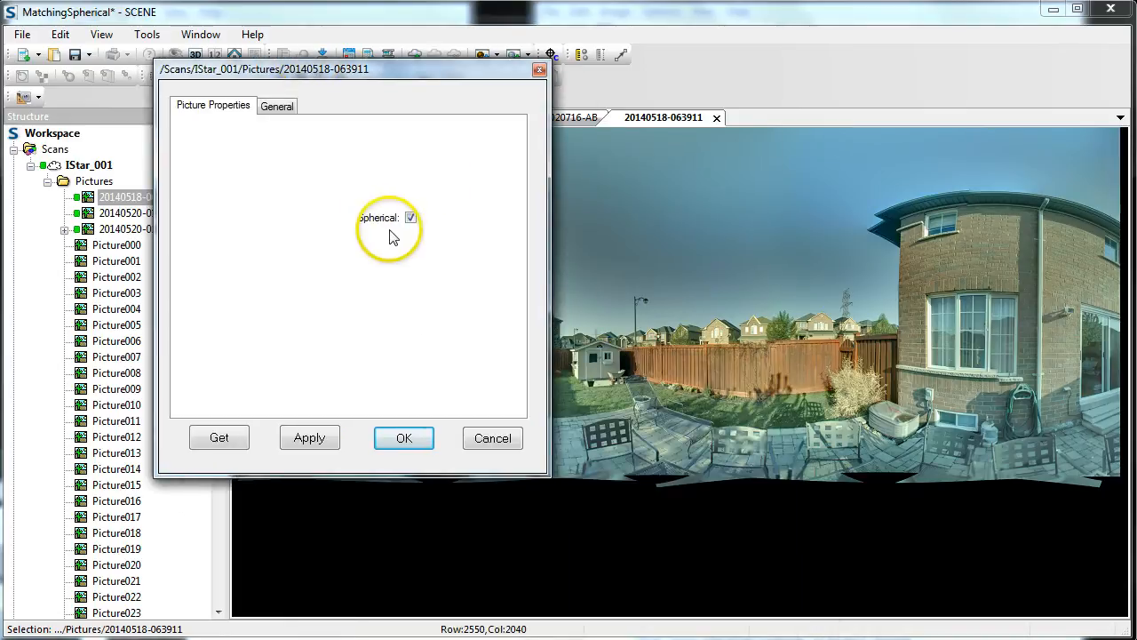
left_click(403, 437)
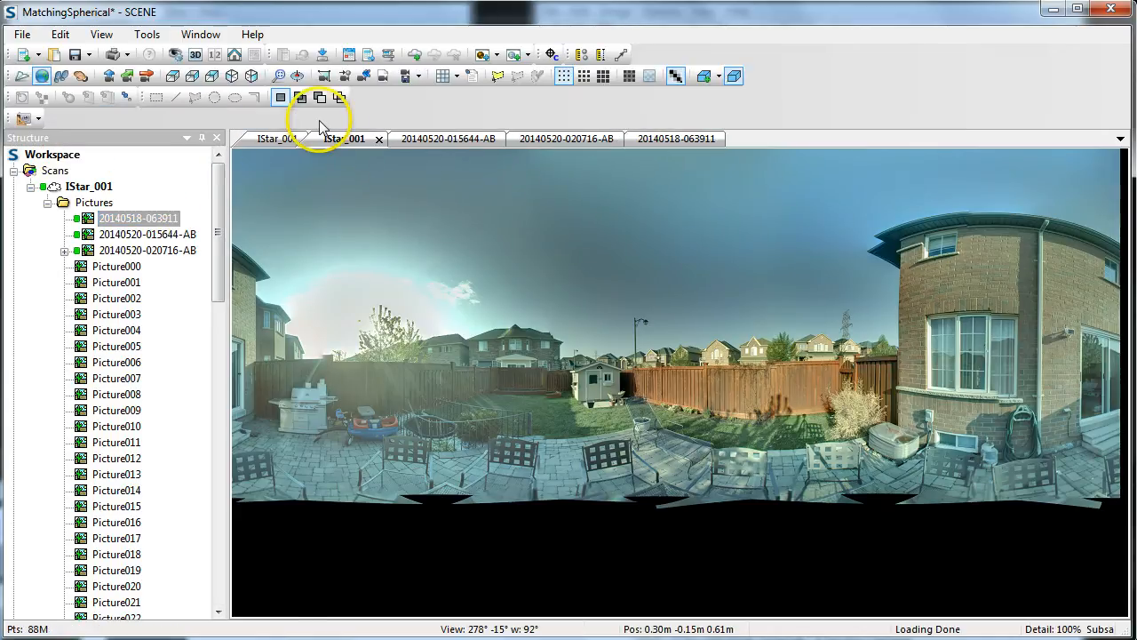
left_click(435, 116)
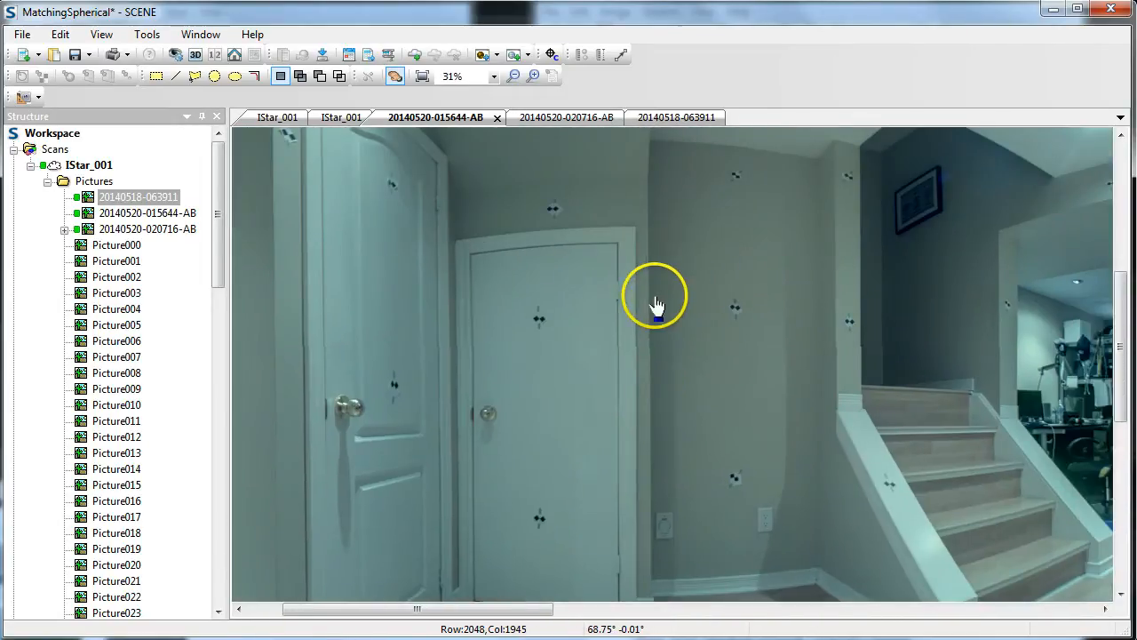
left_click_drag(656, 297, 844, 422)
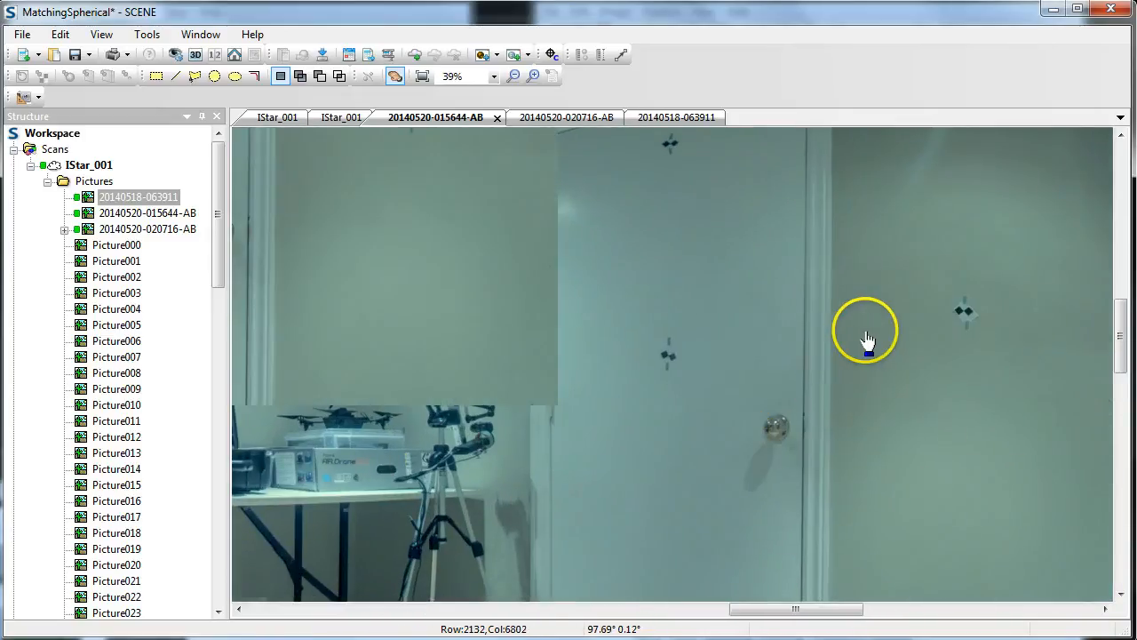
scroll("up", 3)
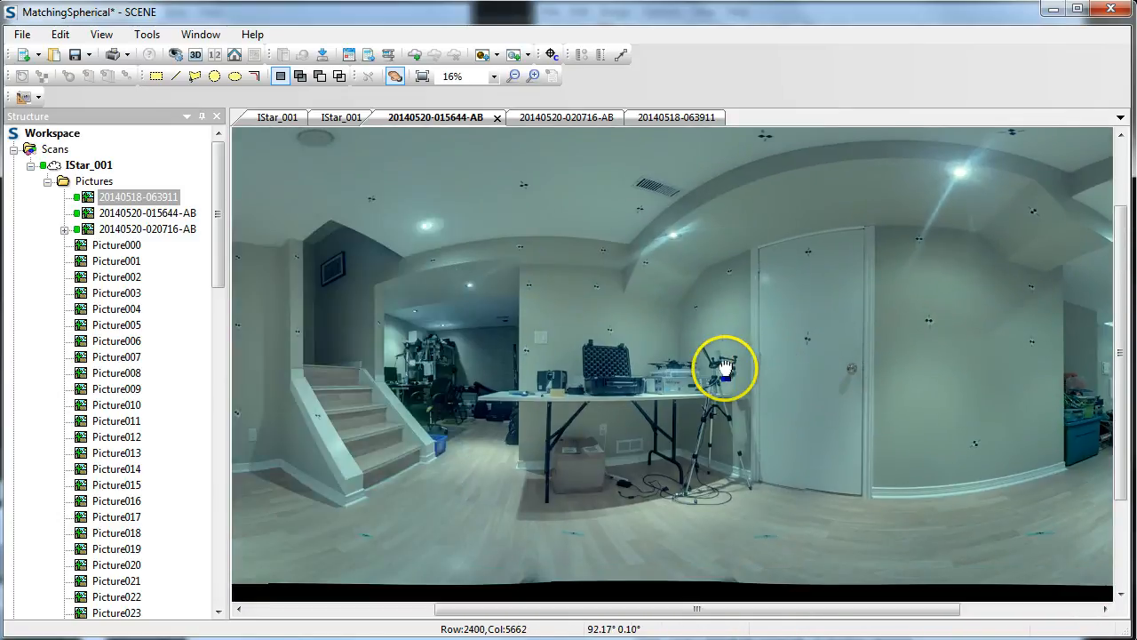
left_click_drag(724, 364, 520, 408)
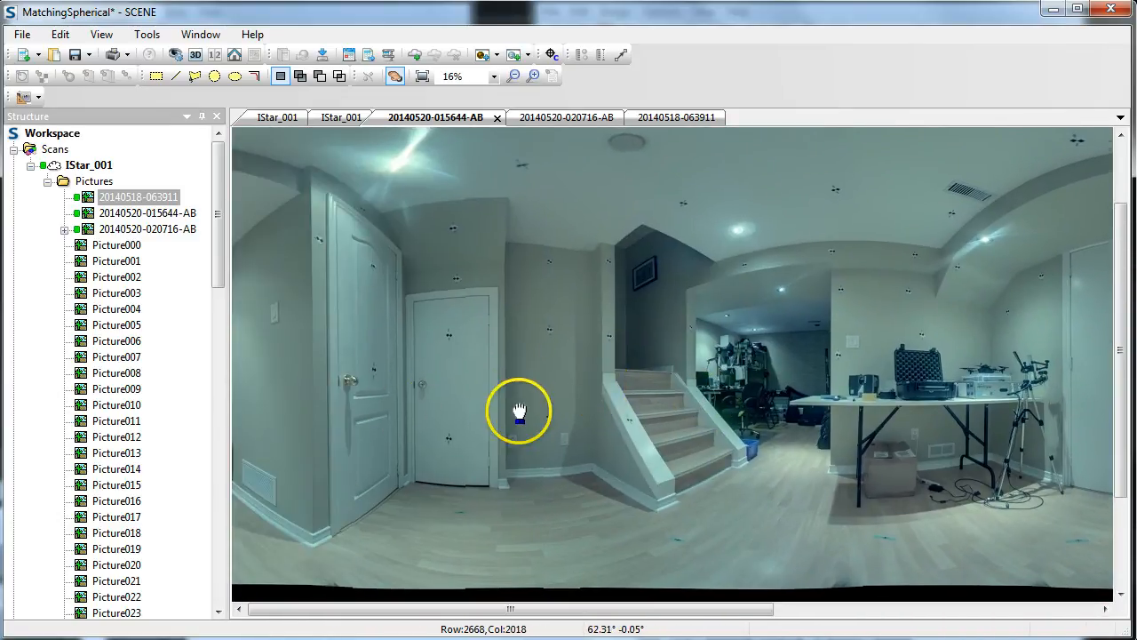
left_click_drag(520, 411, 466, 431)
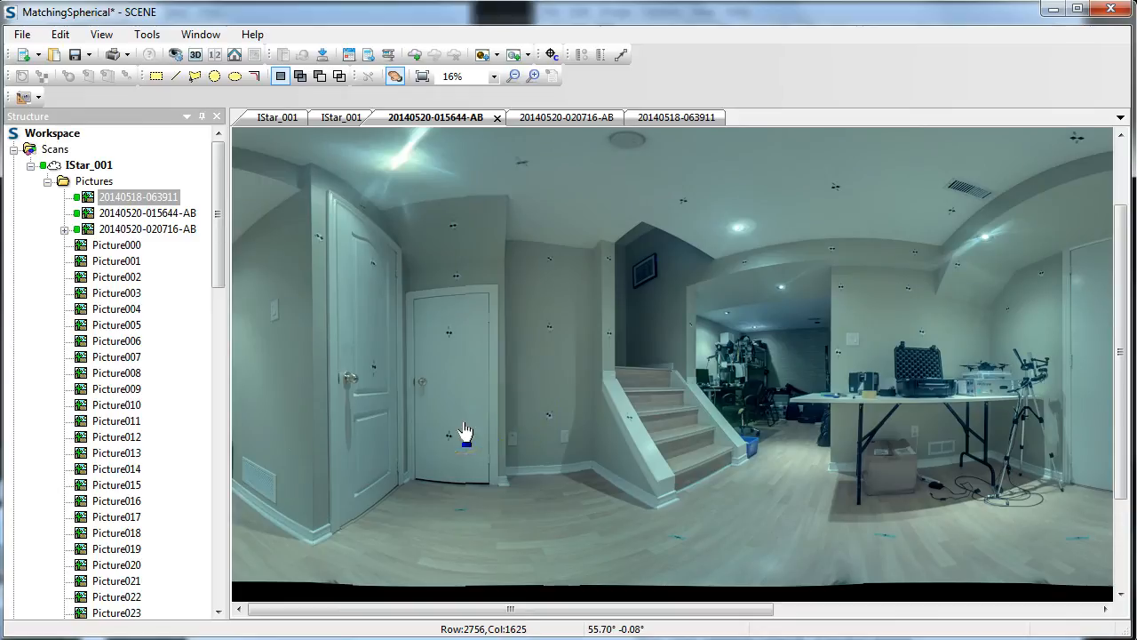
mouse_move(193, 286)
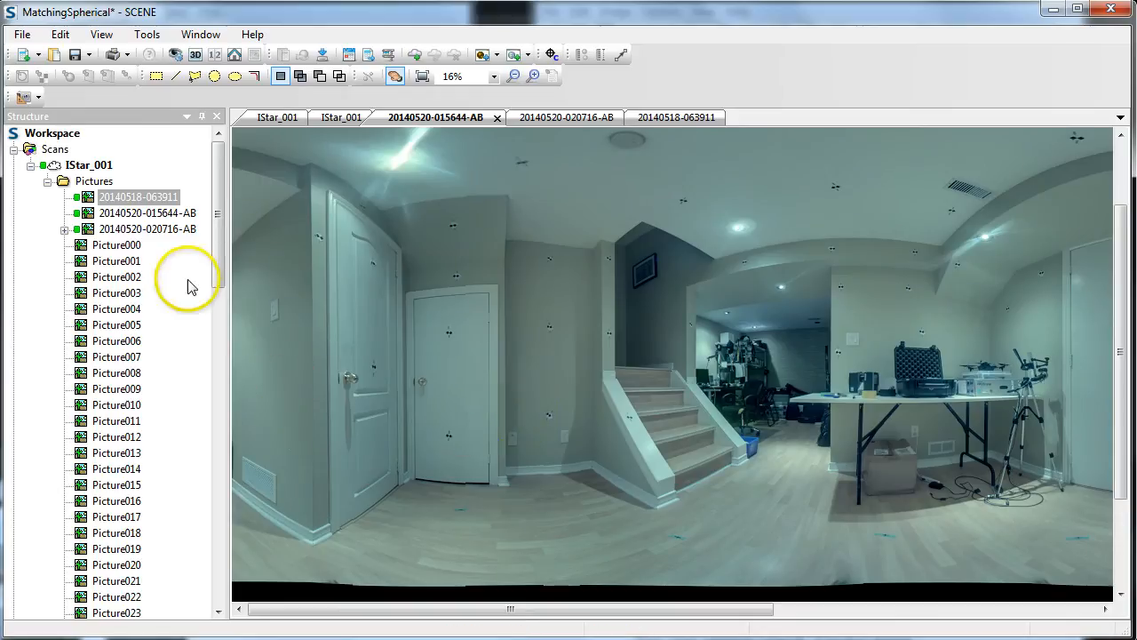
mouse_move(147, 229)
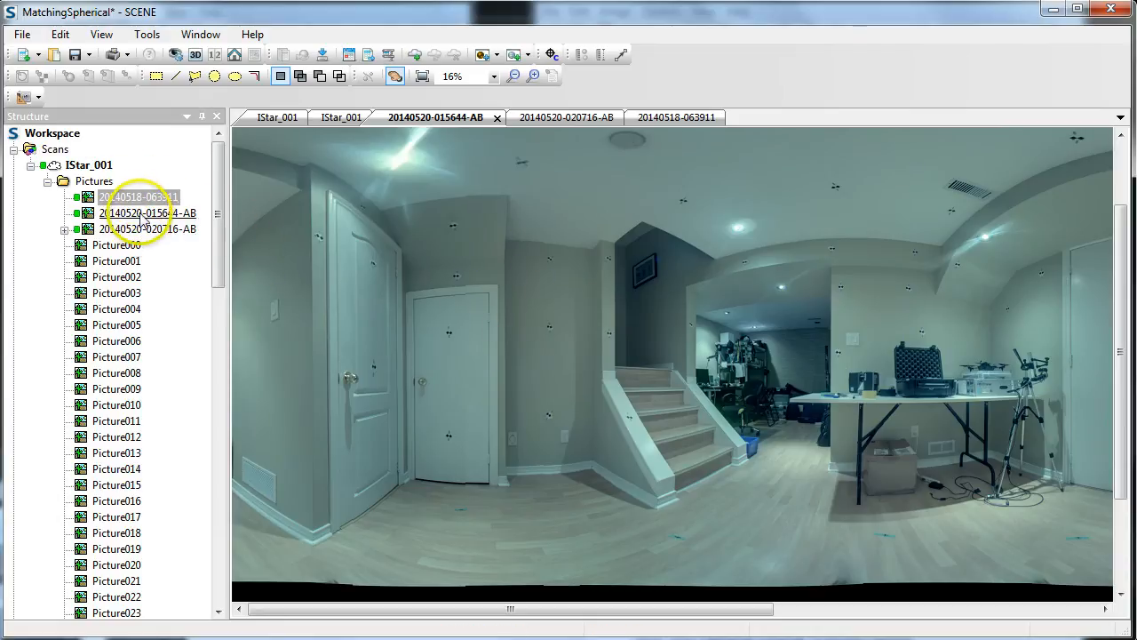
right_click(148, 212)
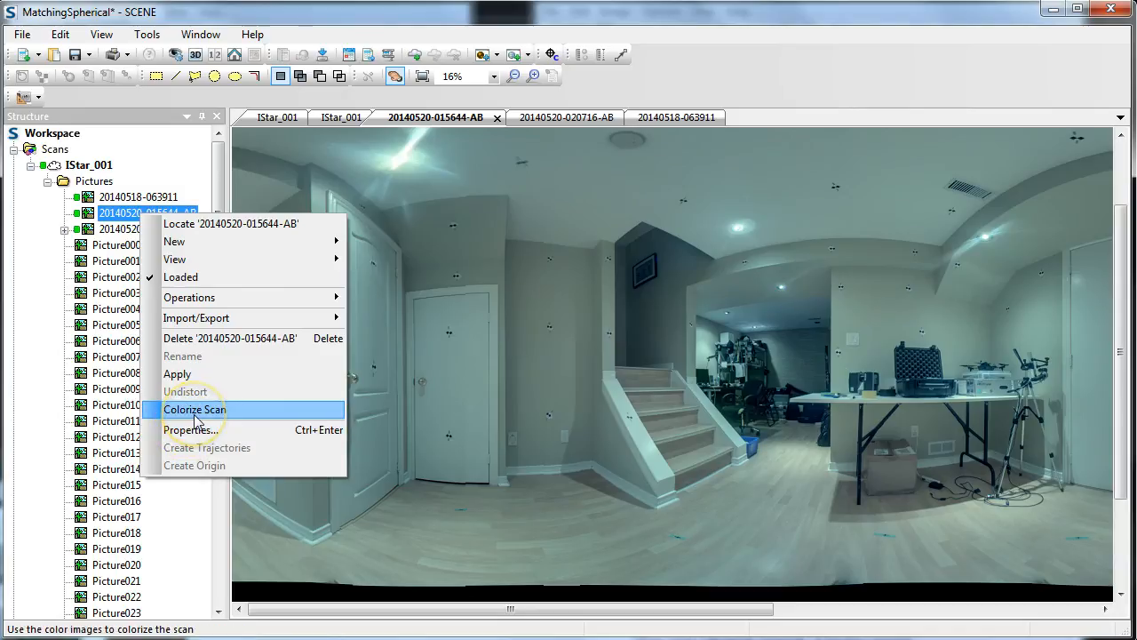
left_click(194, 409)
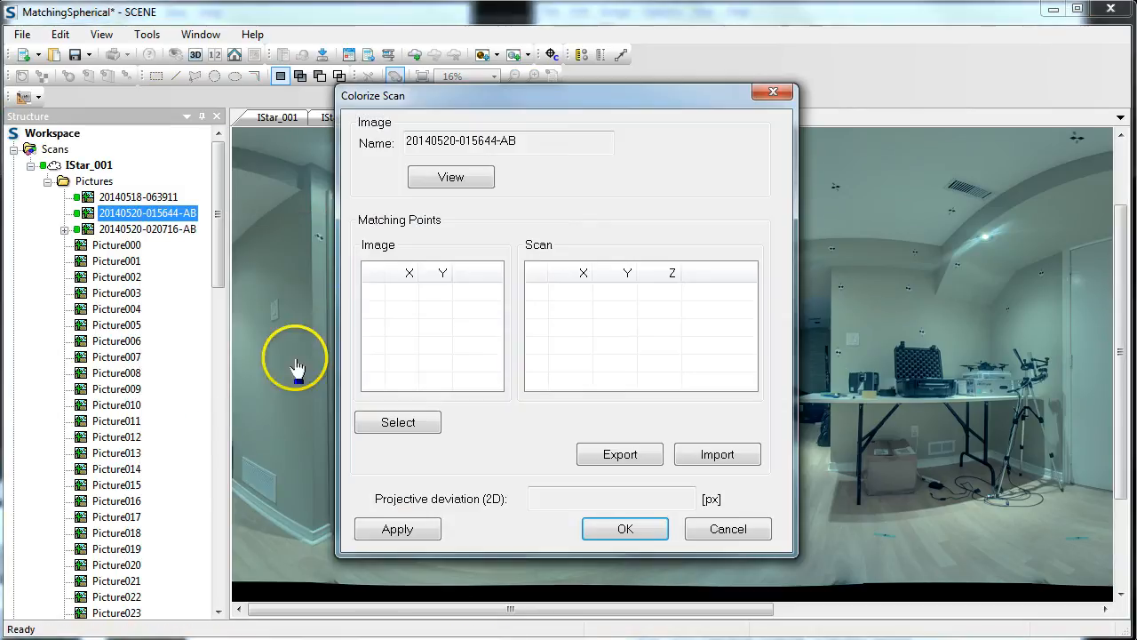
left_click(451, 177)
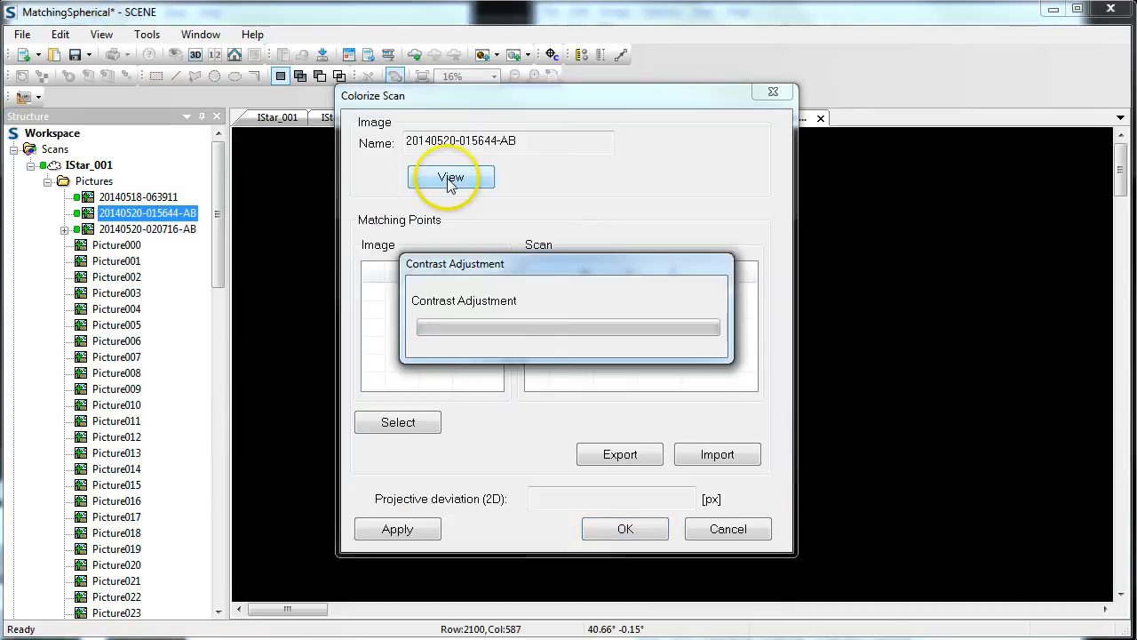
left_click(450, 176)
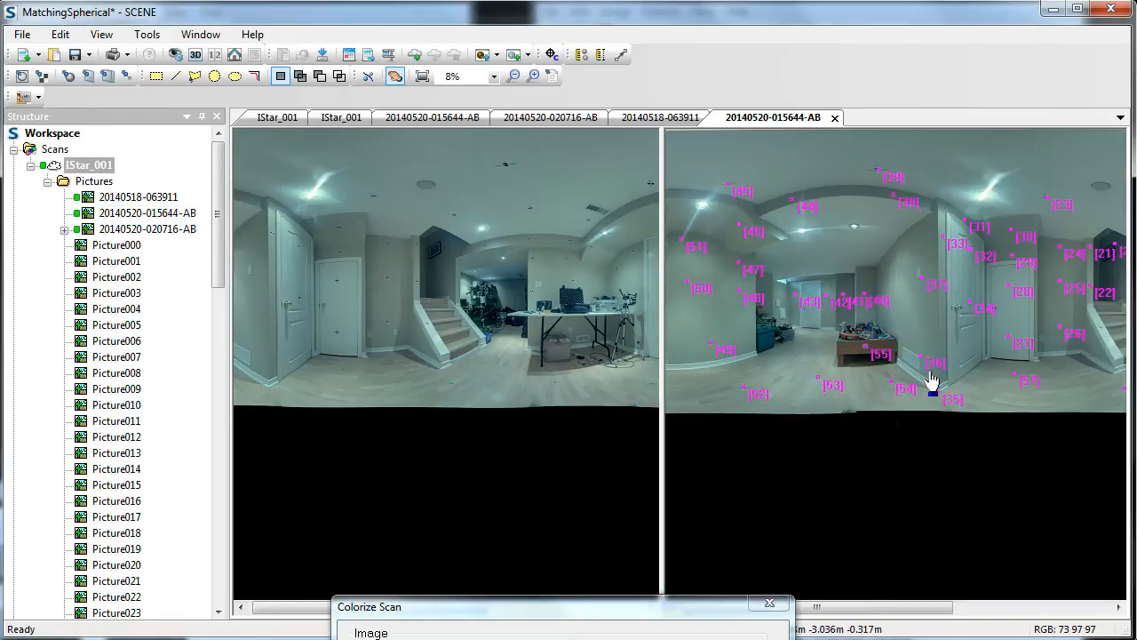
mouse_move(565, 606)
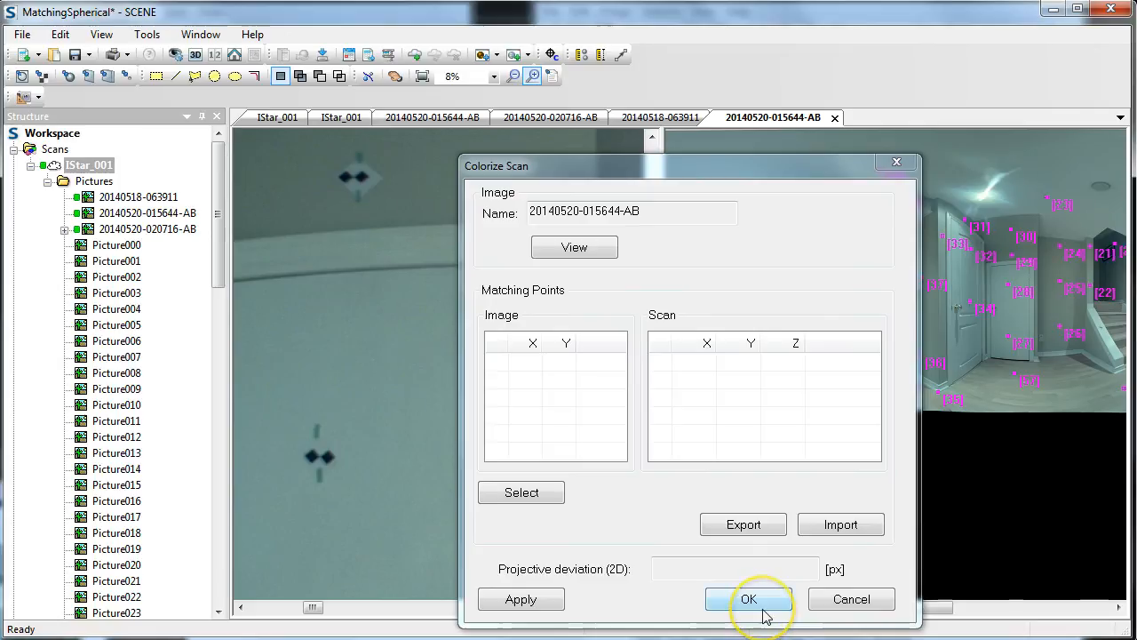
mouse_move(830, 608)
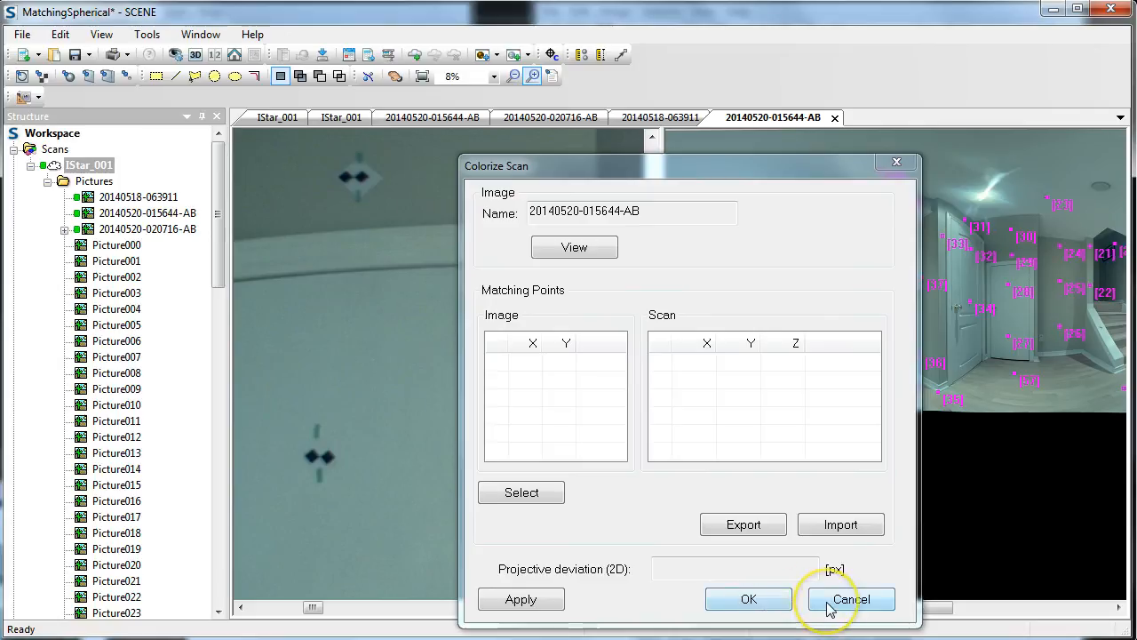
left_click(850, 598)
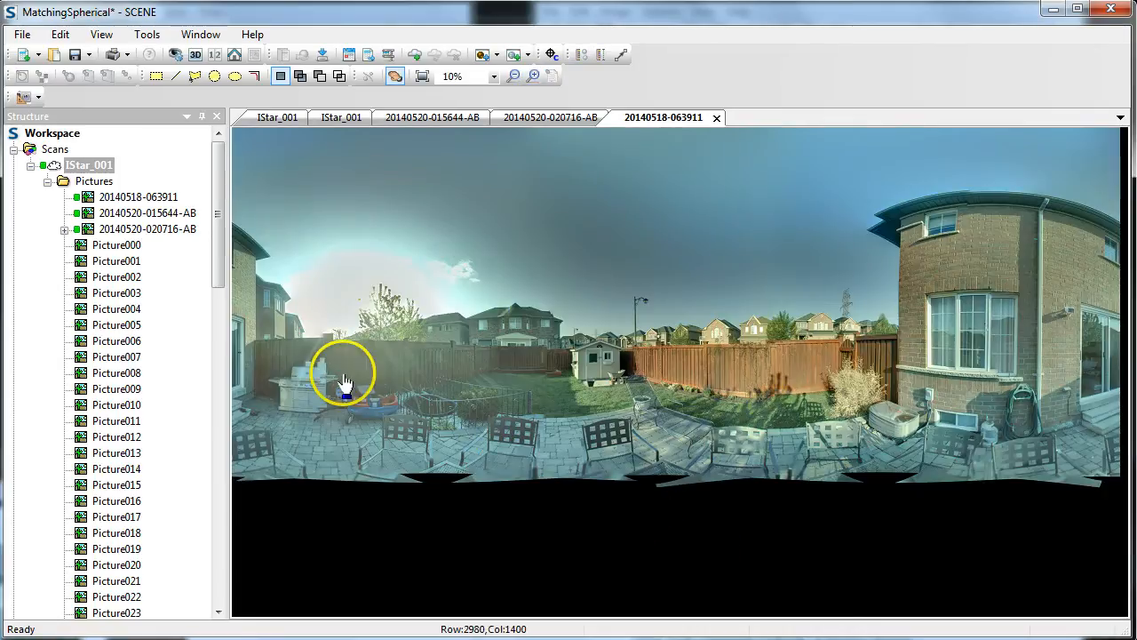
left_click(549, 116)
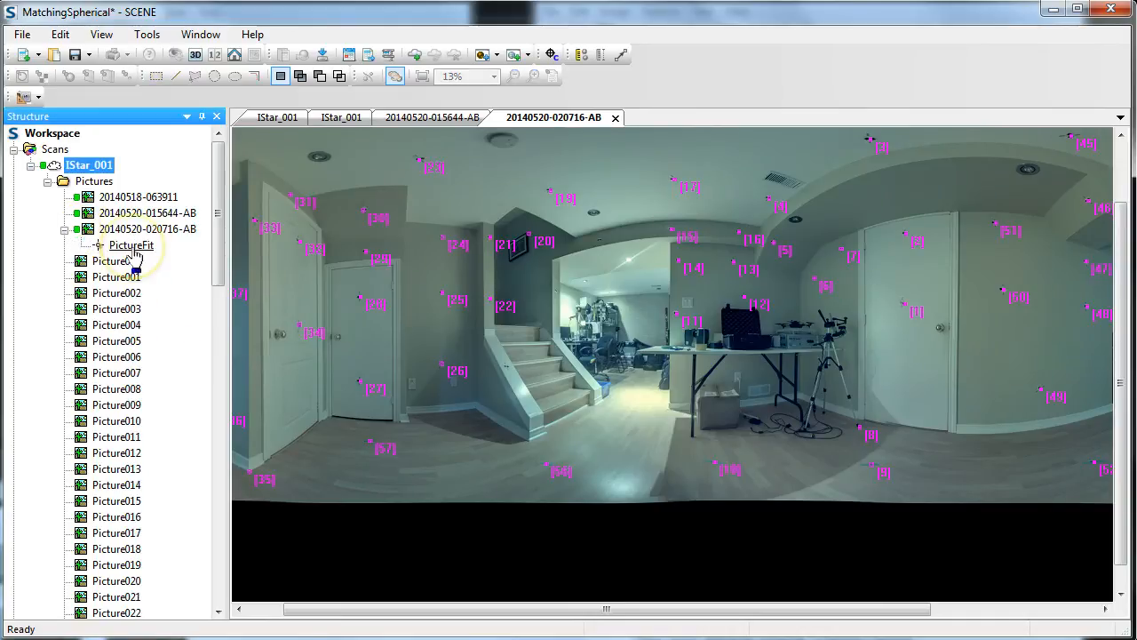
double_click(132, 245)
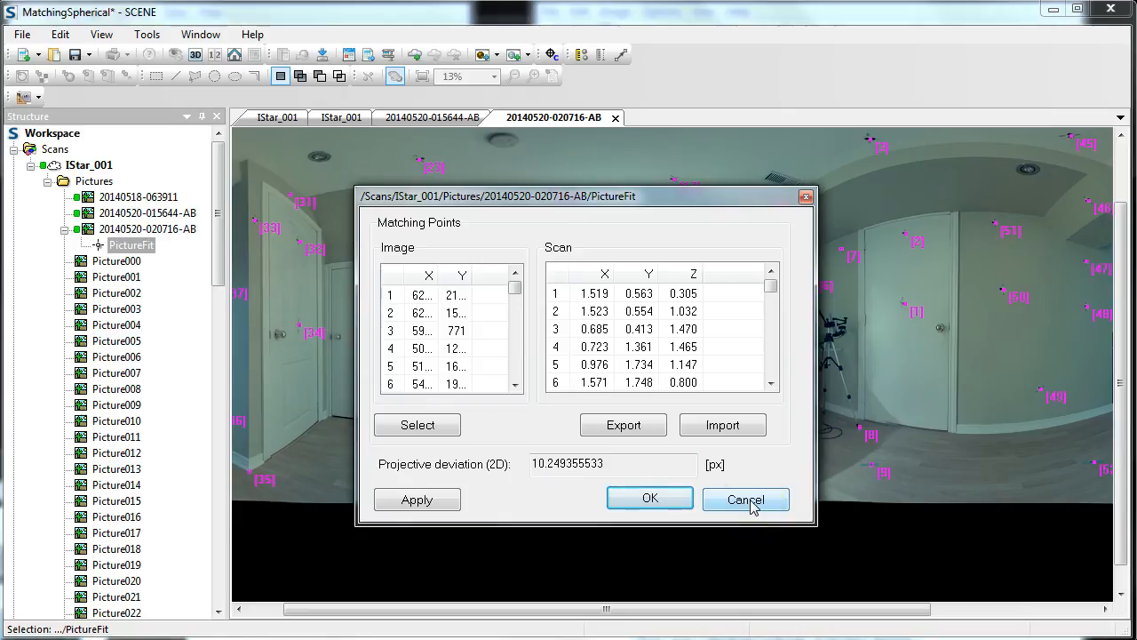
left_click(745, 499)
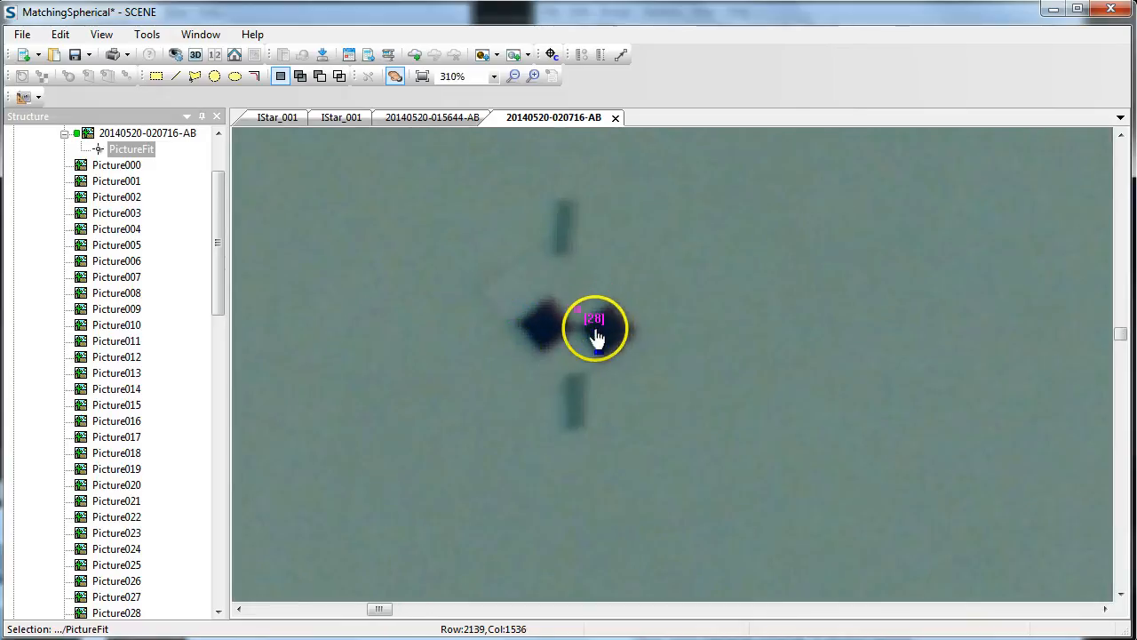
scroll("down", 3)
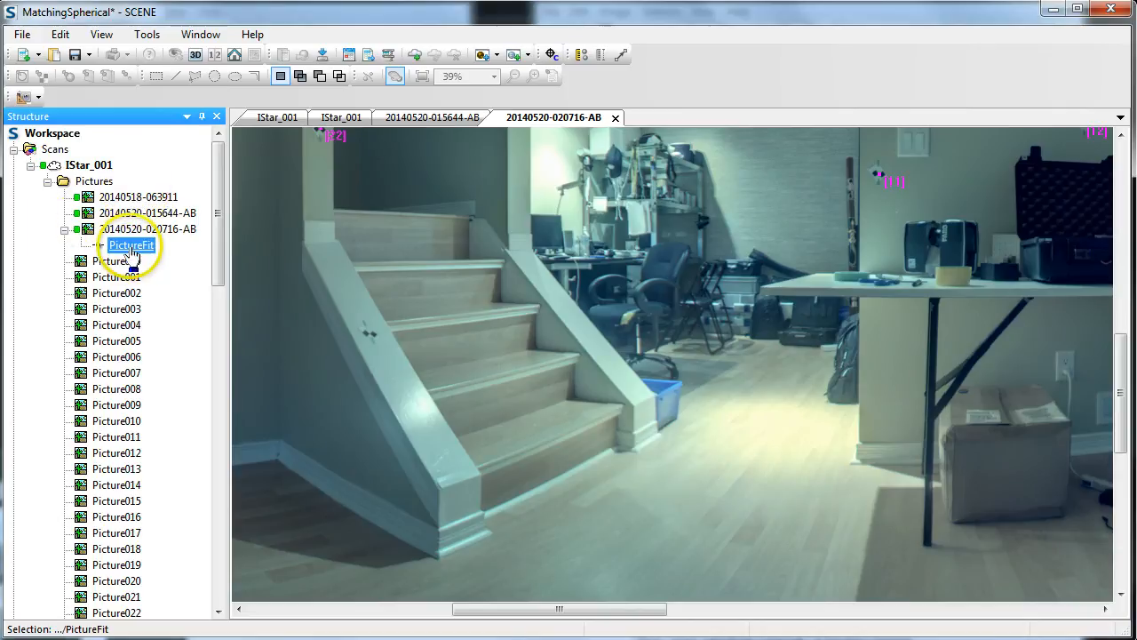
left_click(148, 212)
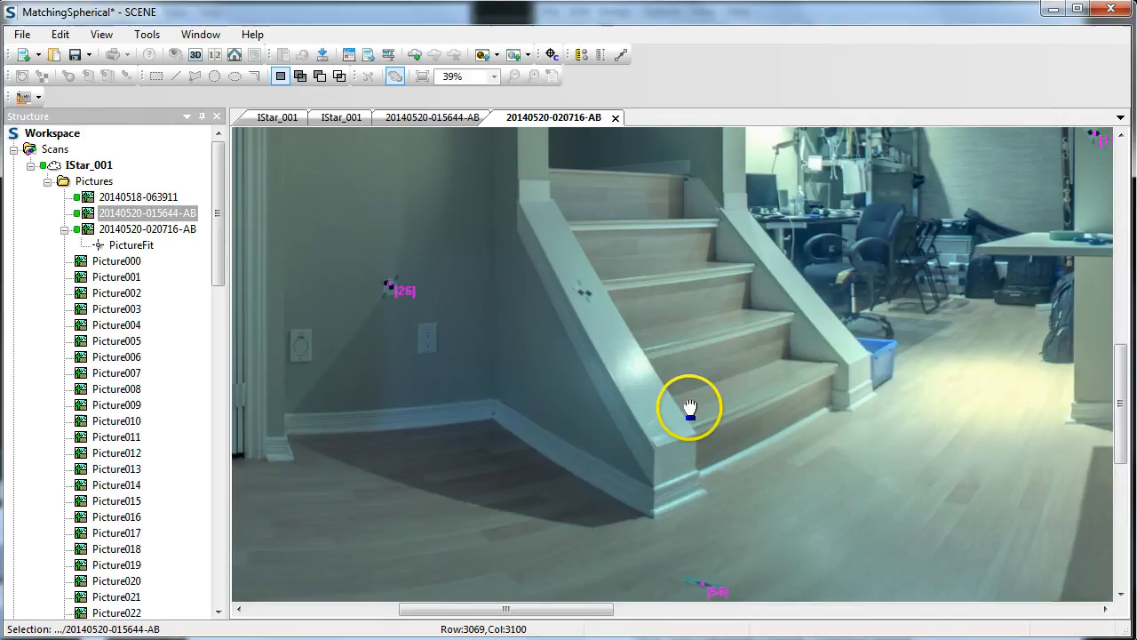
left_click_drag(691, 407, 387, 429)
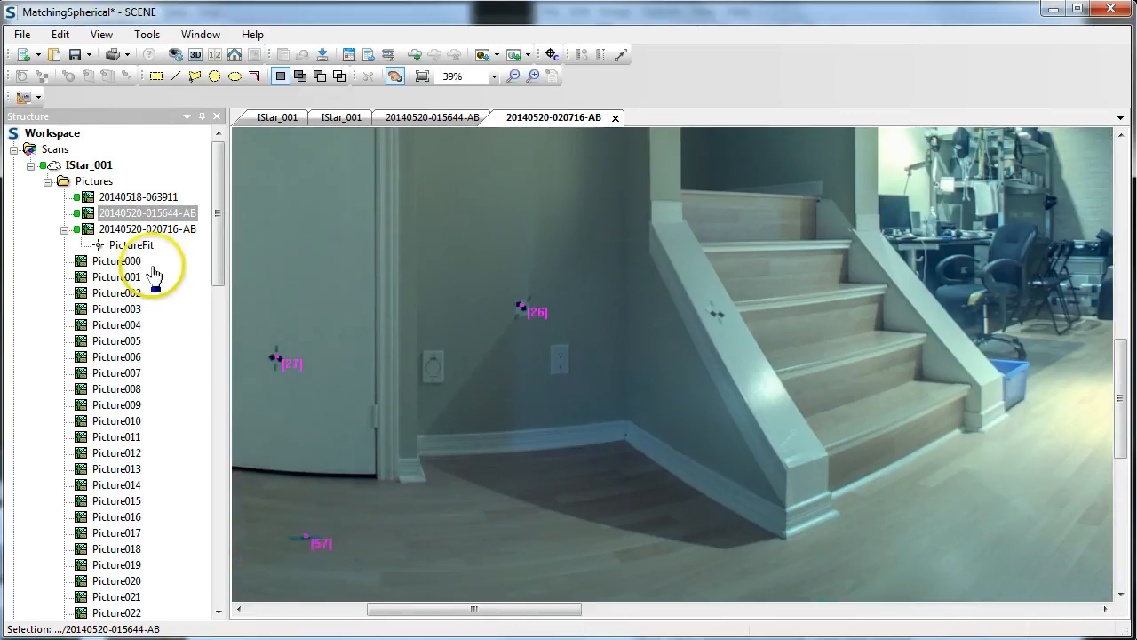
left_click(132, 244)
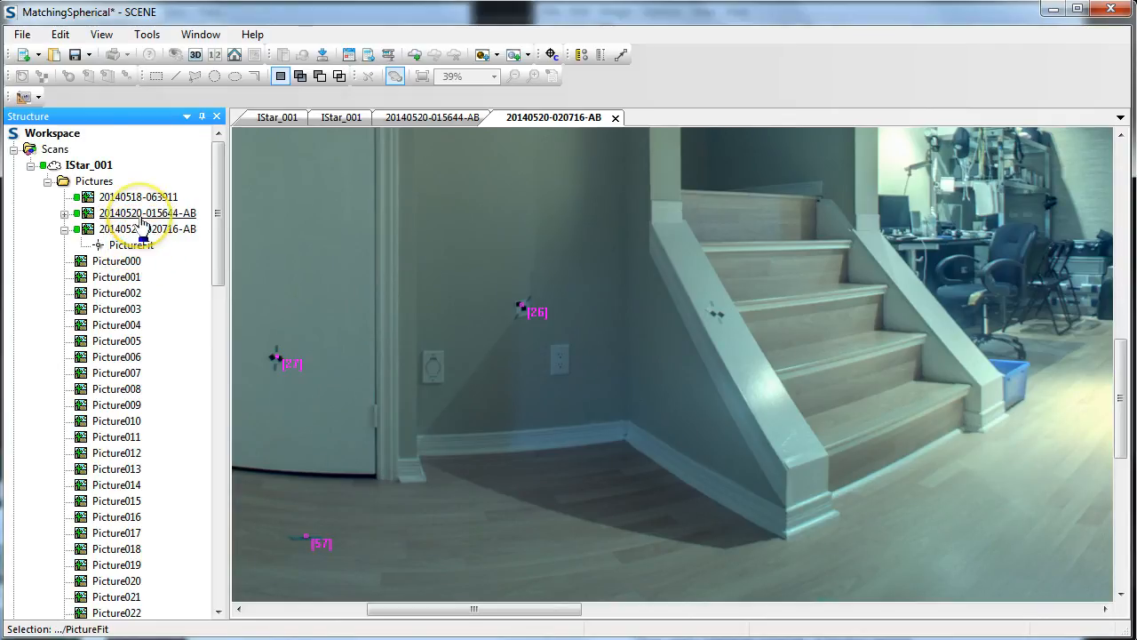
left_click(65, 213)
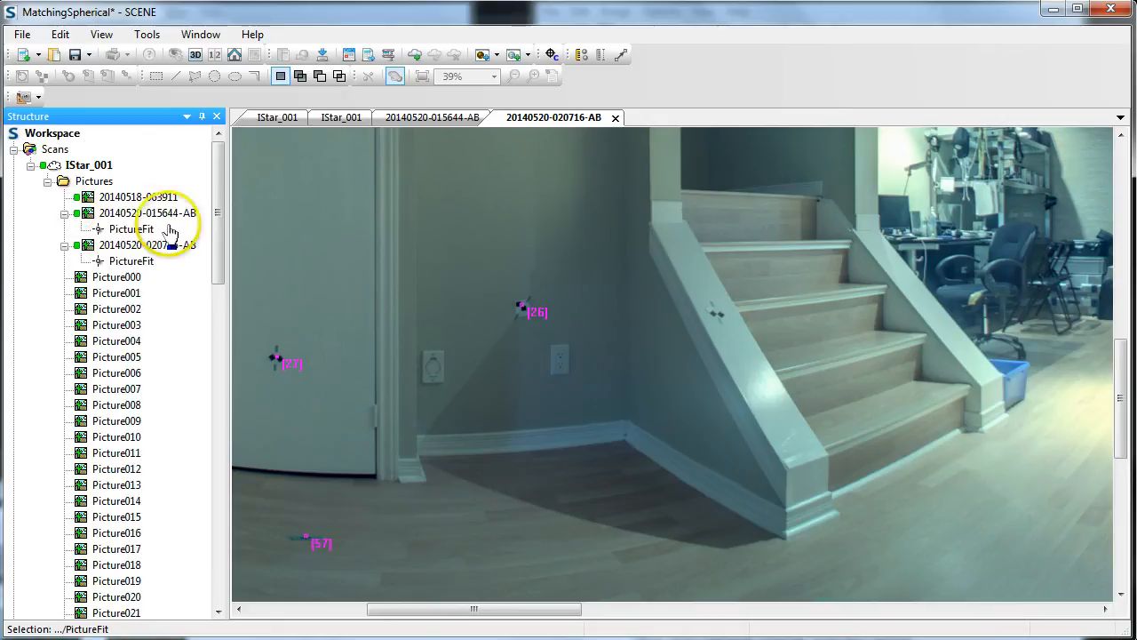
mouse_move(127, 229)
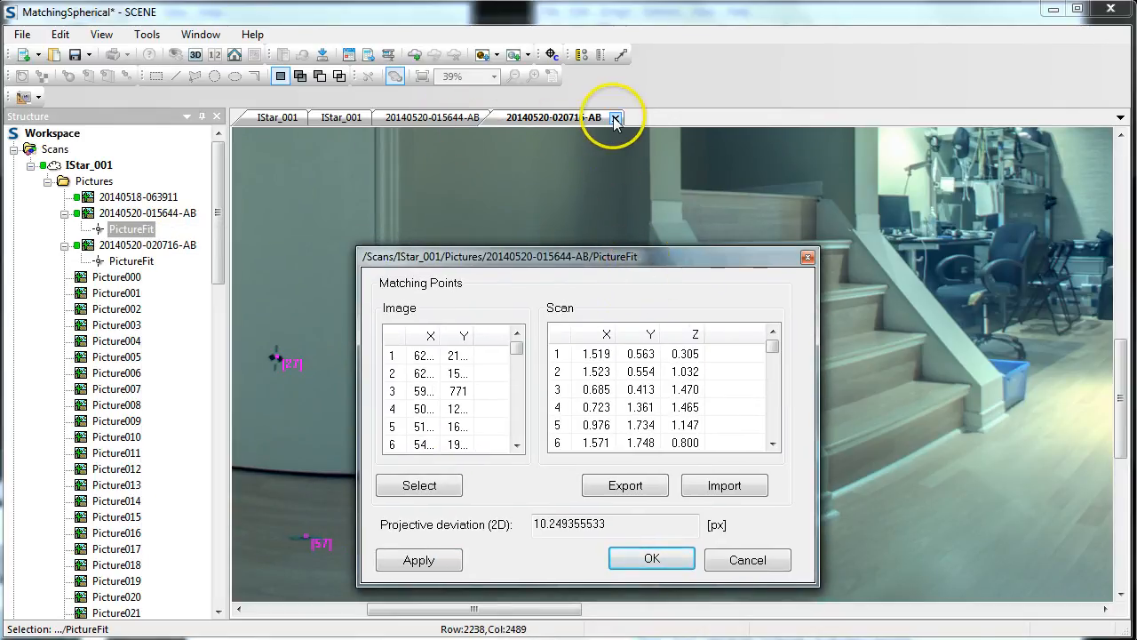
left_click(616, 116)
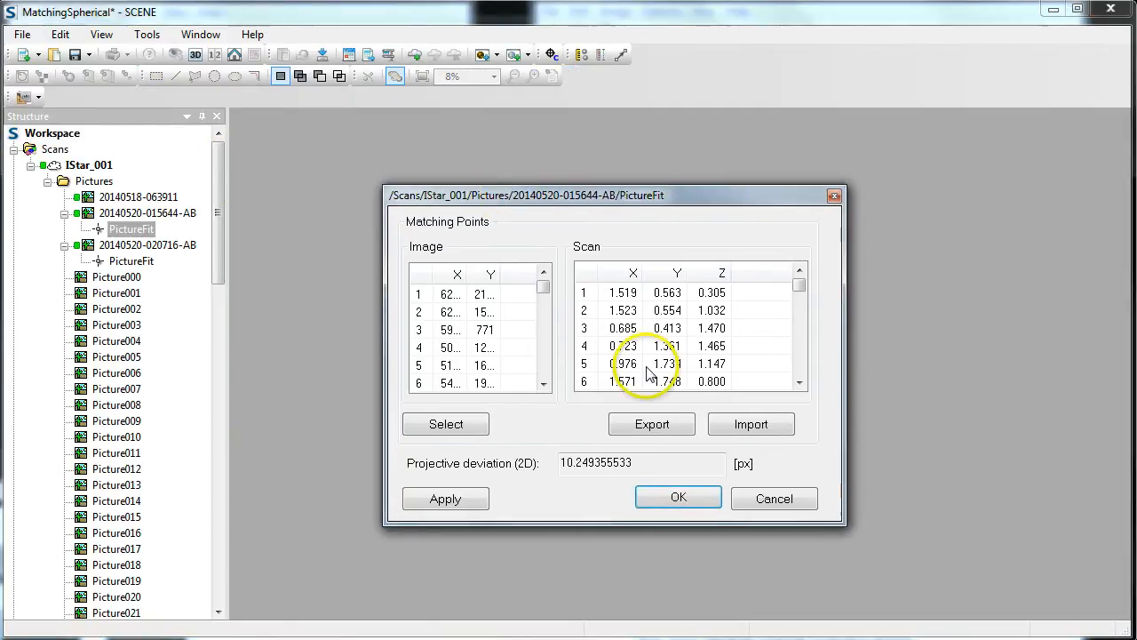
mouse_move(678, 498)
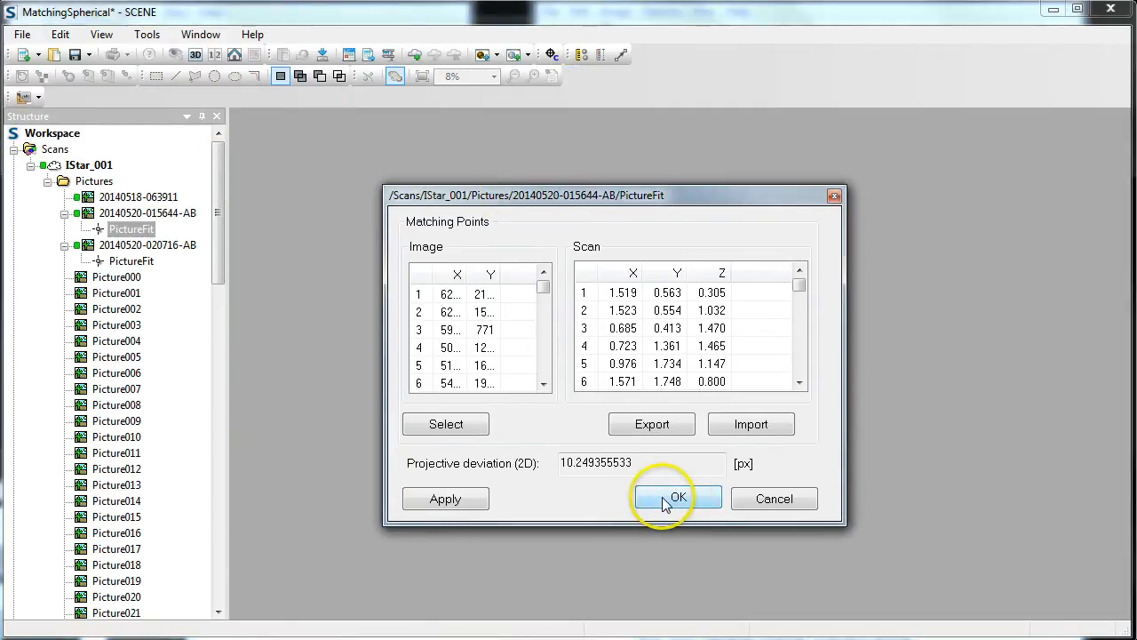
left_click(677, 498)
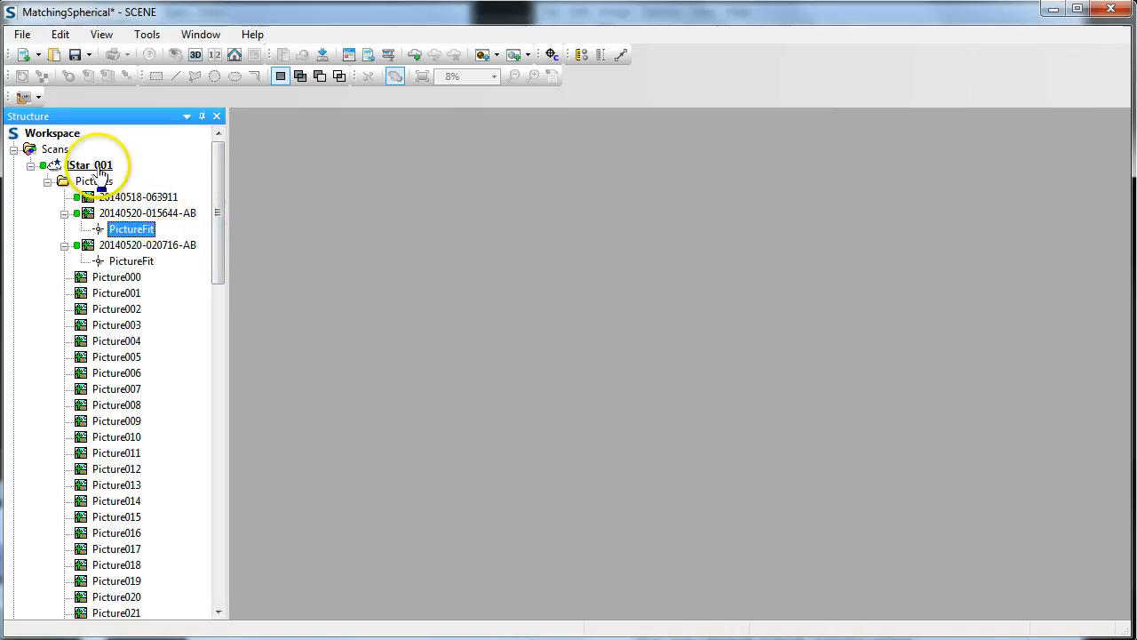
Open the IStar_001 scan in Planar View, showing the coloured basement staircase.
right_click(89, 164)
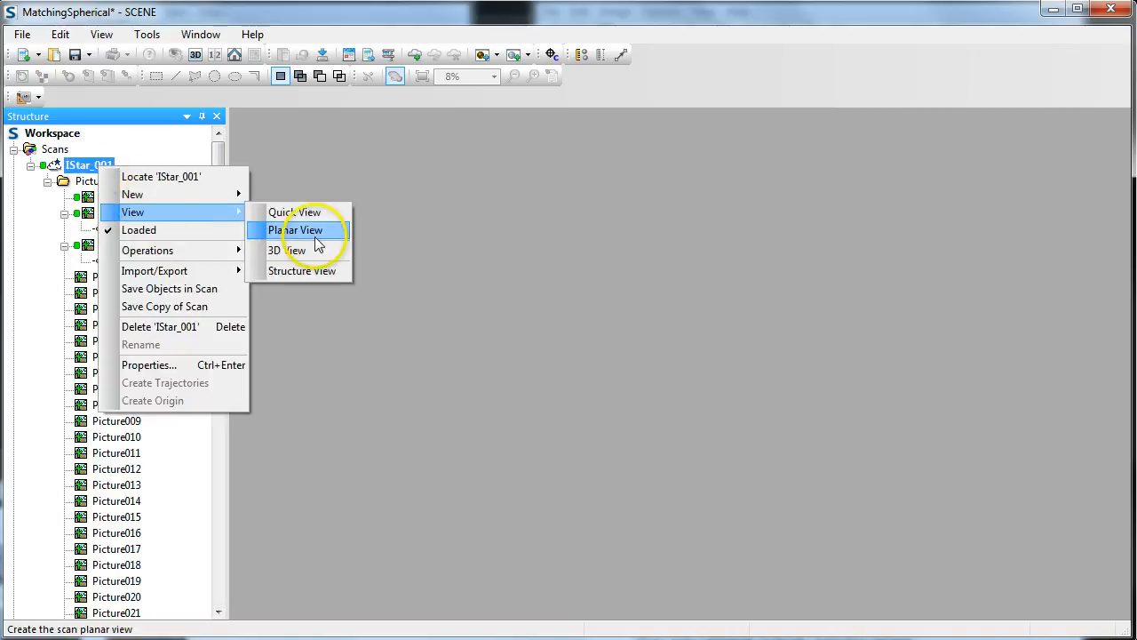
left_click(298, 230)
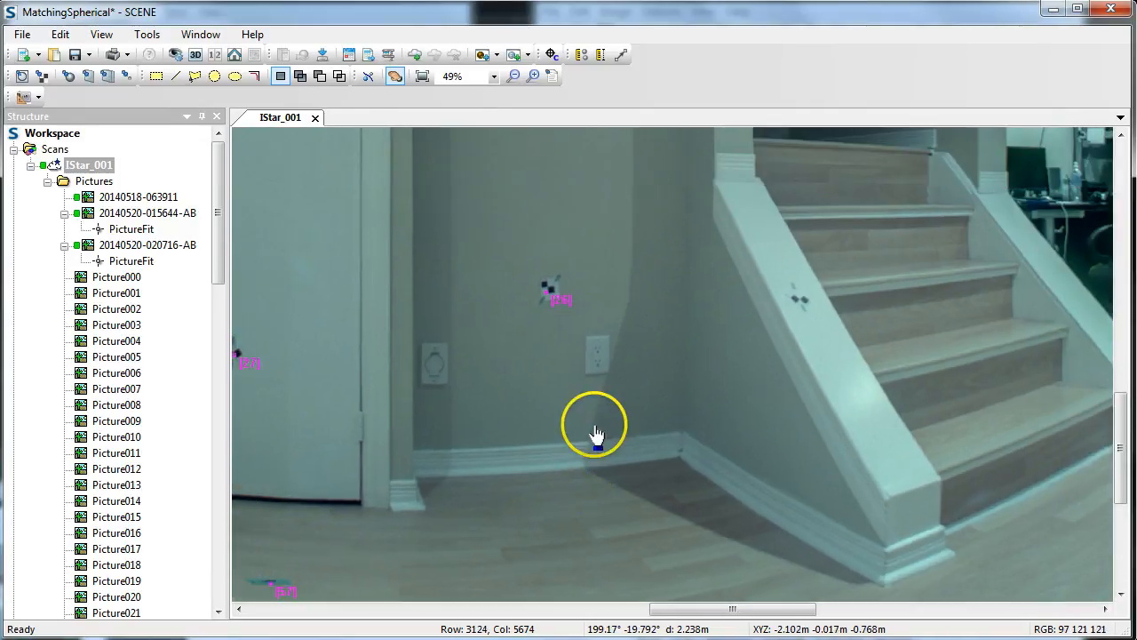
mouse_move(568, 382)
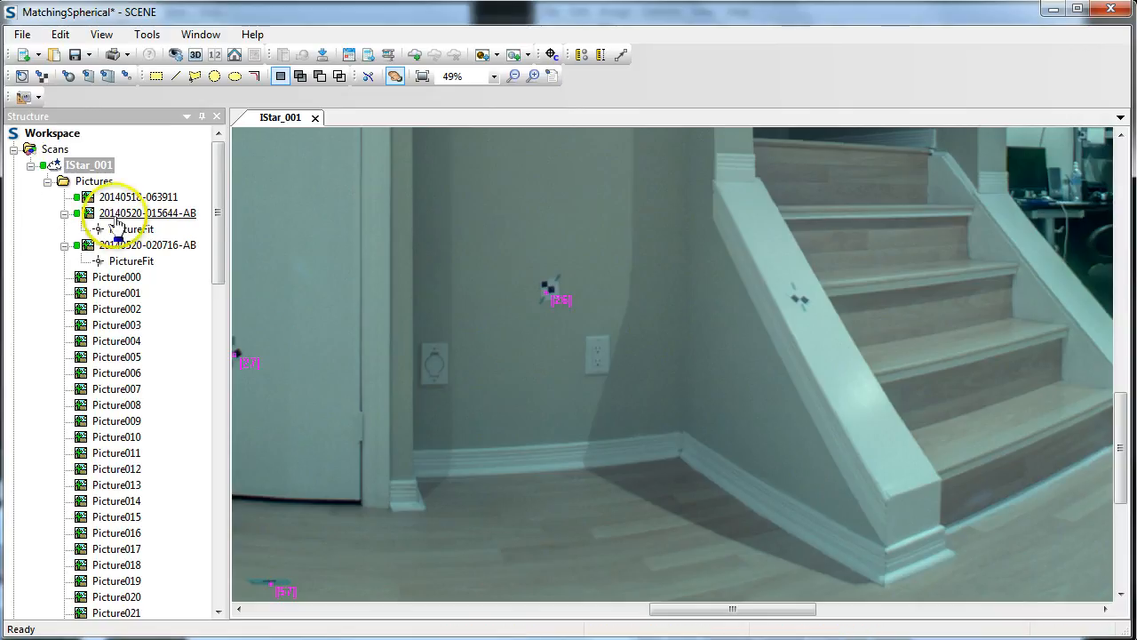
double_click(147, 245)
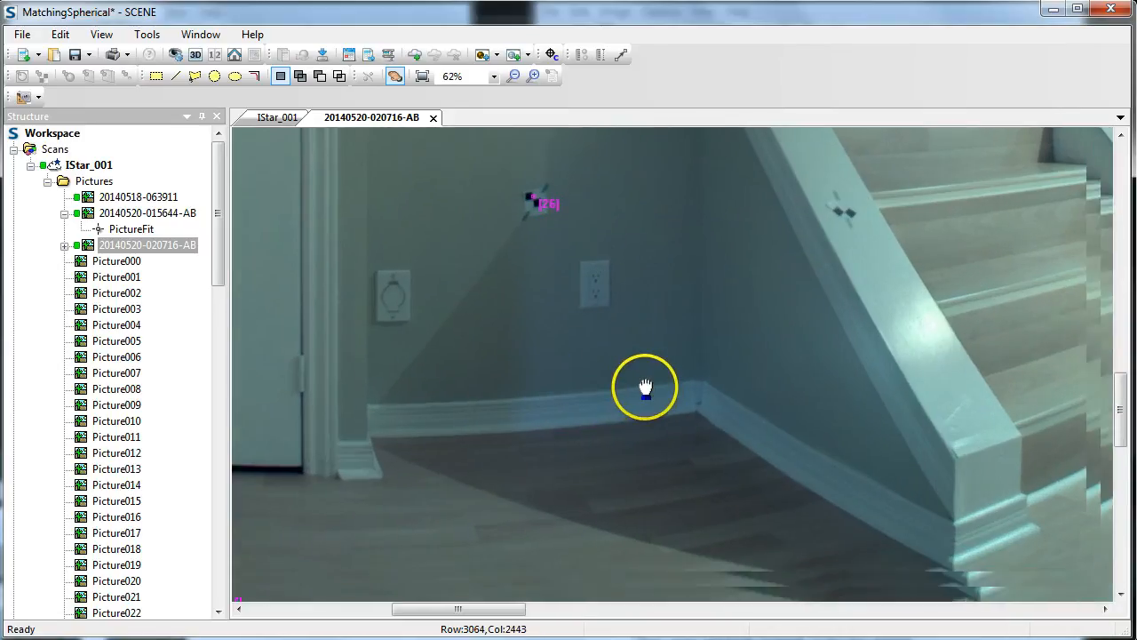
scroll("down", 3)
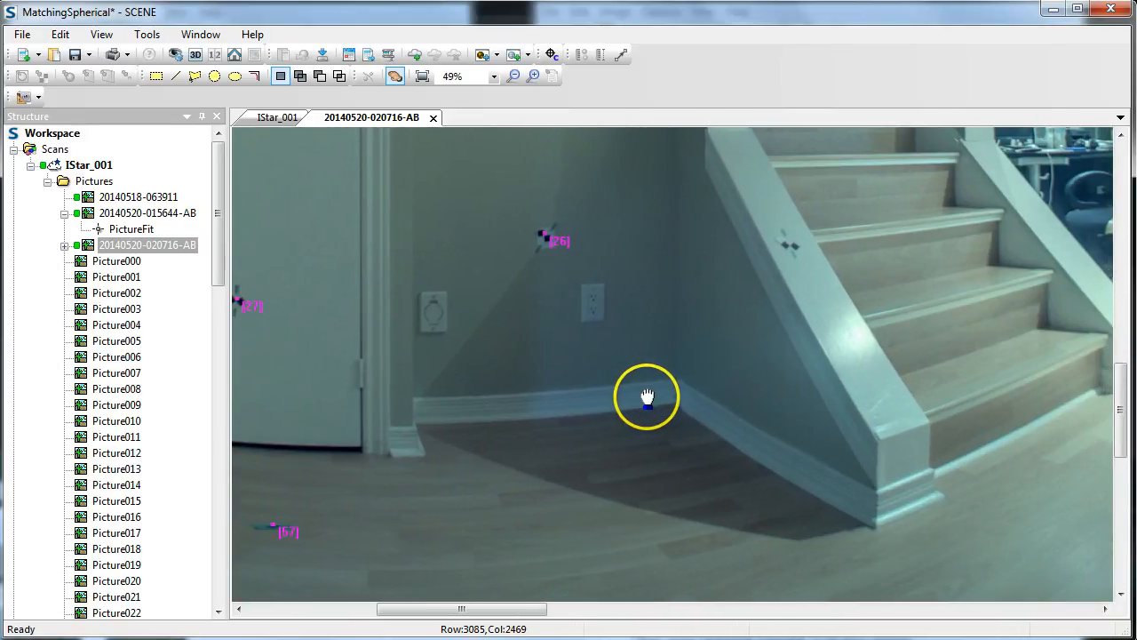
scroll("down", 3)
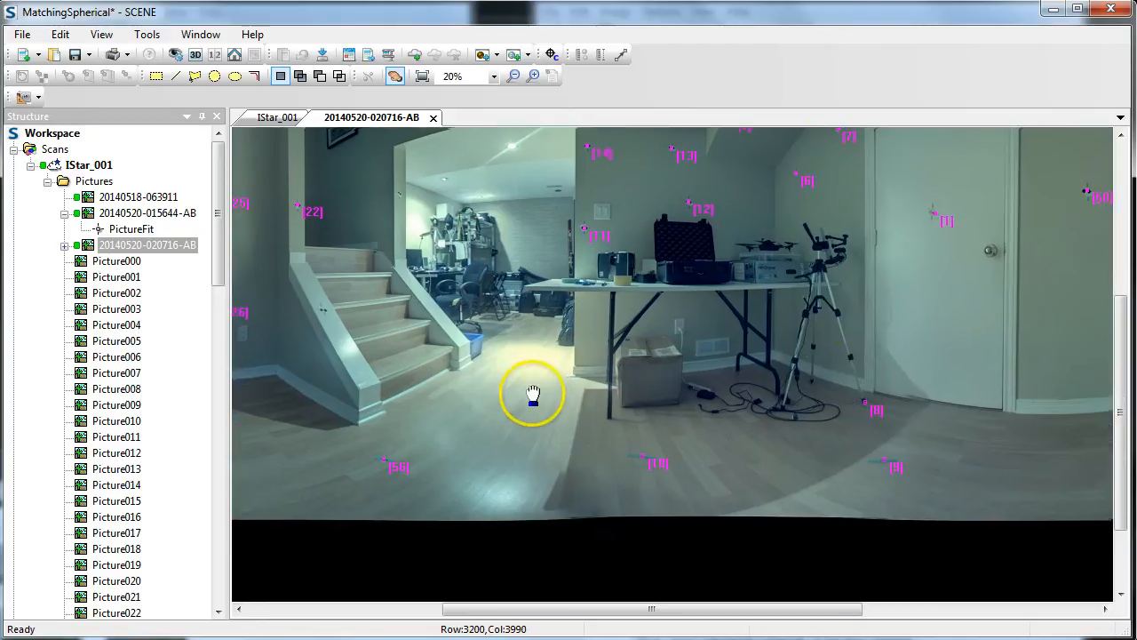
left_click_drag(533, 394, 648, 411)
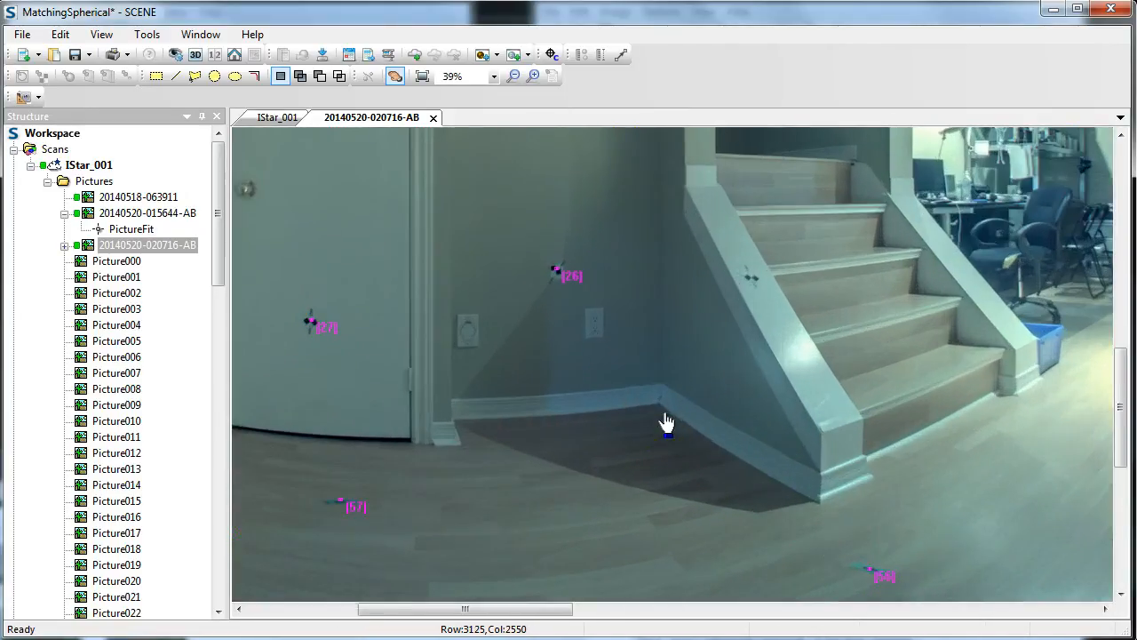
scroll("up", 3)
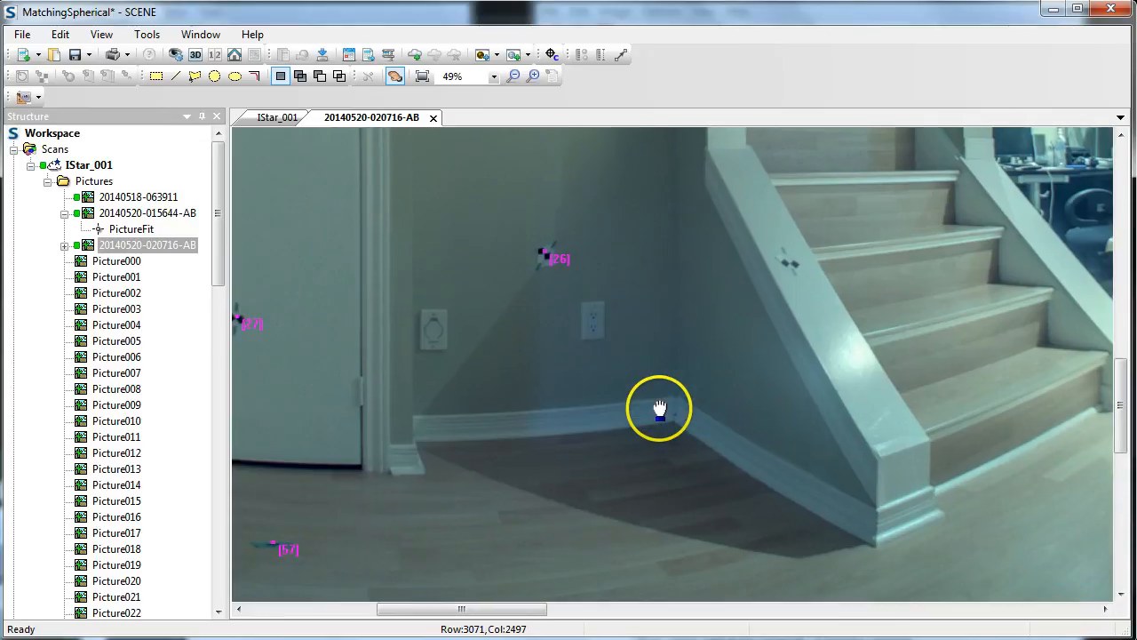
scroll("up", 3)
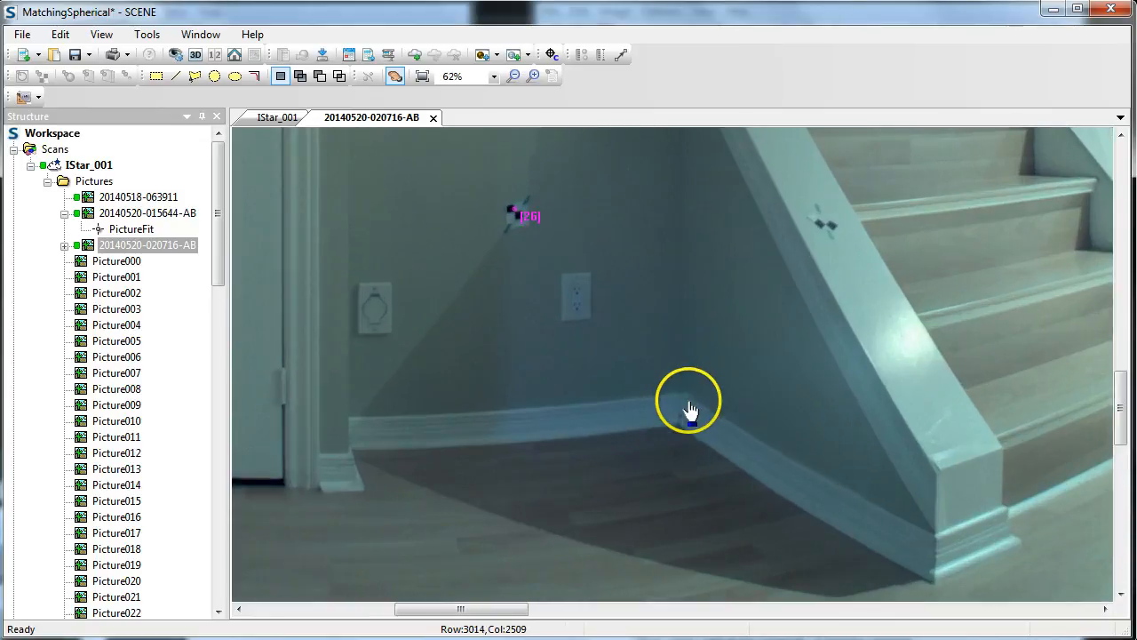
scroll("down", 3)
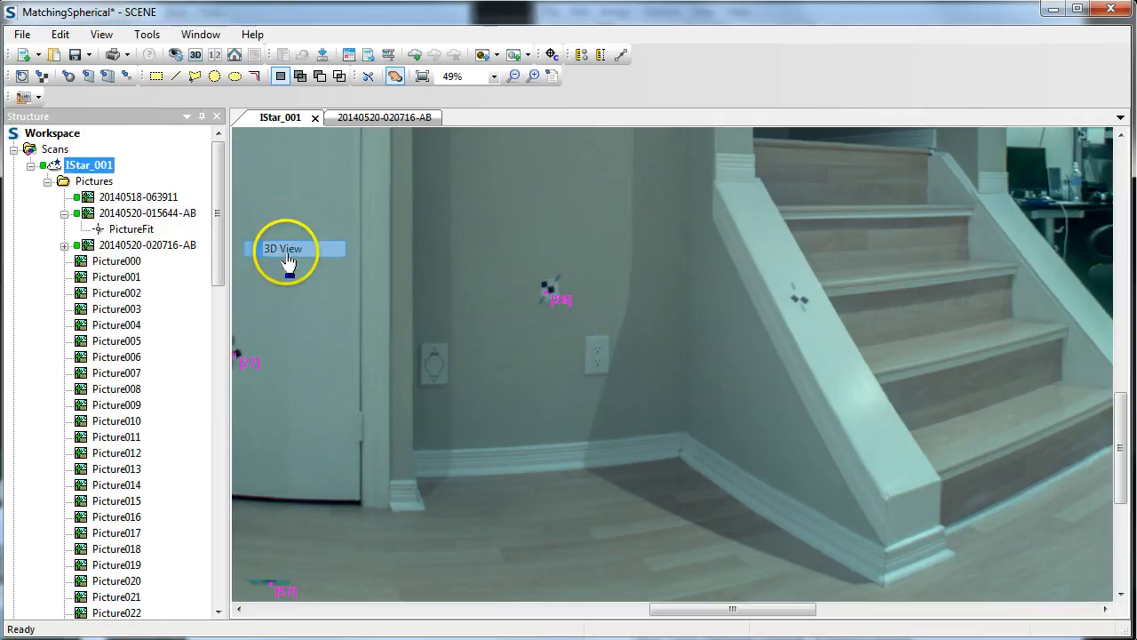
Open IStar_001 in a 3D view and orbit for an overview of the scanned room.
left_click(284, 249)
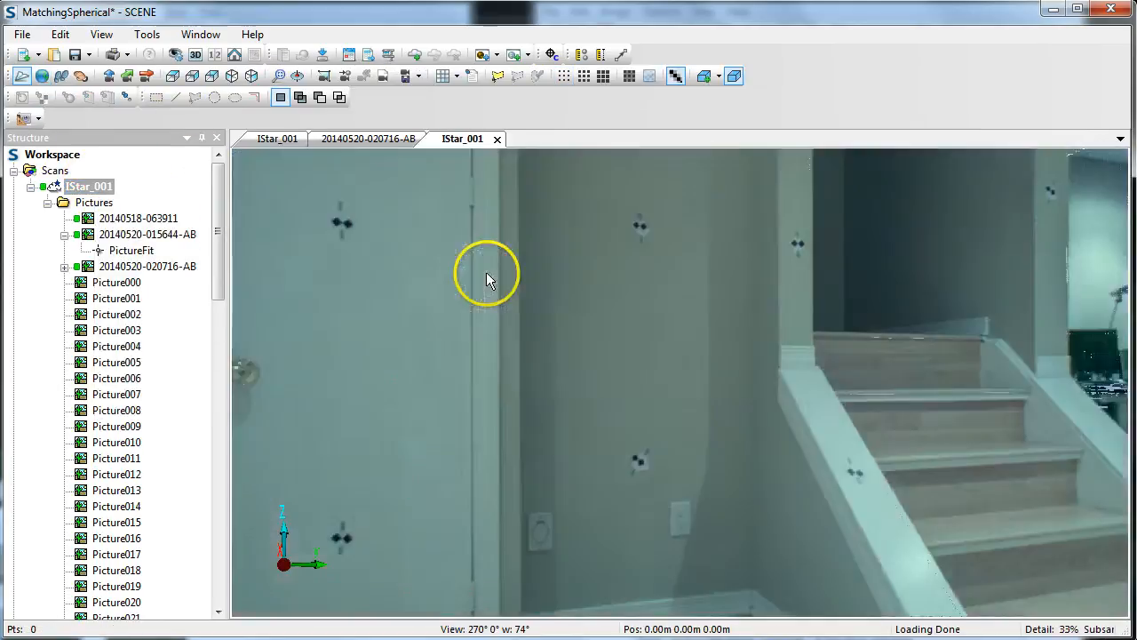
left_click_drag(487, 279, 742, 413)
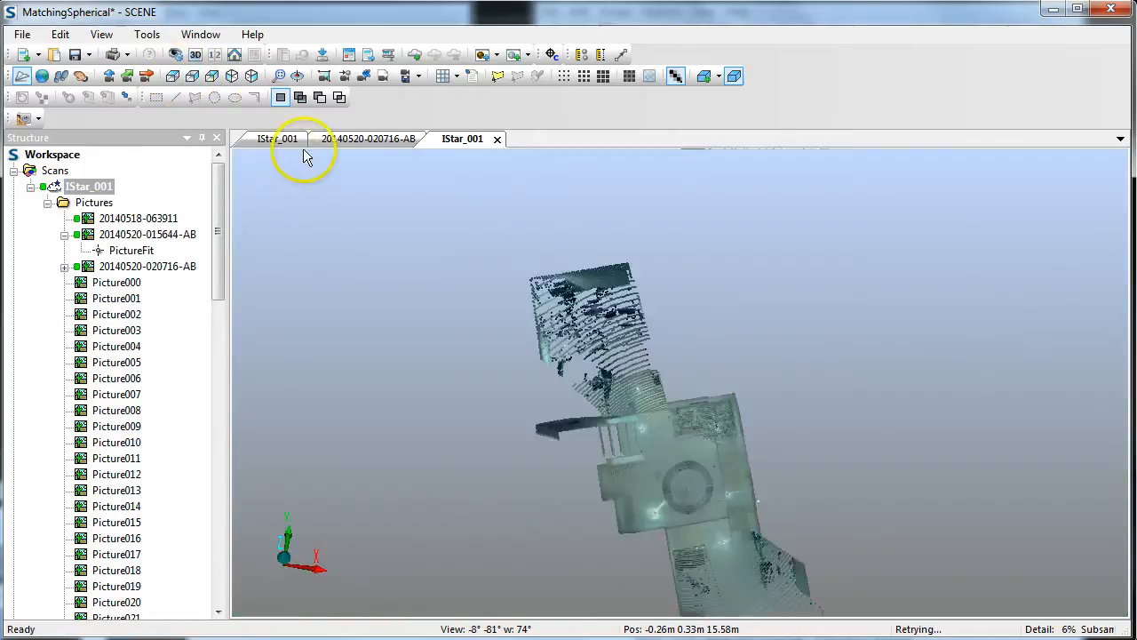
left_click_drag(307, 155, 649, 373)
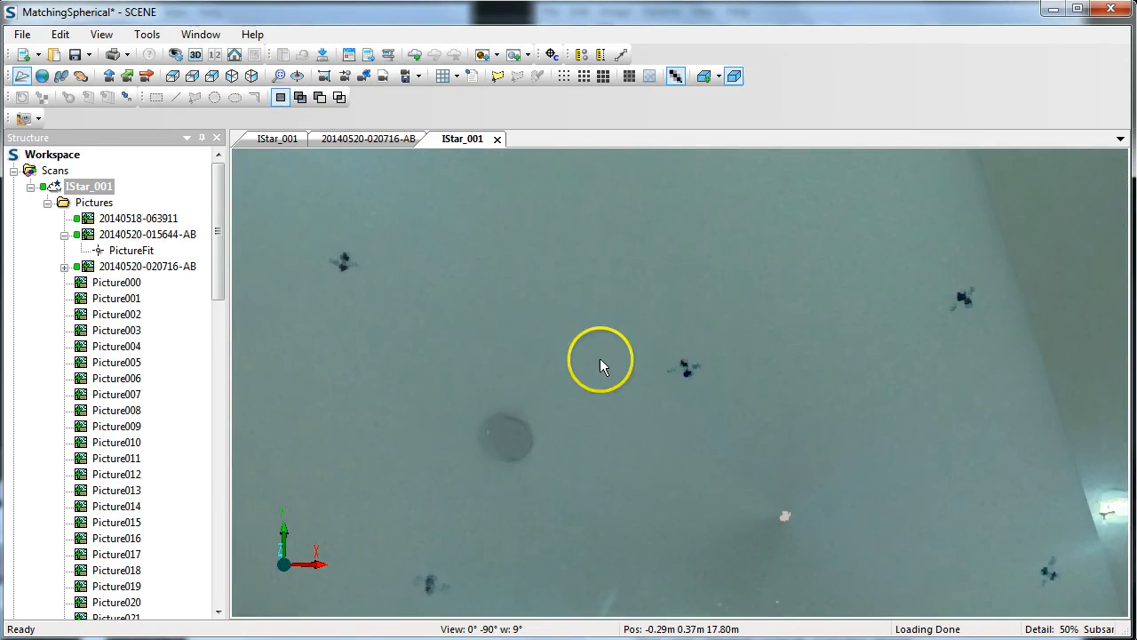
left_click_drag(600, 366, 662, 497)
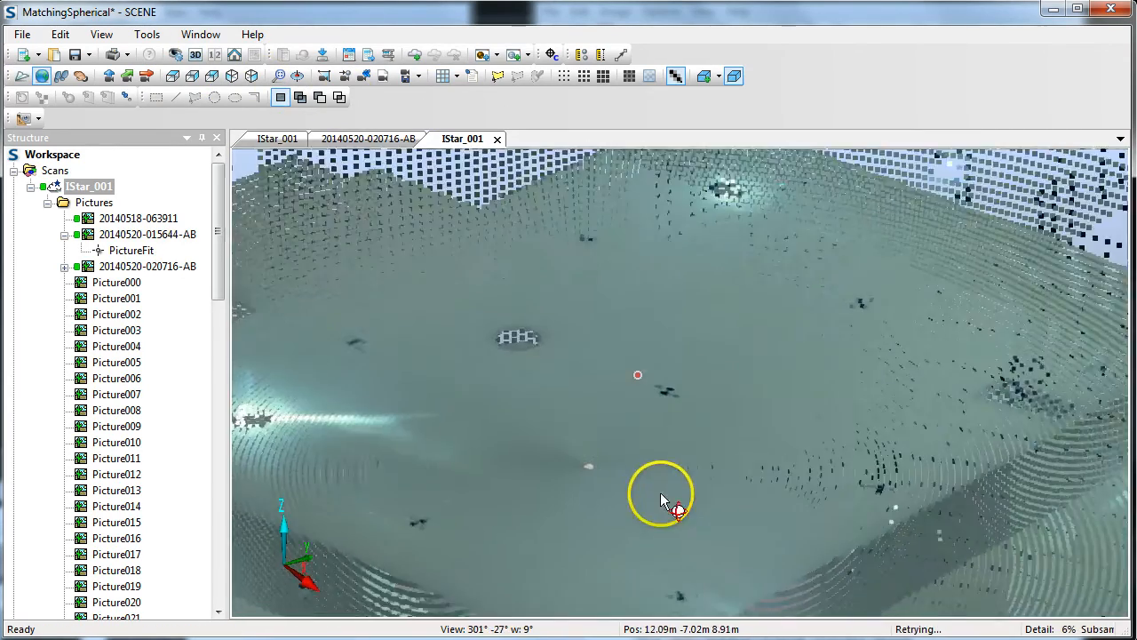
left_click_drag(662, 497, 619, 333)
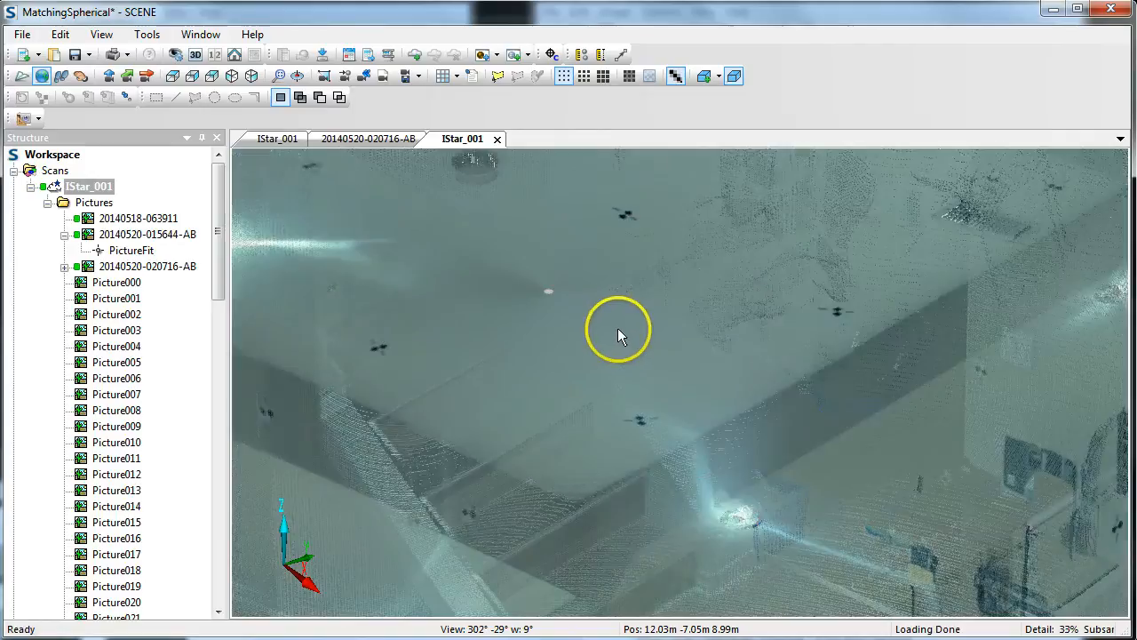
Orbit and move in to frame the photo-coloured stairway, railing and doorway.
left_click_drag(617, 329, 676, 404)
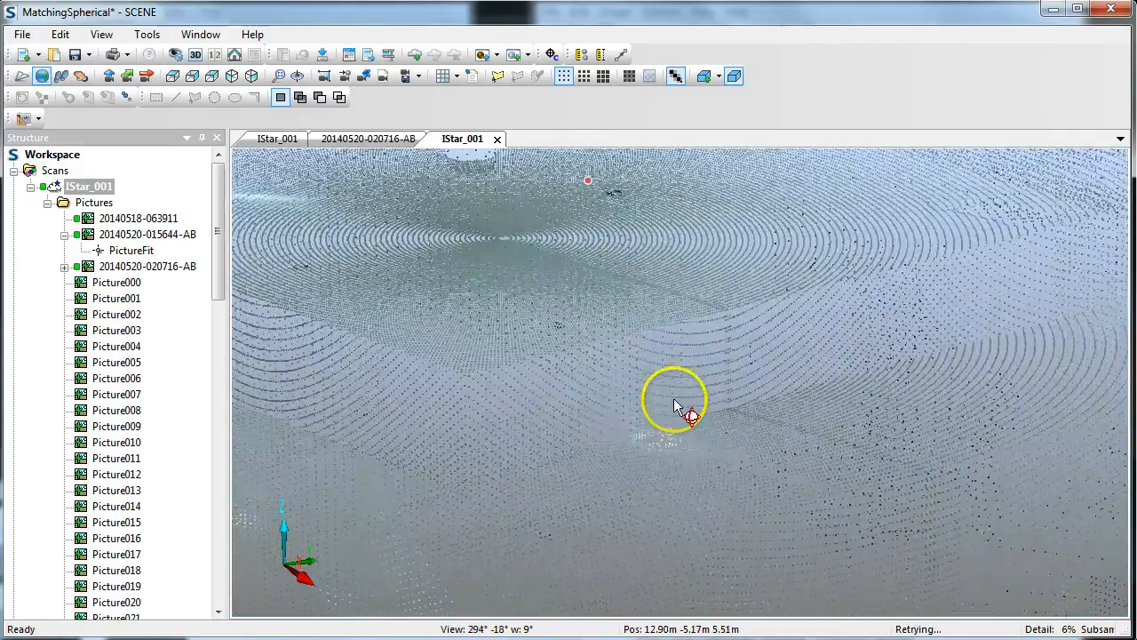
left_click_drag(676, 404, 662, 369)
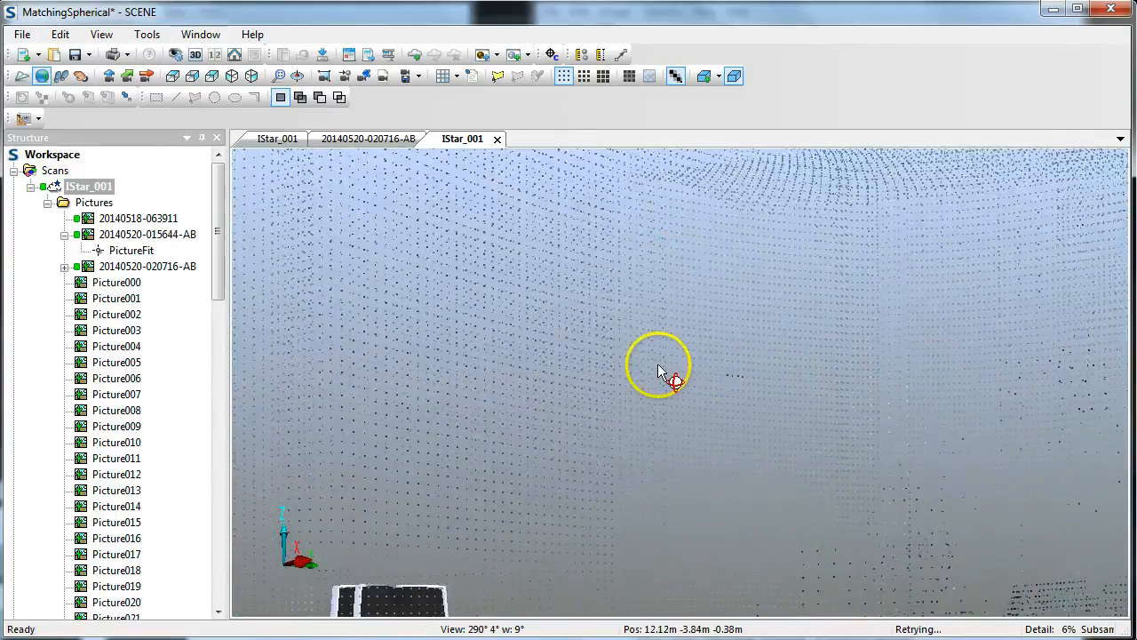
left_click_drag(662, 369, 720, 480)
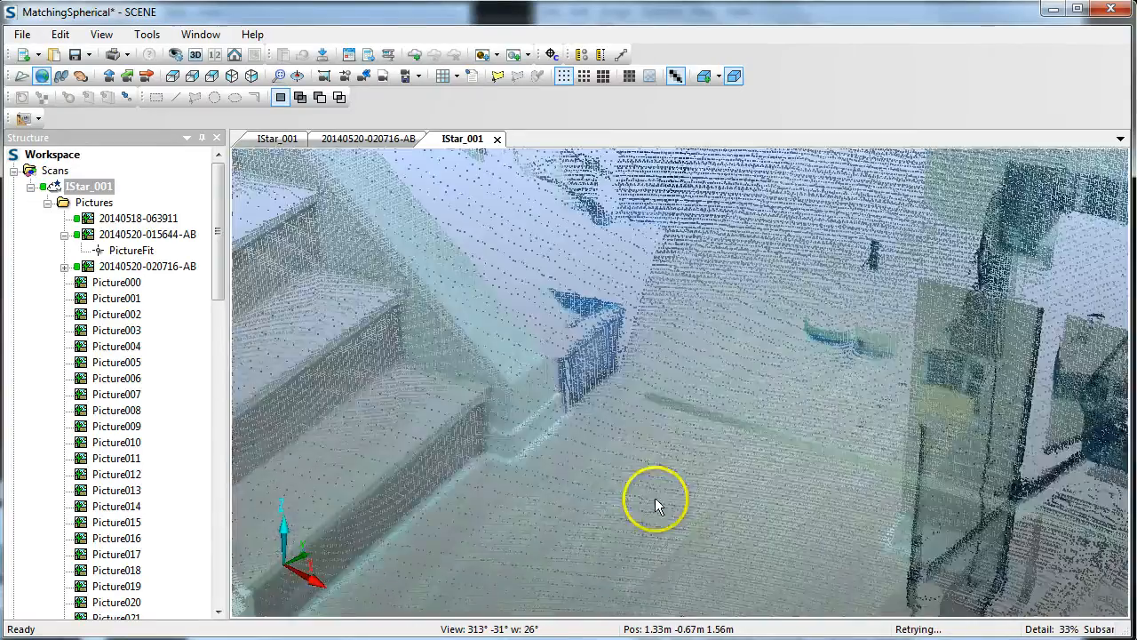
left_click_drag(658, 497, 666, 418)
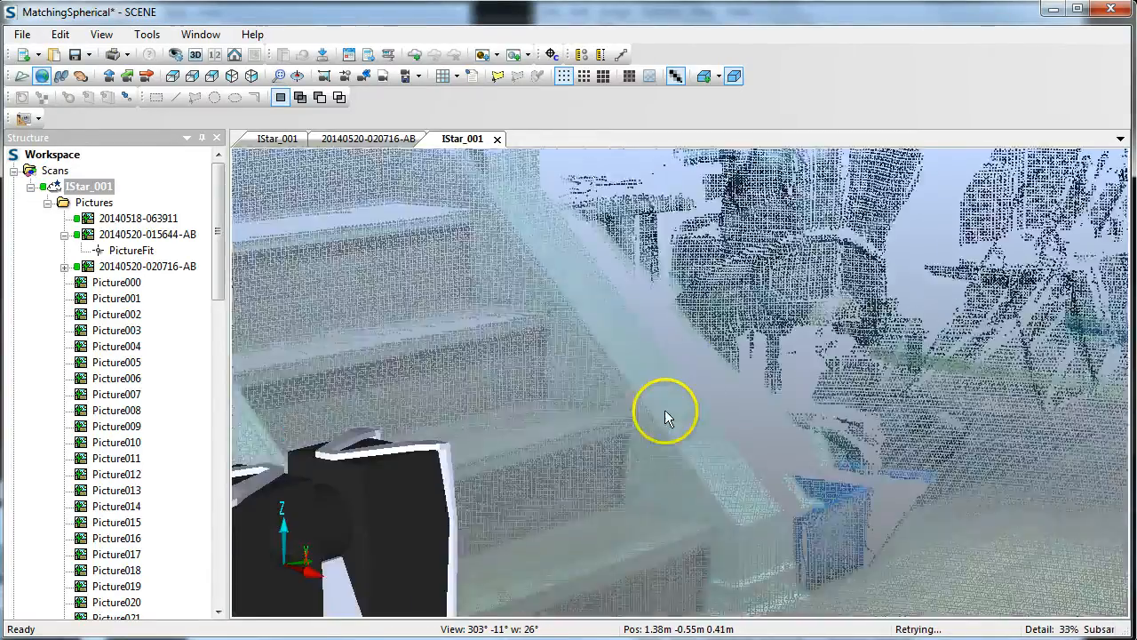
left_click_drag(667, 413, 608, 475)
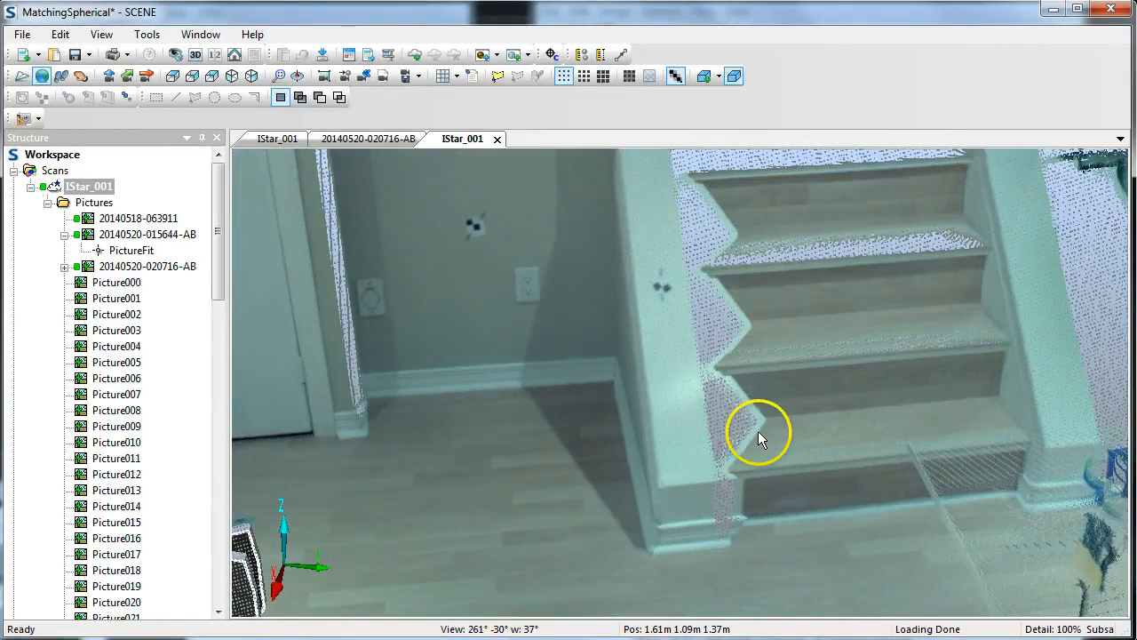
mouse_move(711, 369)
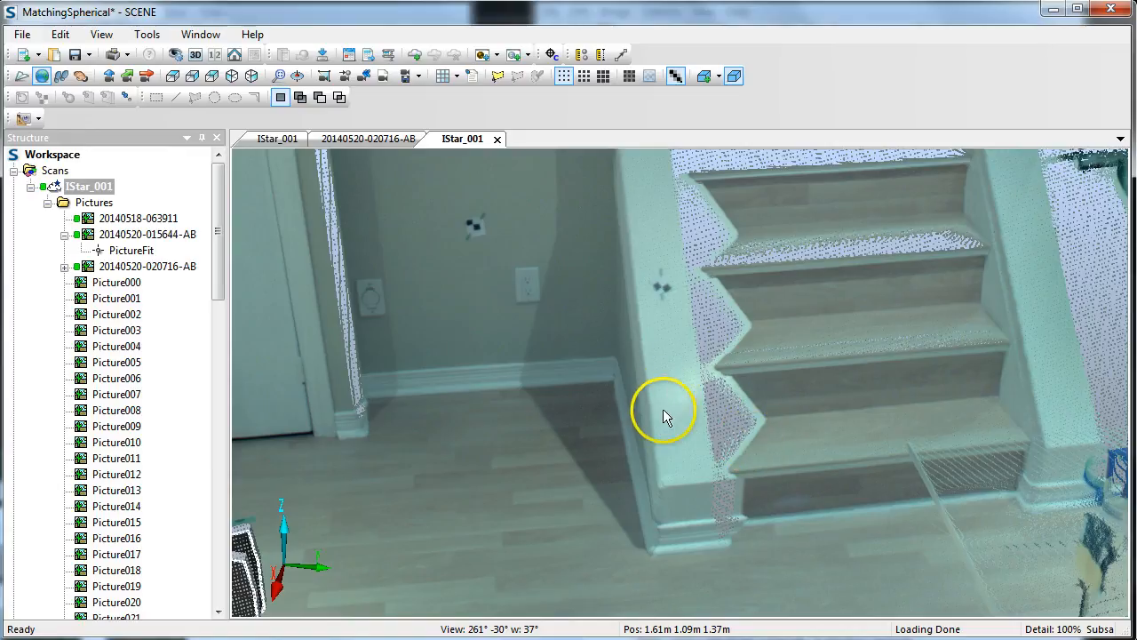
mouse_move(661, 362)
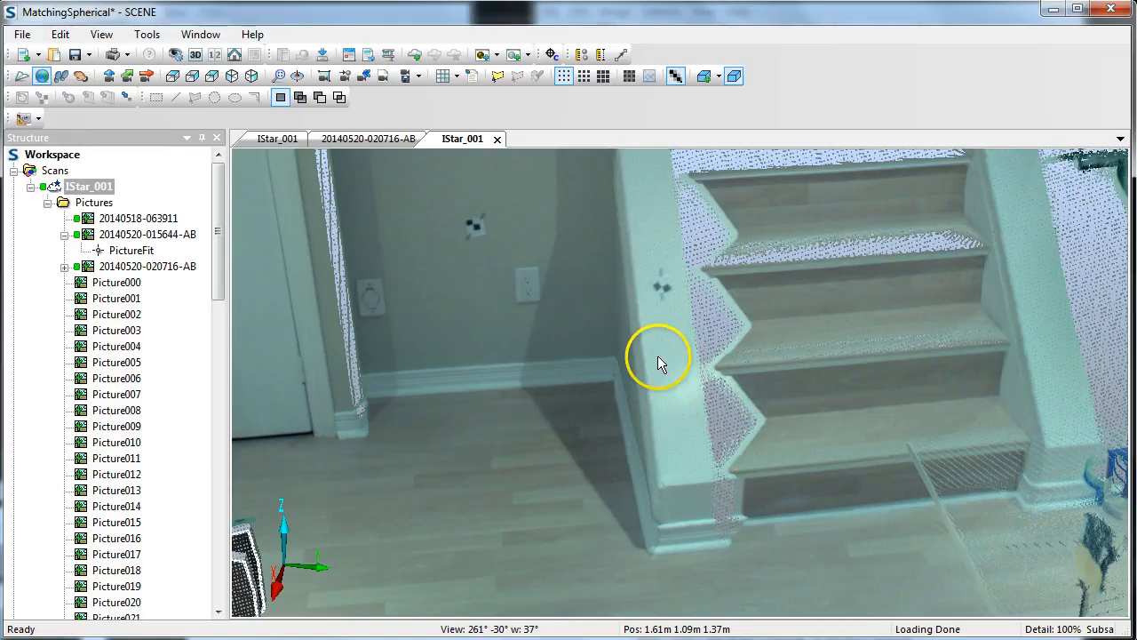
mouse_move(510, 471)
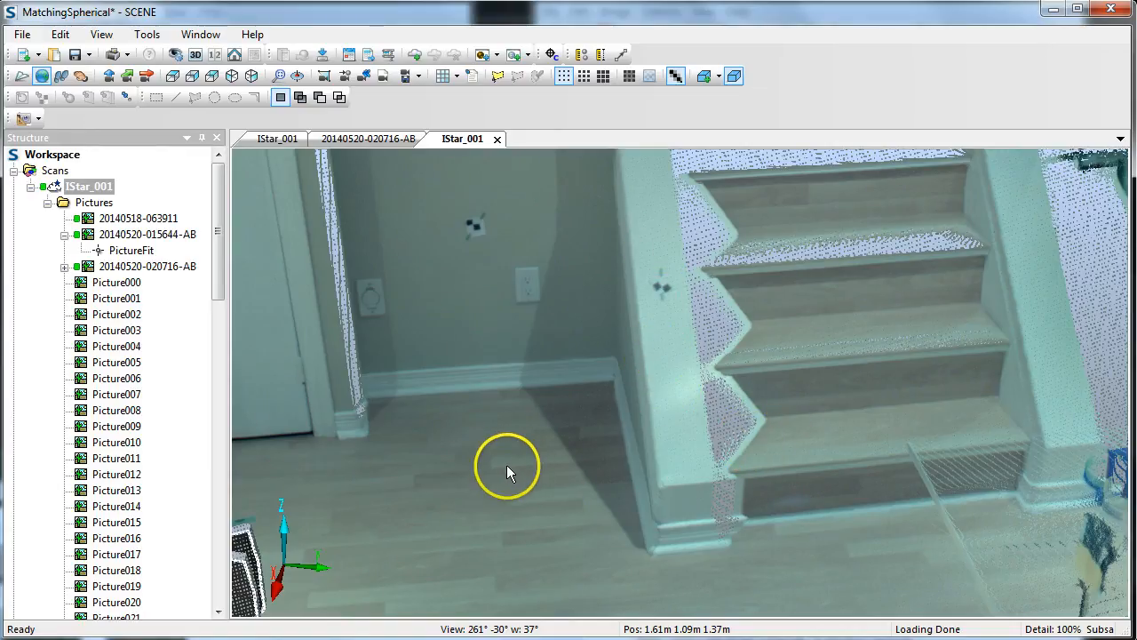
left_click_drag(506, 467, 649, 400)
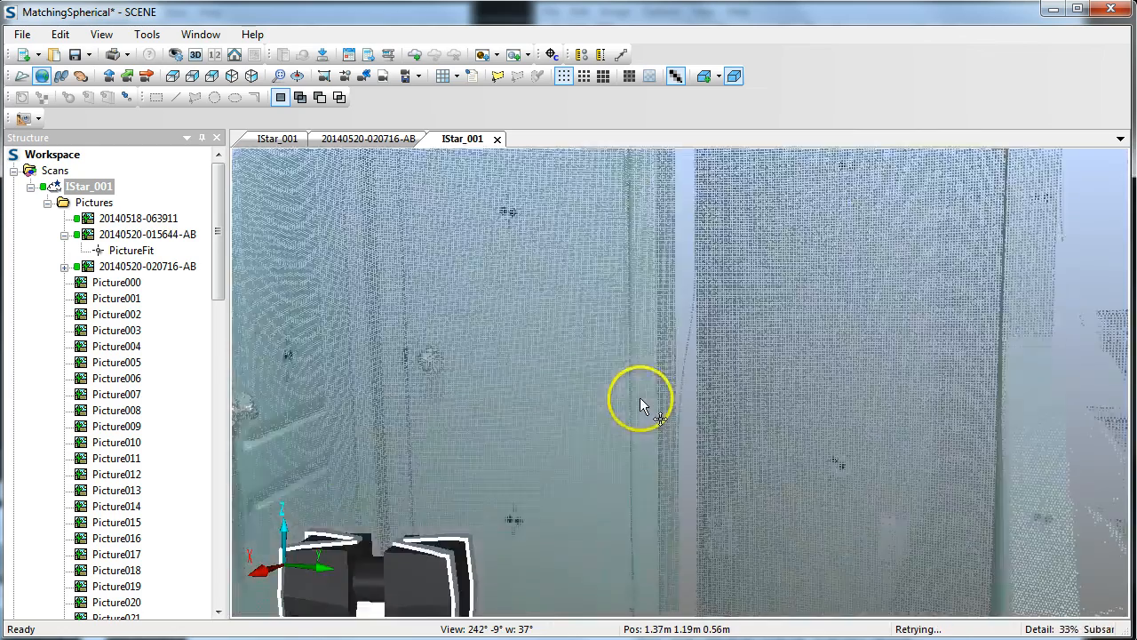
left_click_drag(640, 400, 706, 418)
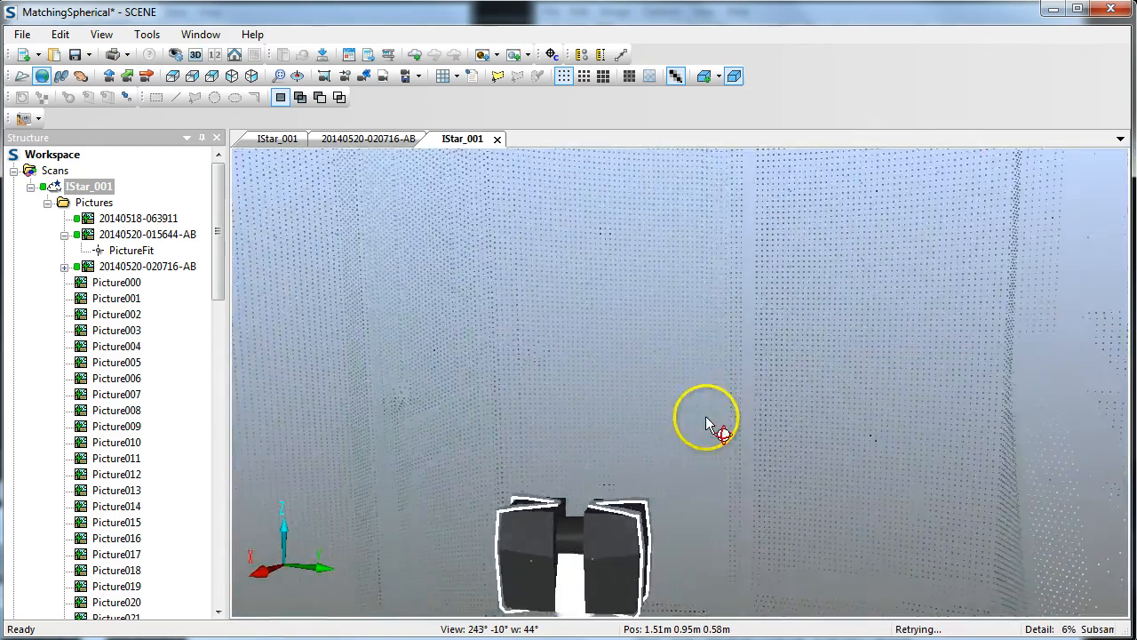
left_click_drag(706, 418, 804, 418)
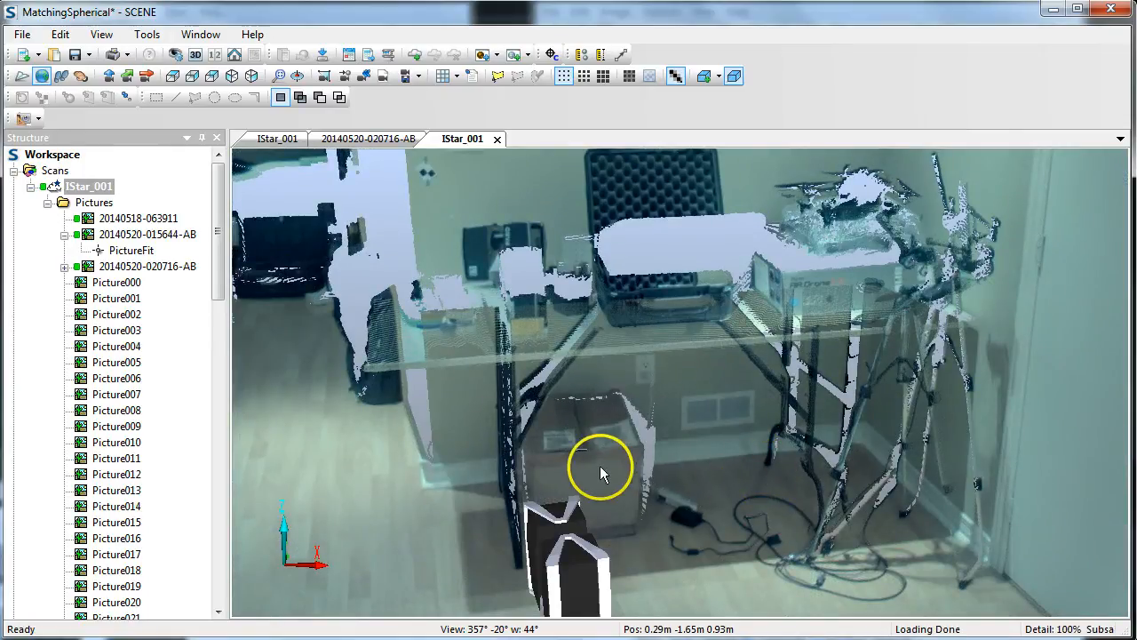
left_click_drag(600, 471, 691, 431)
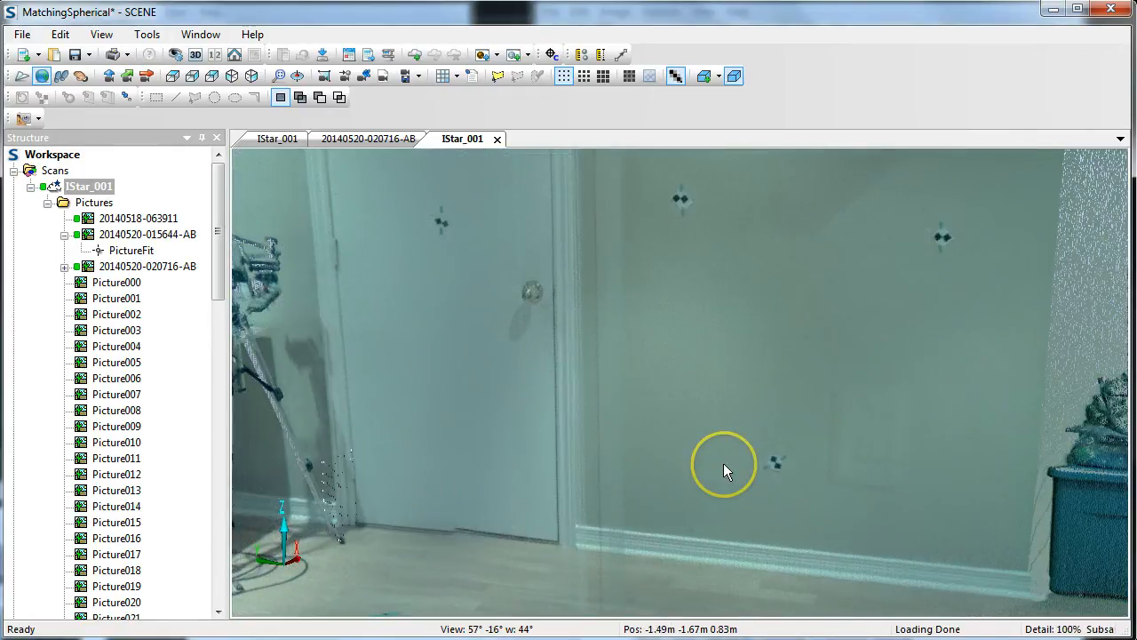
left_click_drag(724, 467, 417, 493)
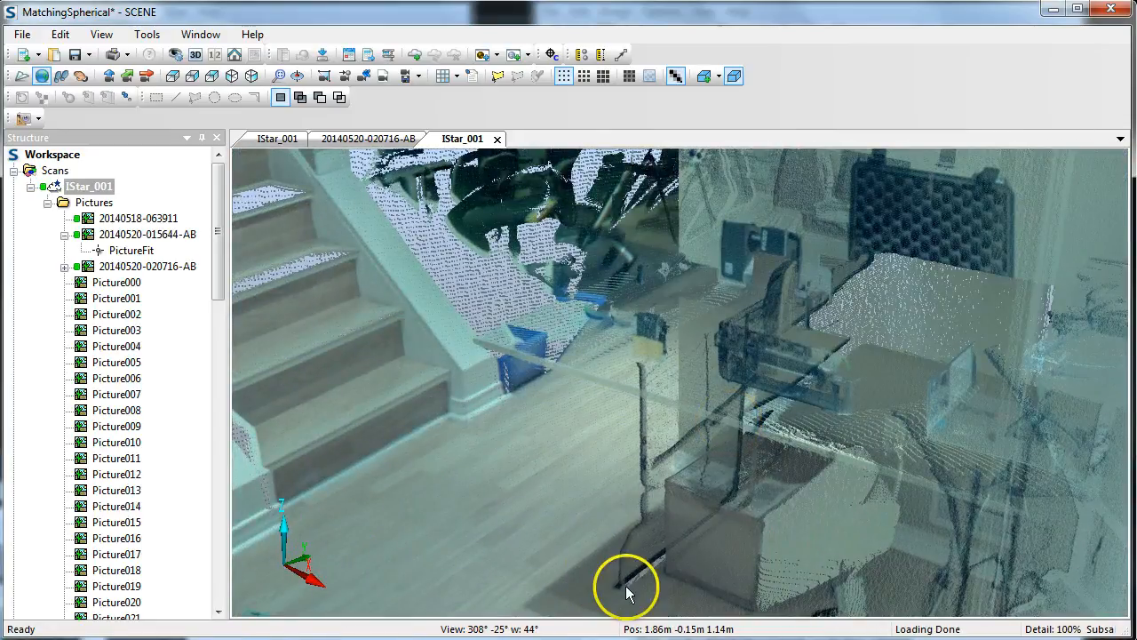
left_click_drag(627, 591, 639, 378)
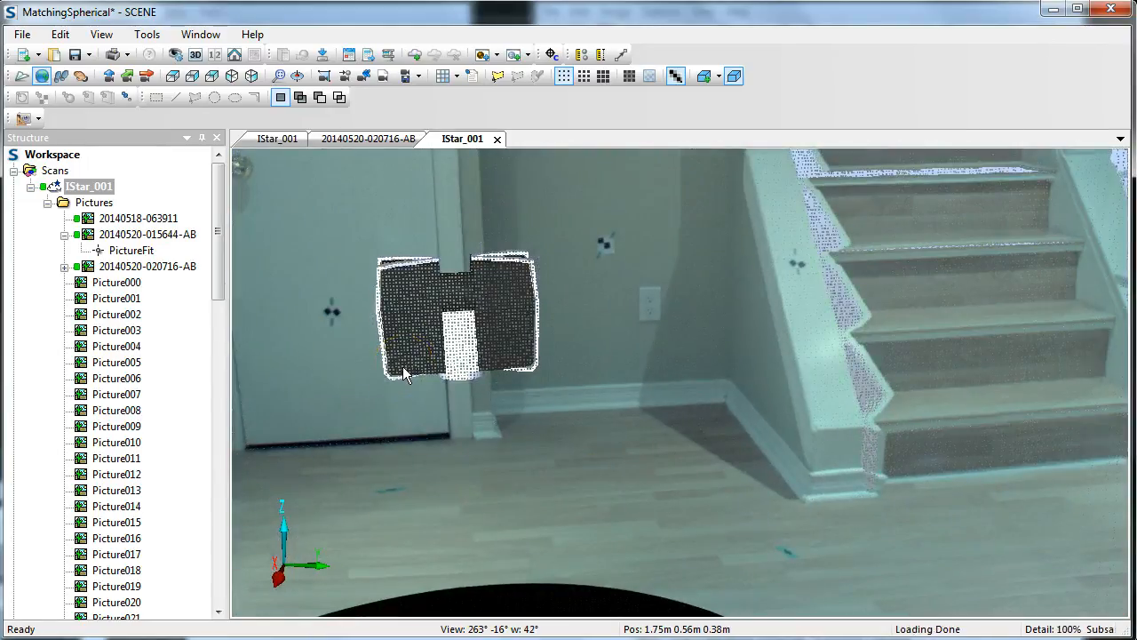
left_click_drag(409, 374, 636, 457)
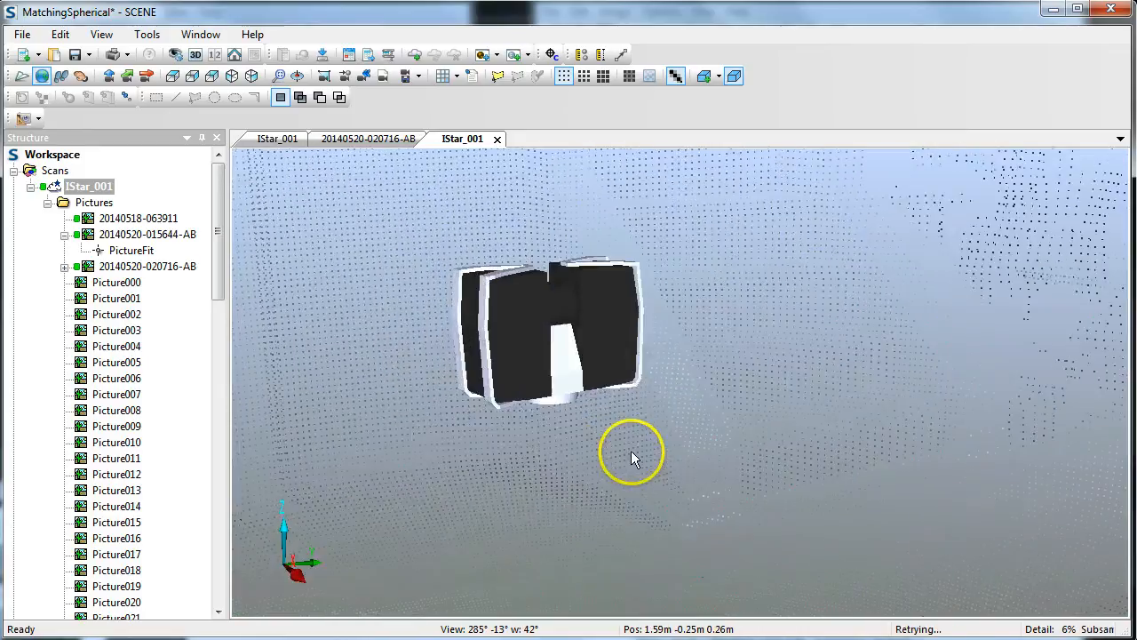
left_click_drag(630, 453, 485, 430)
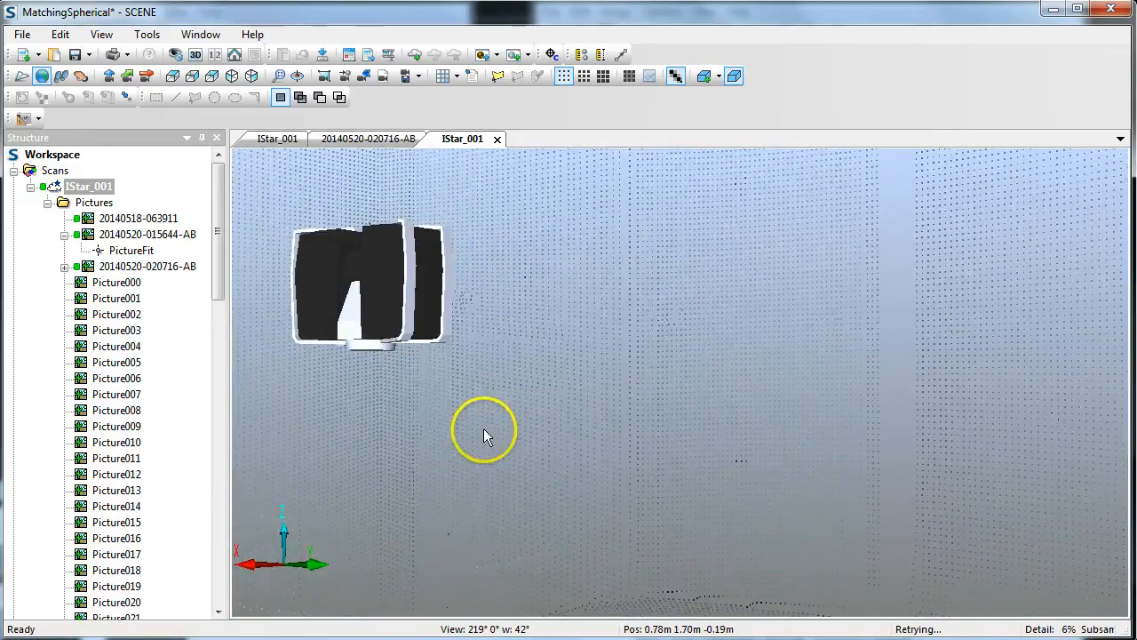